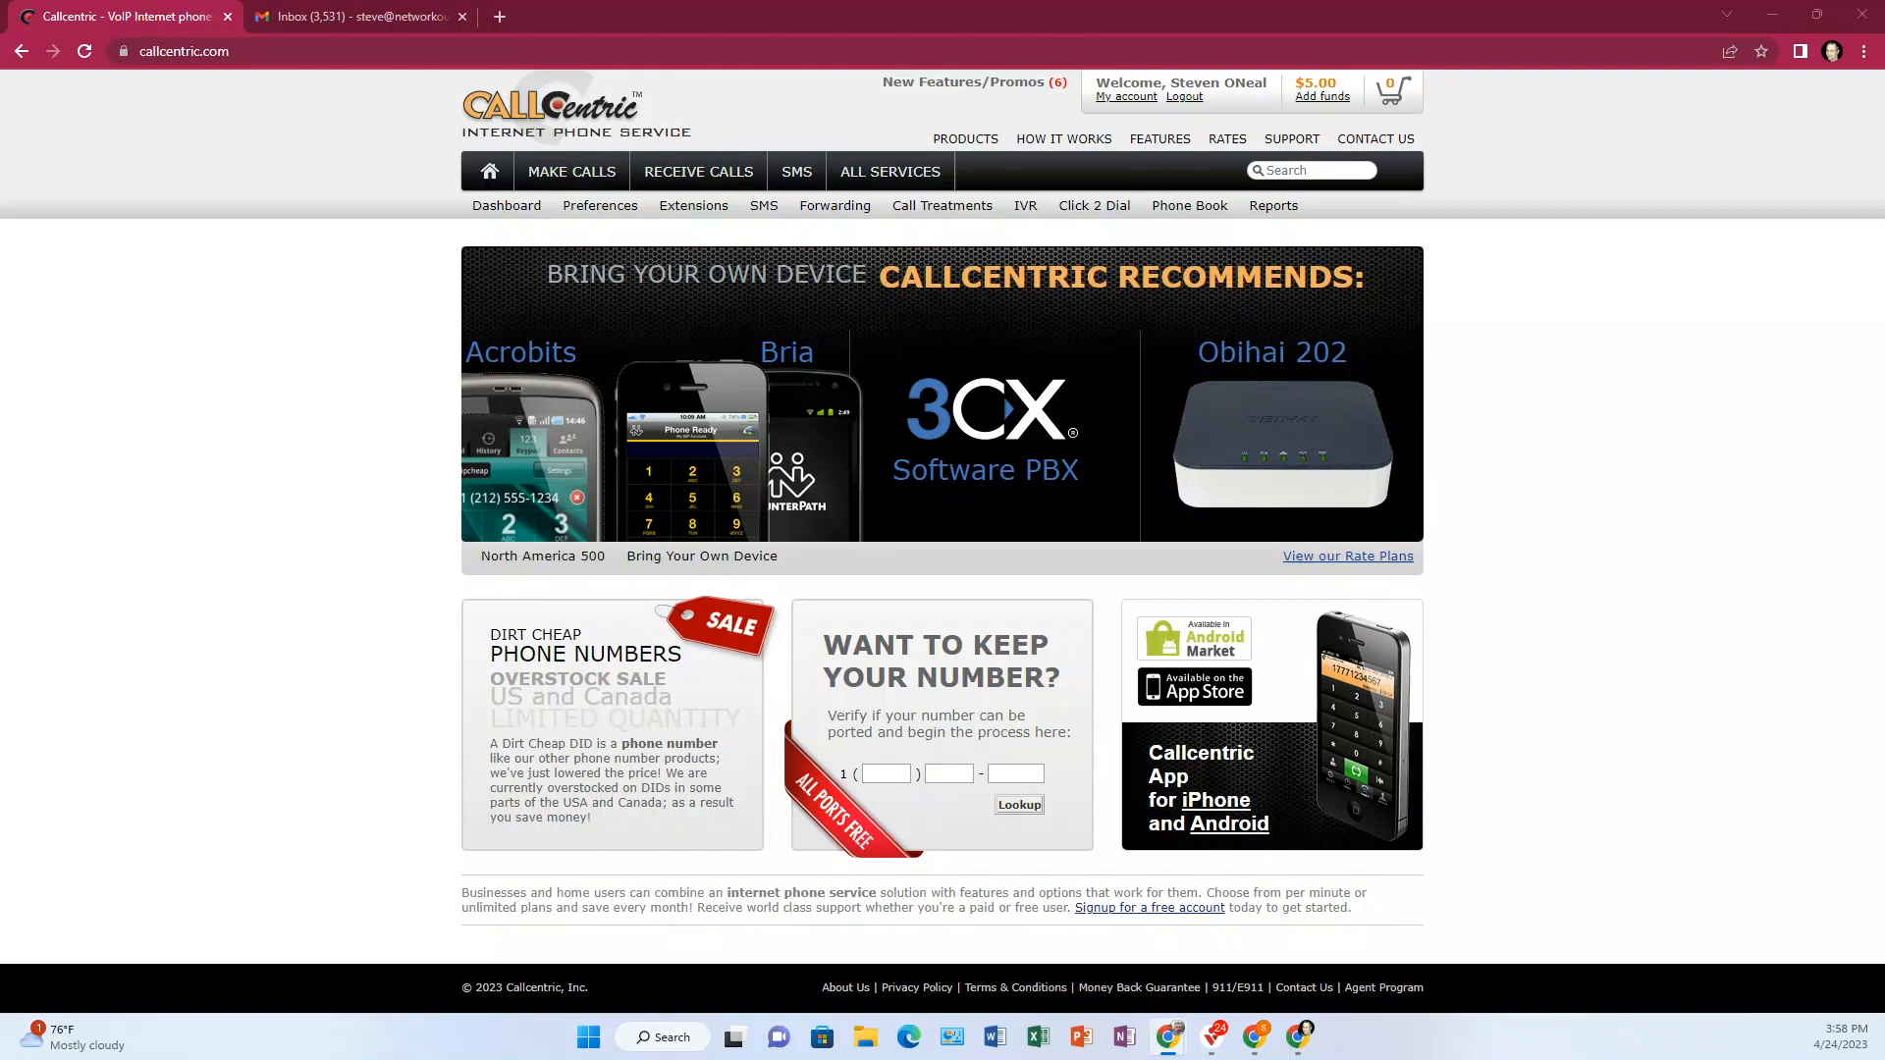
{"action": "mouse_move", "coordinate": [151, 412]}
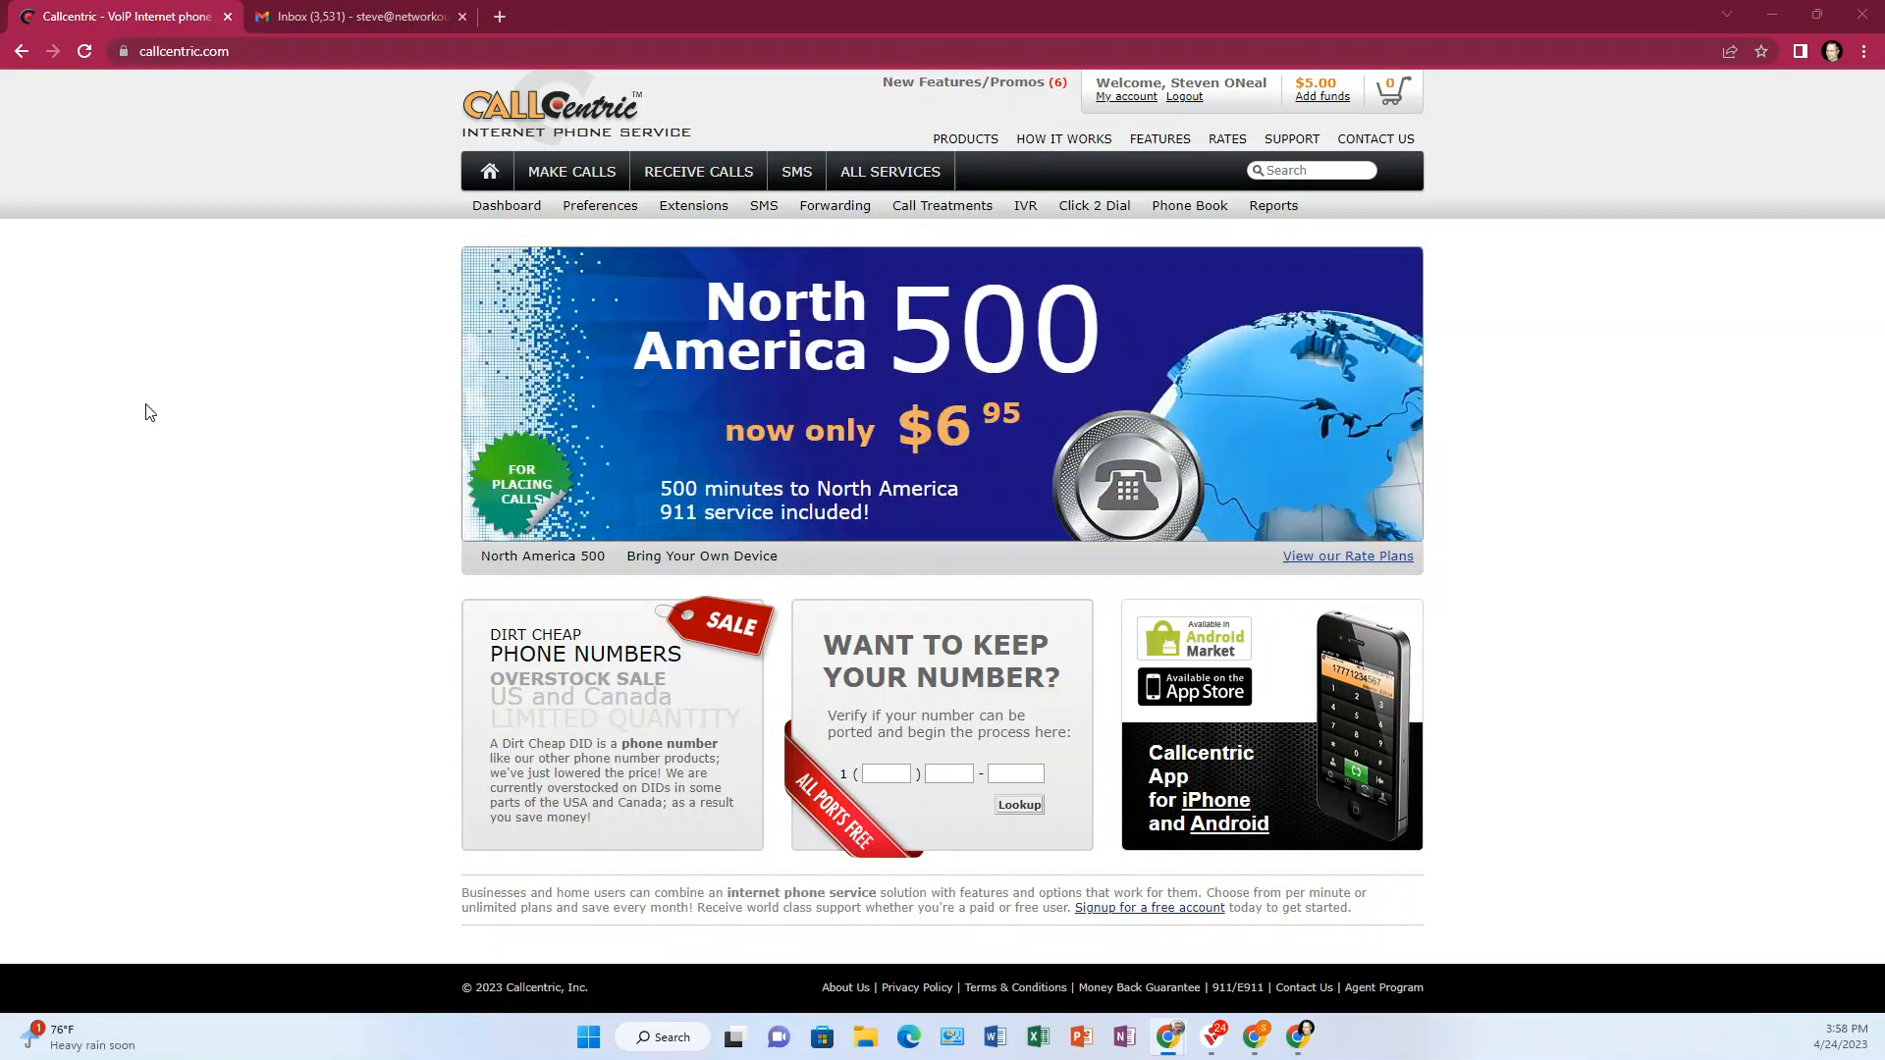
{"action": "mouse_move", "coordinate": [675, 212]}
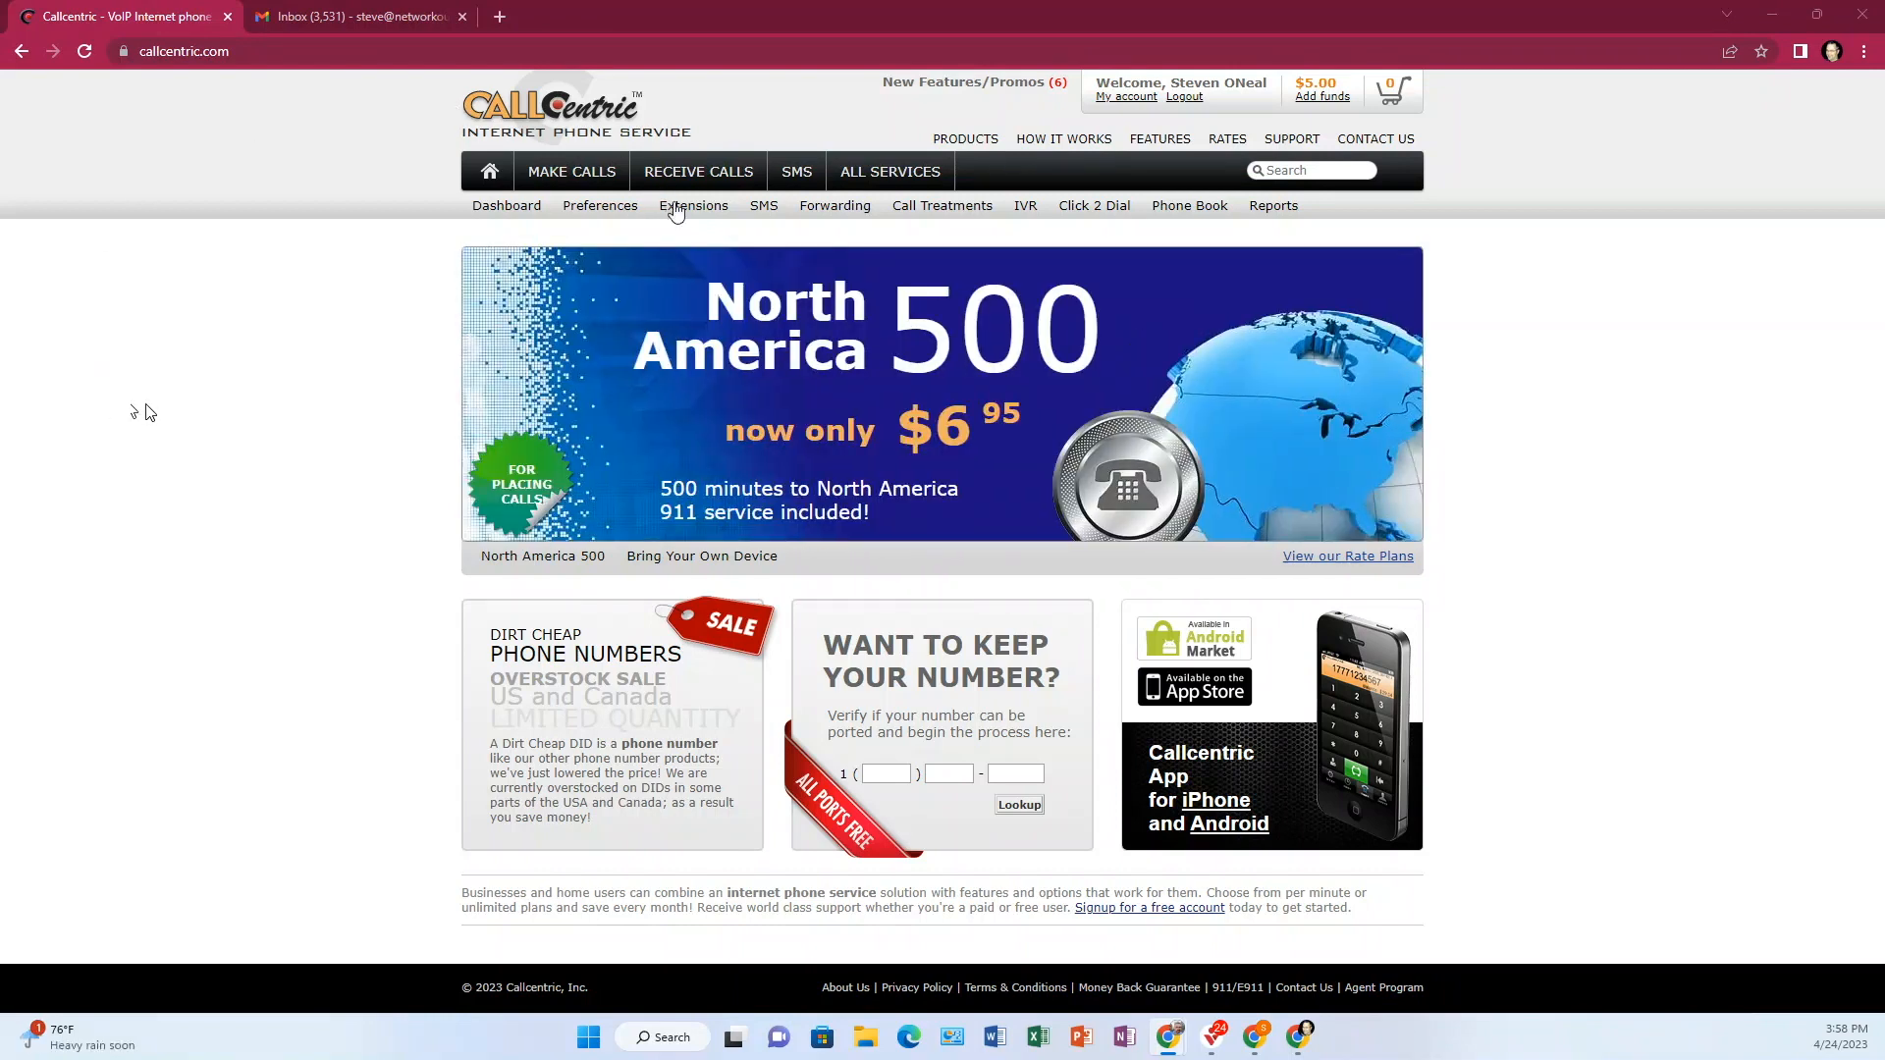
Step: Open the Extensions page listing extensions 100 (default) and 101 (Internal ext)
{"action": "left_click", "coordinate": [694, 205]}
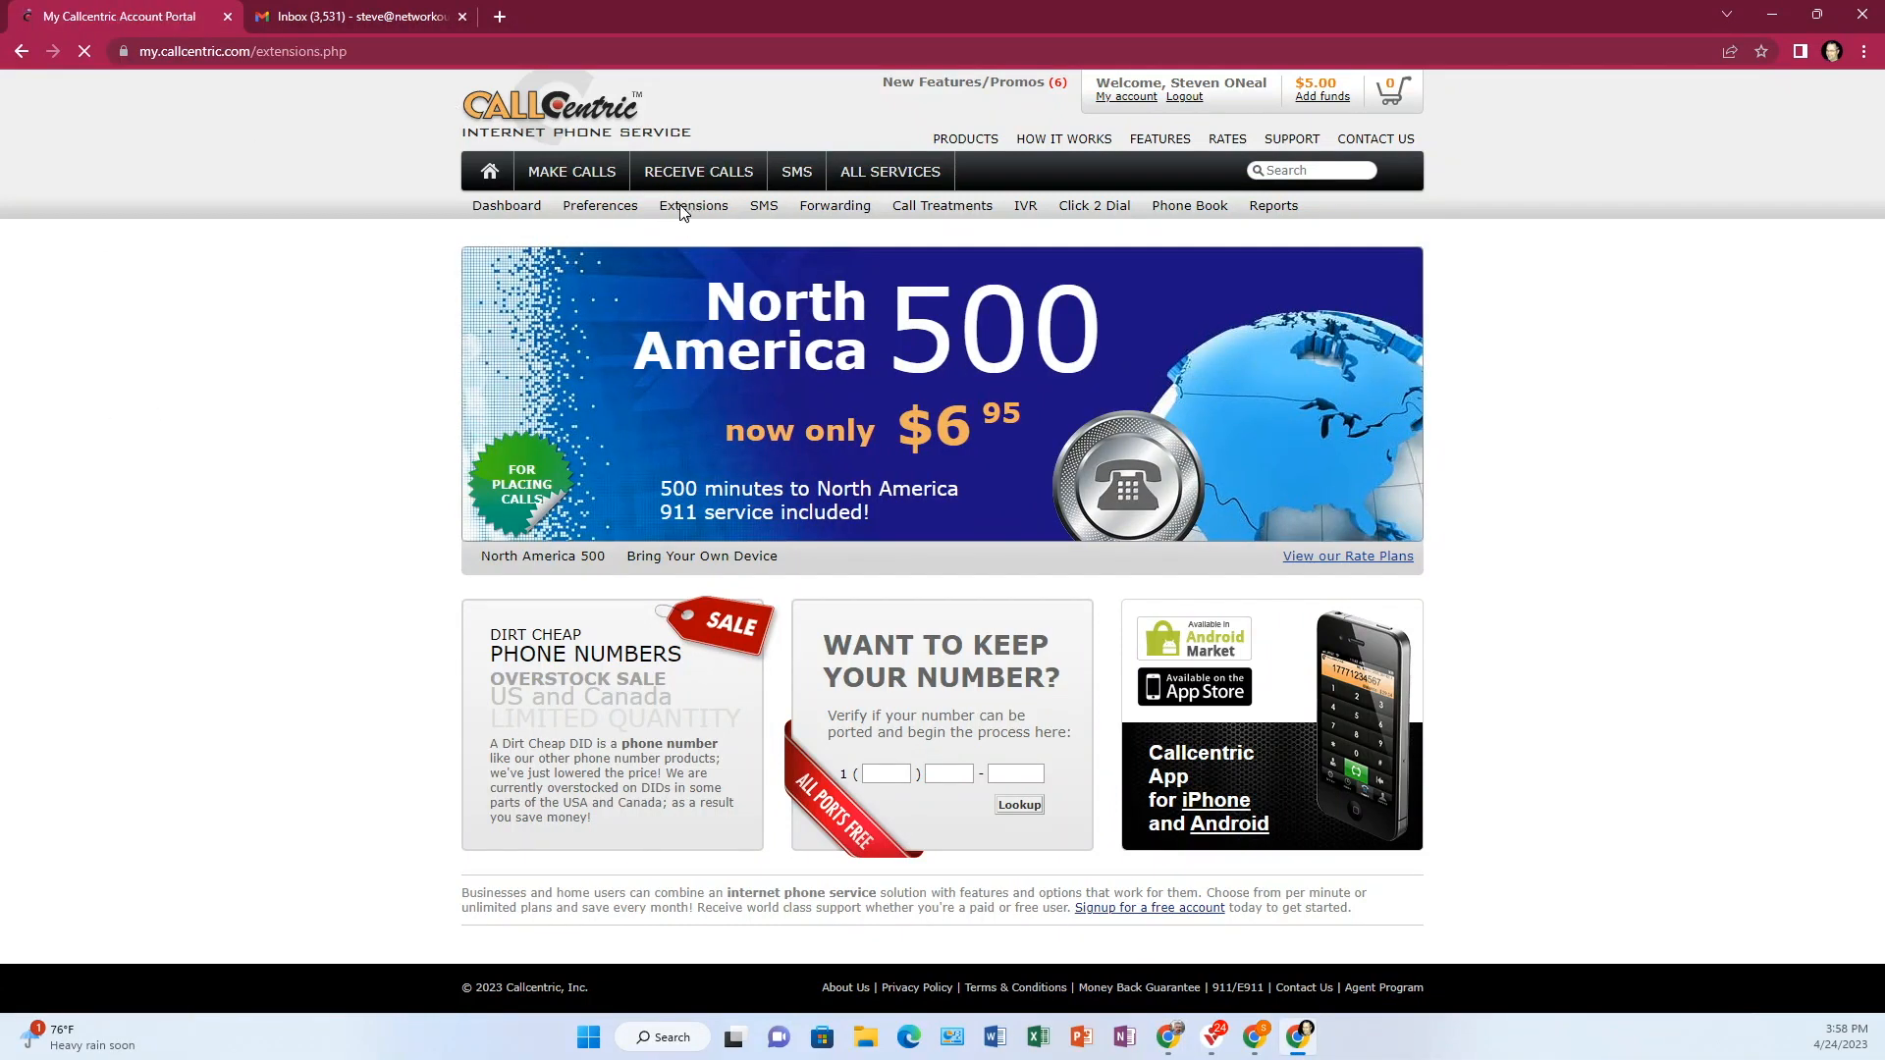
{"action": "left_click", "coordinate": [694, 205]}
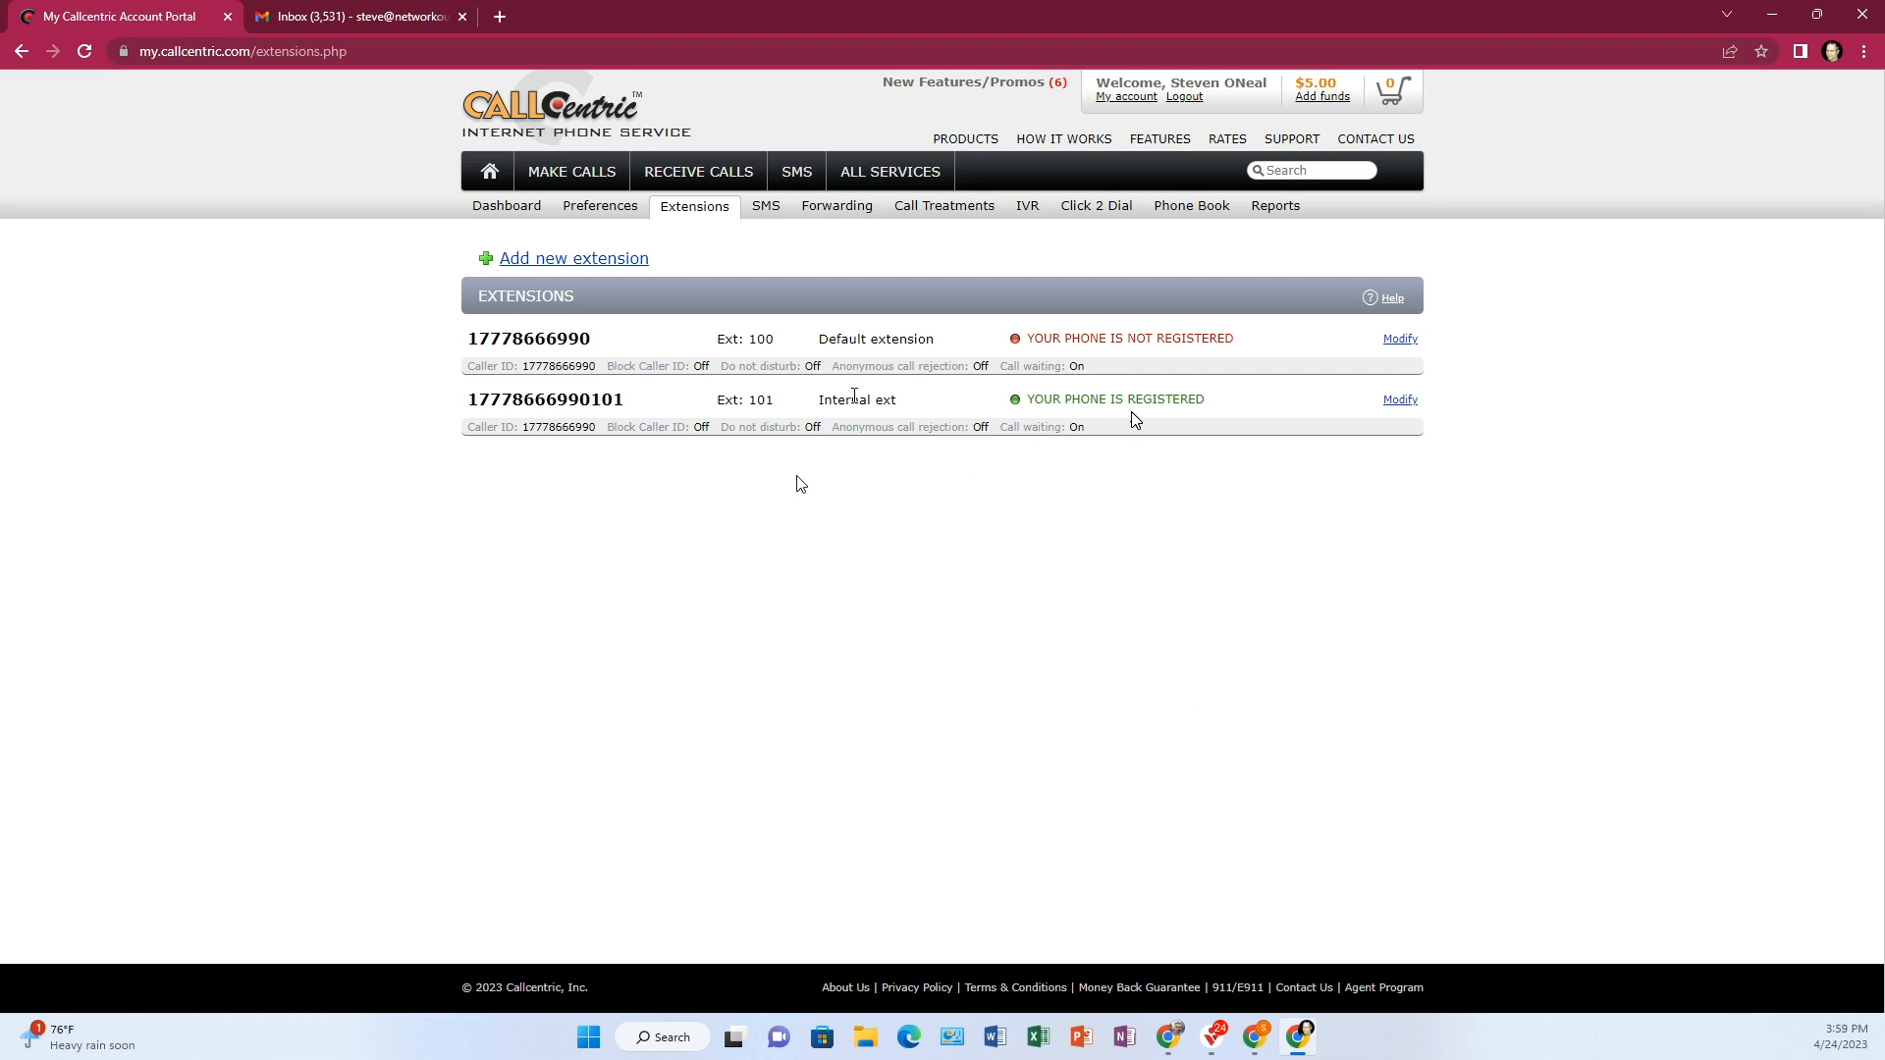
{"action": "mouse_move", "coordinate": [1184, 703]}
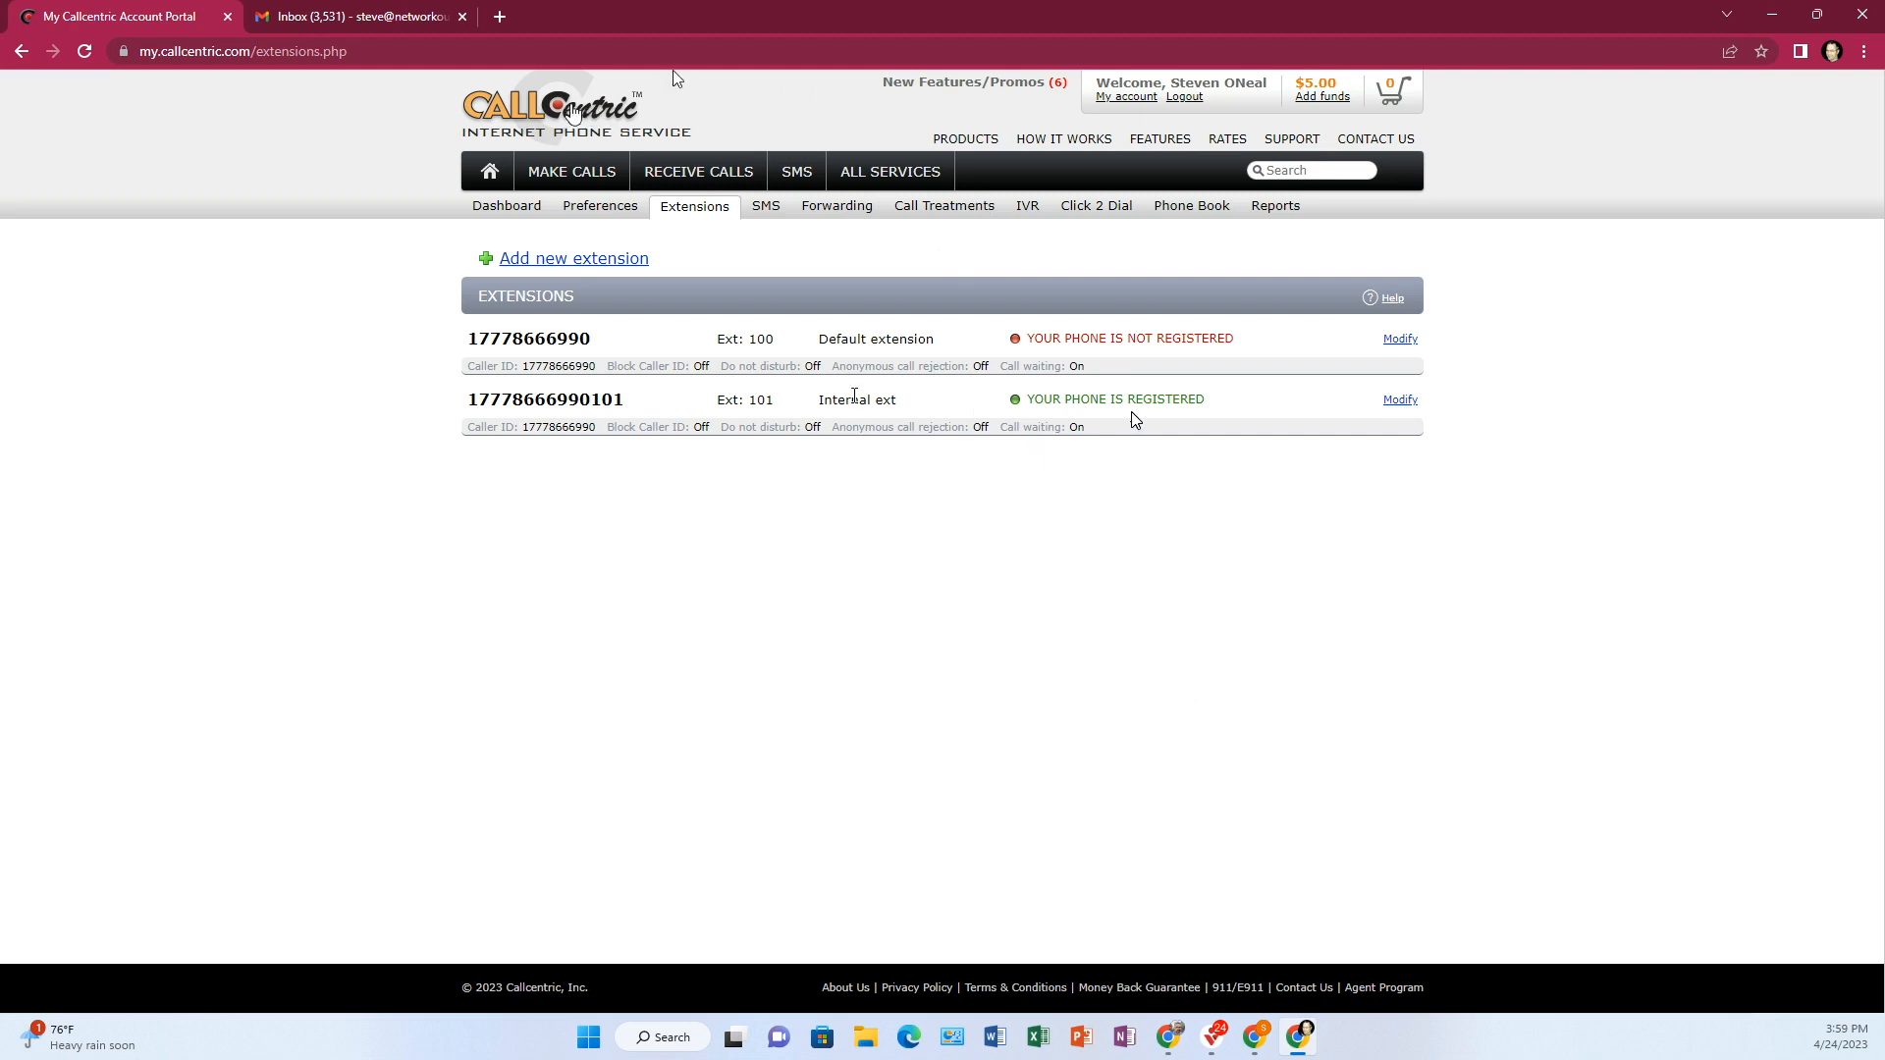
Step: Go from the home page through the dashboard and product details to the order-products catalogue
{"action": "left_click", "coordinate": [487, 171]}
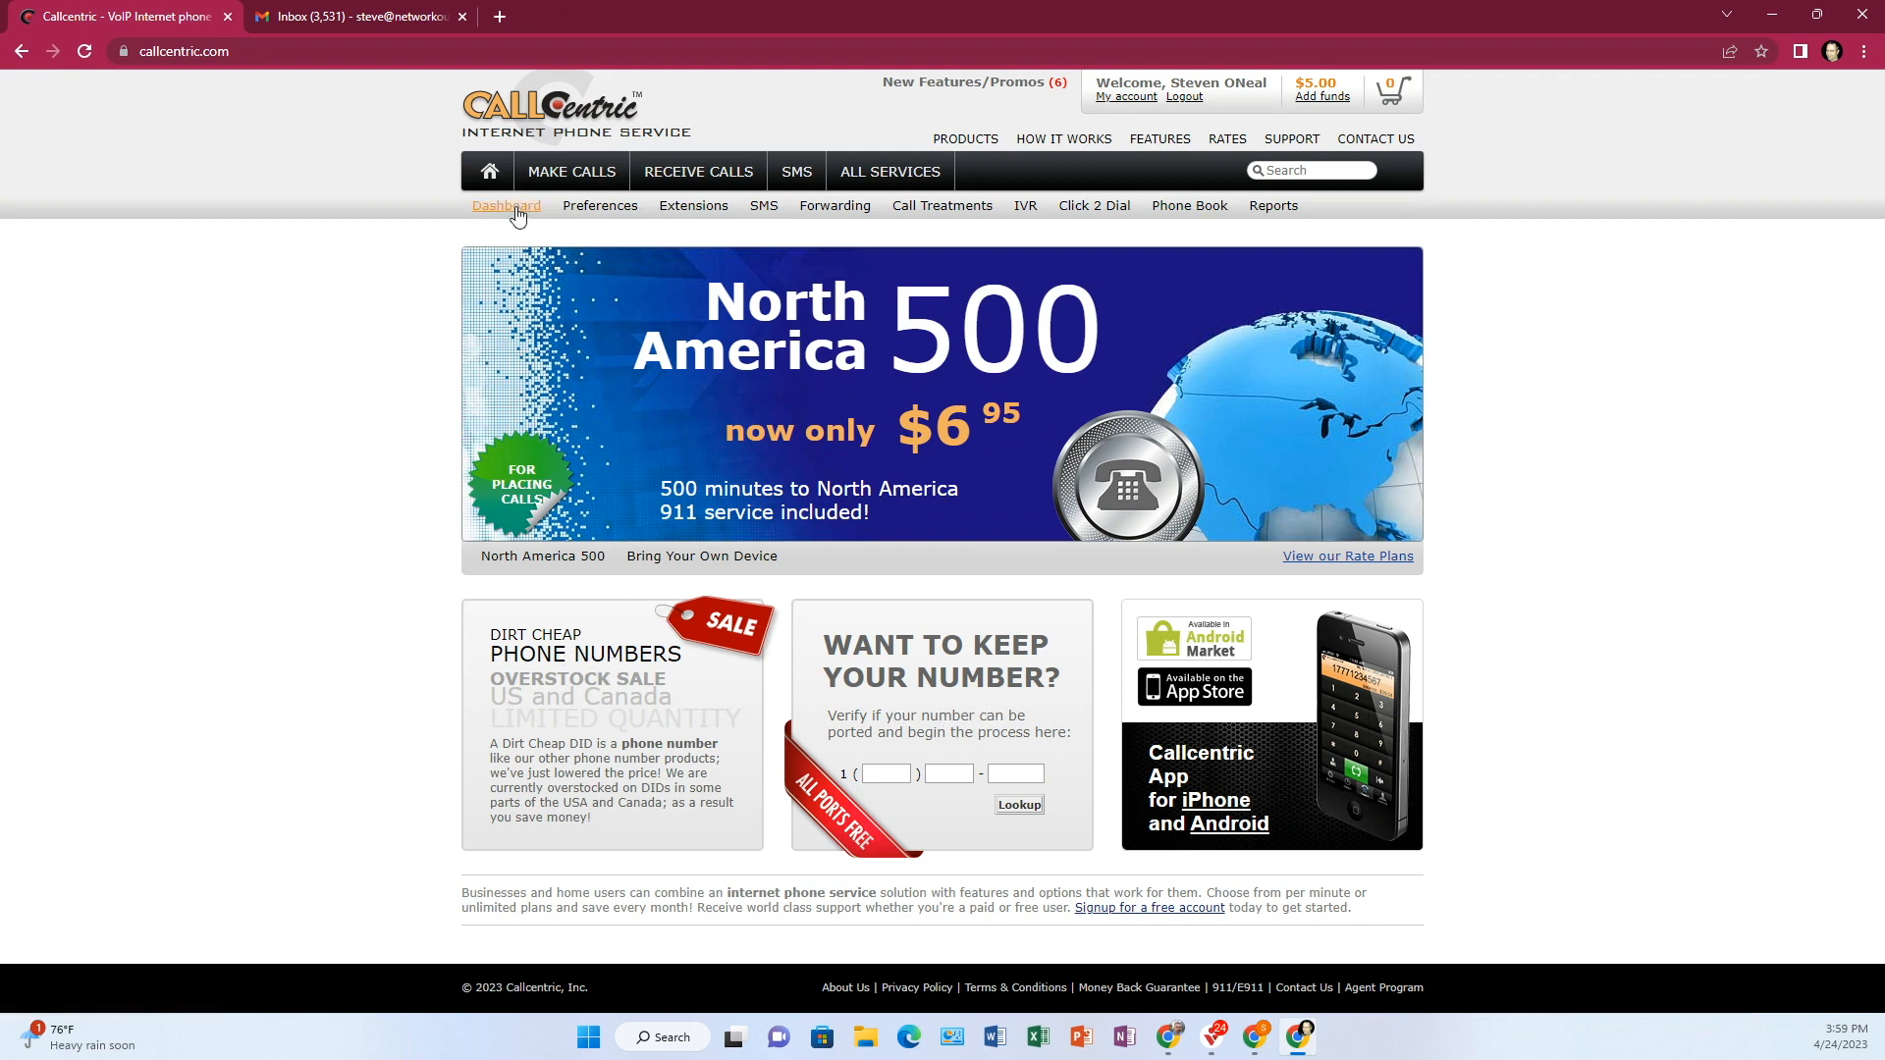
{"action": "left_click", "coordinate": [505, 206]}
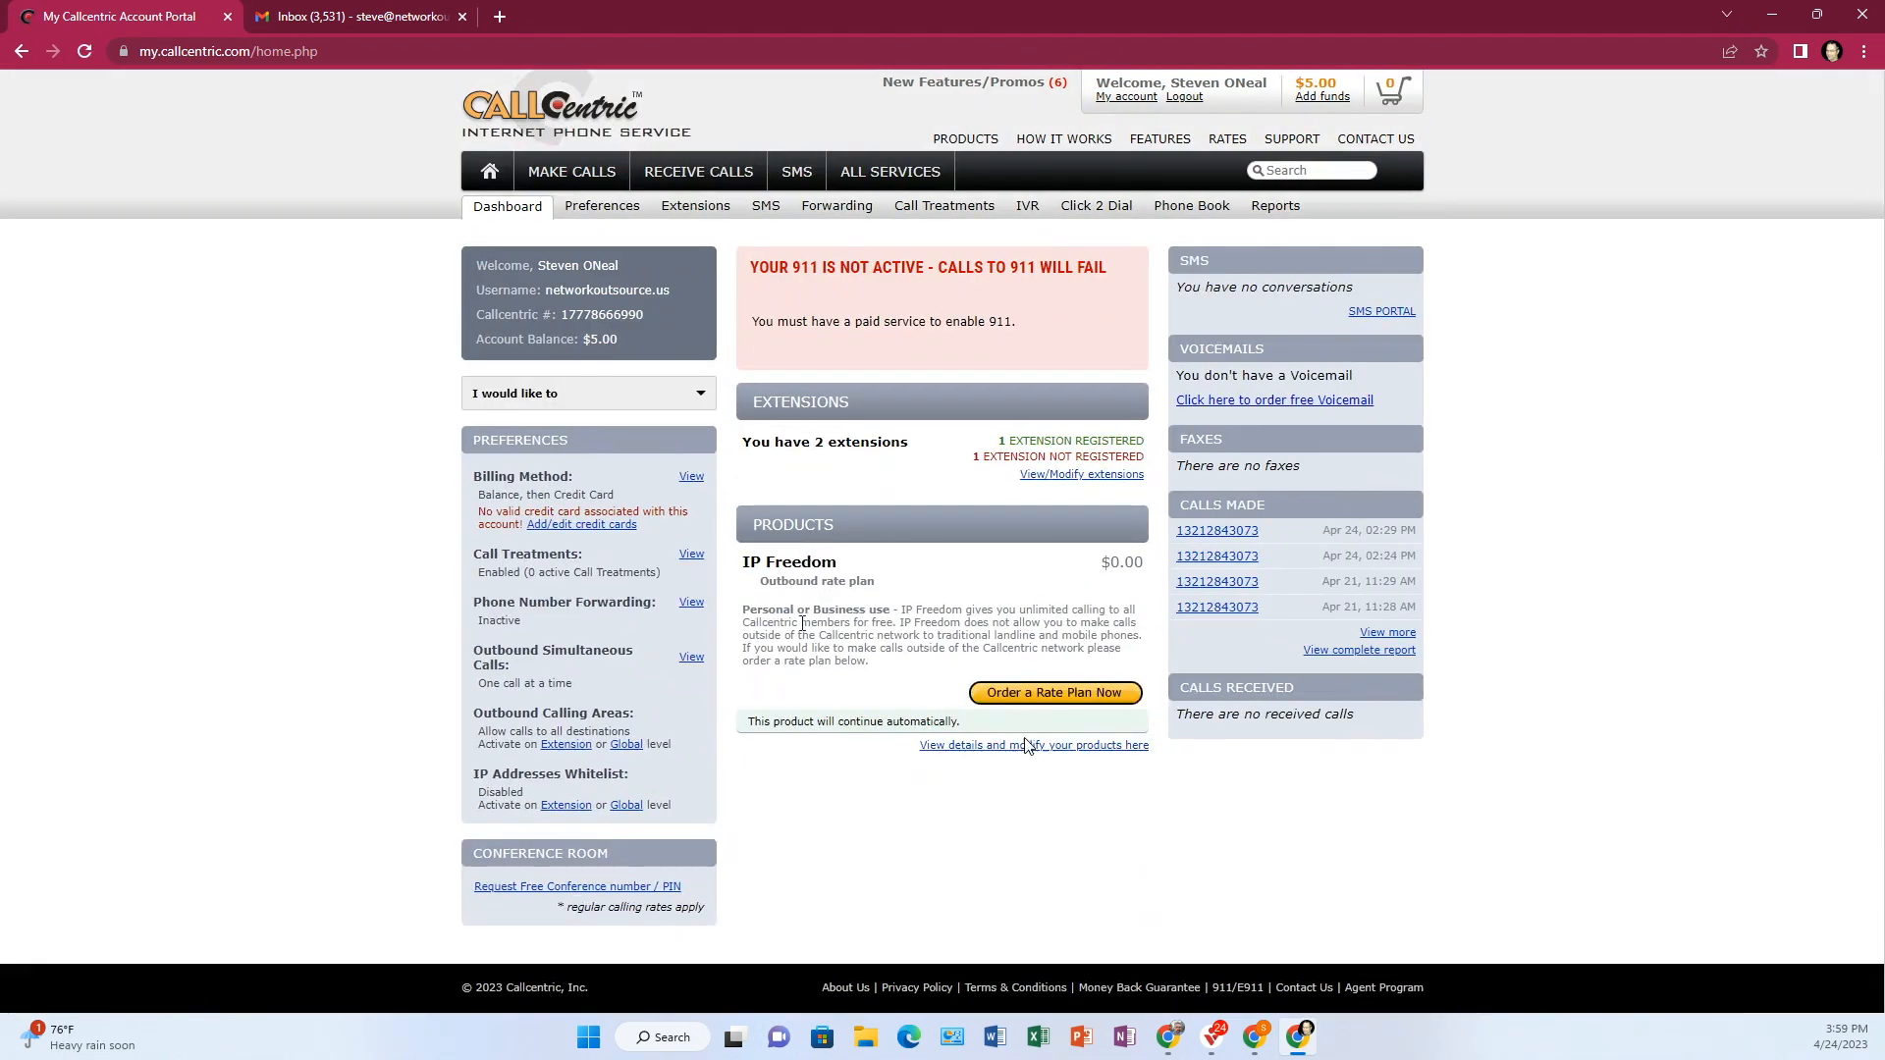
{"action": "left_click", "coordinate": [1032, 745]}
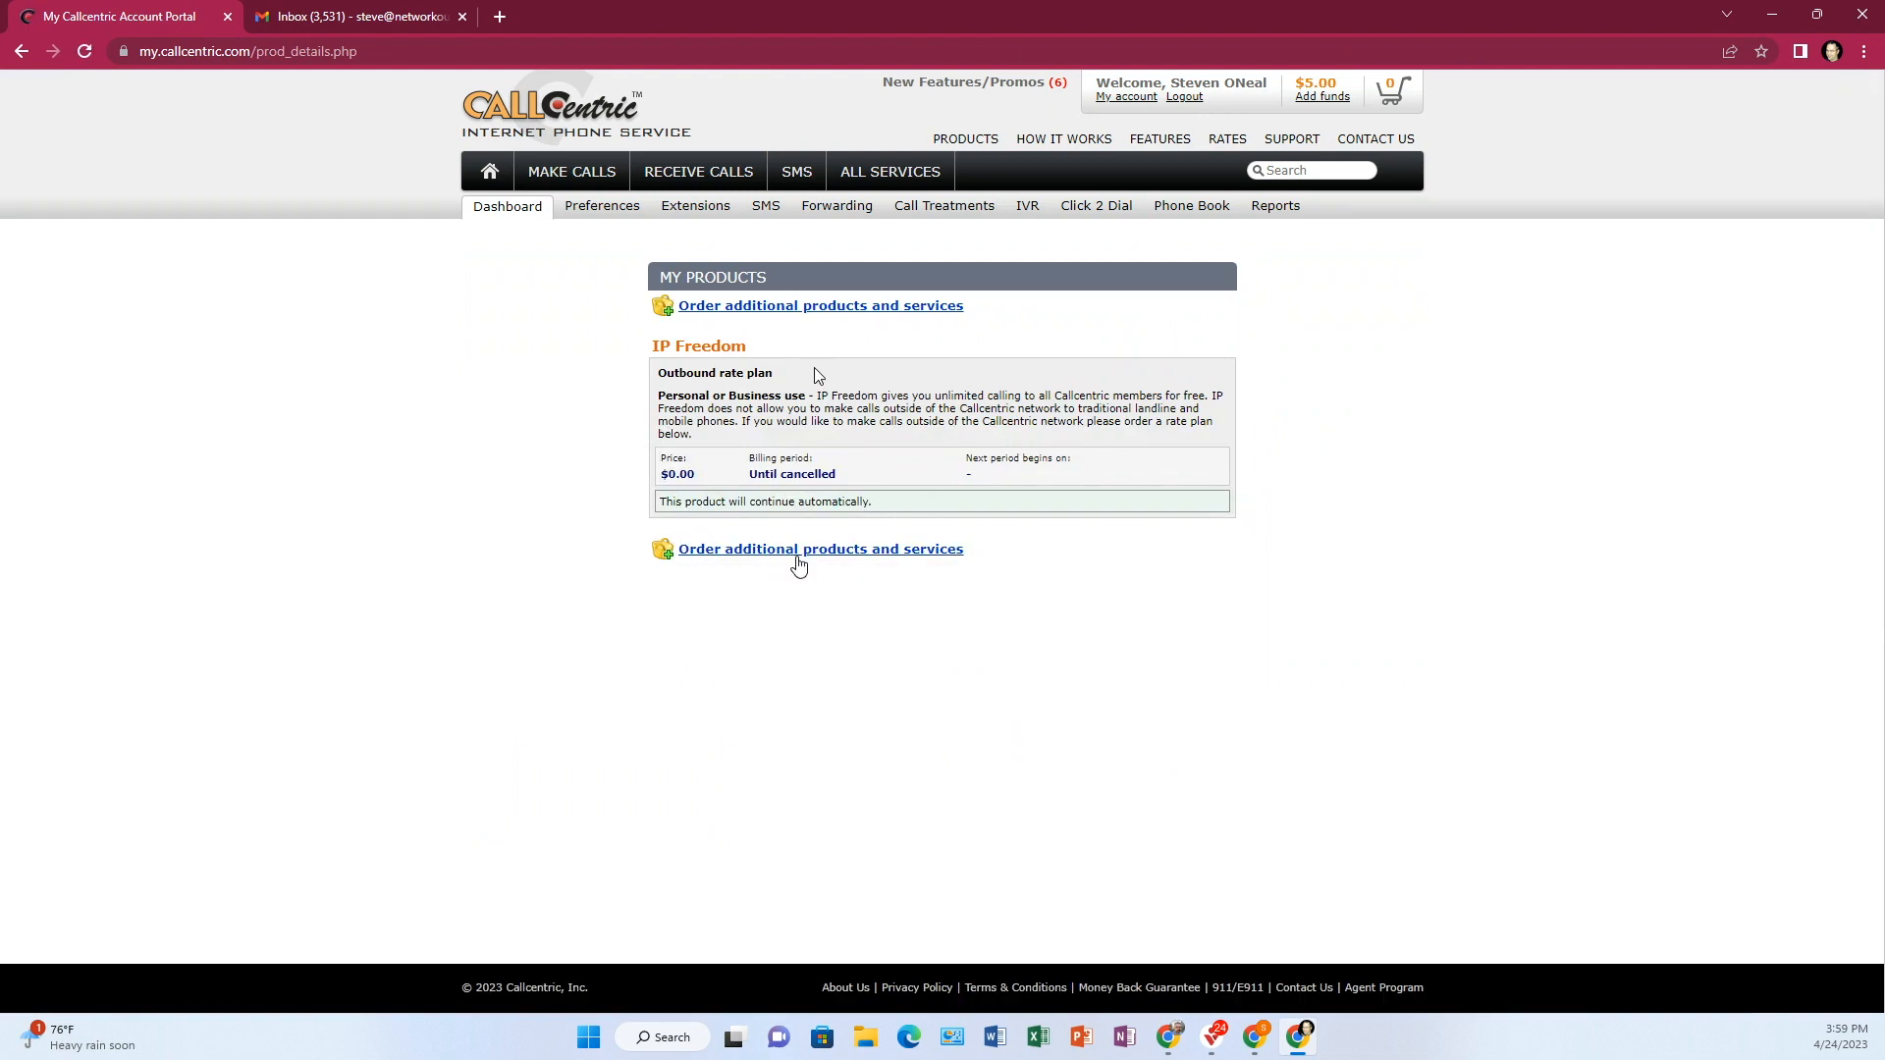
{"action": "left_click", "coordinate": [820, 548]}
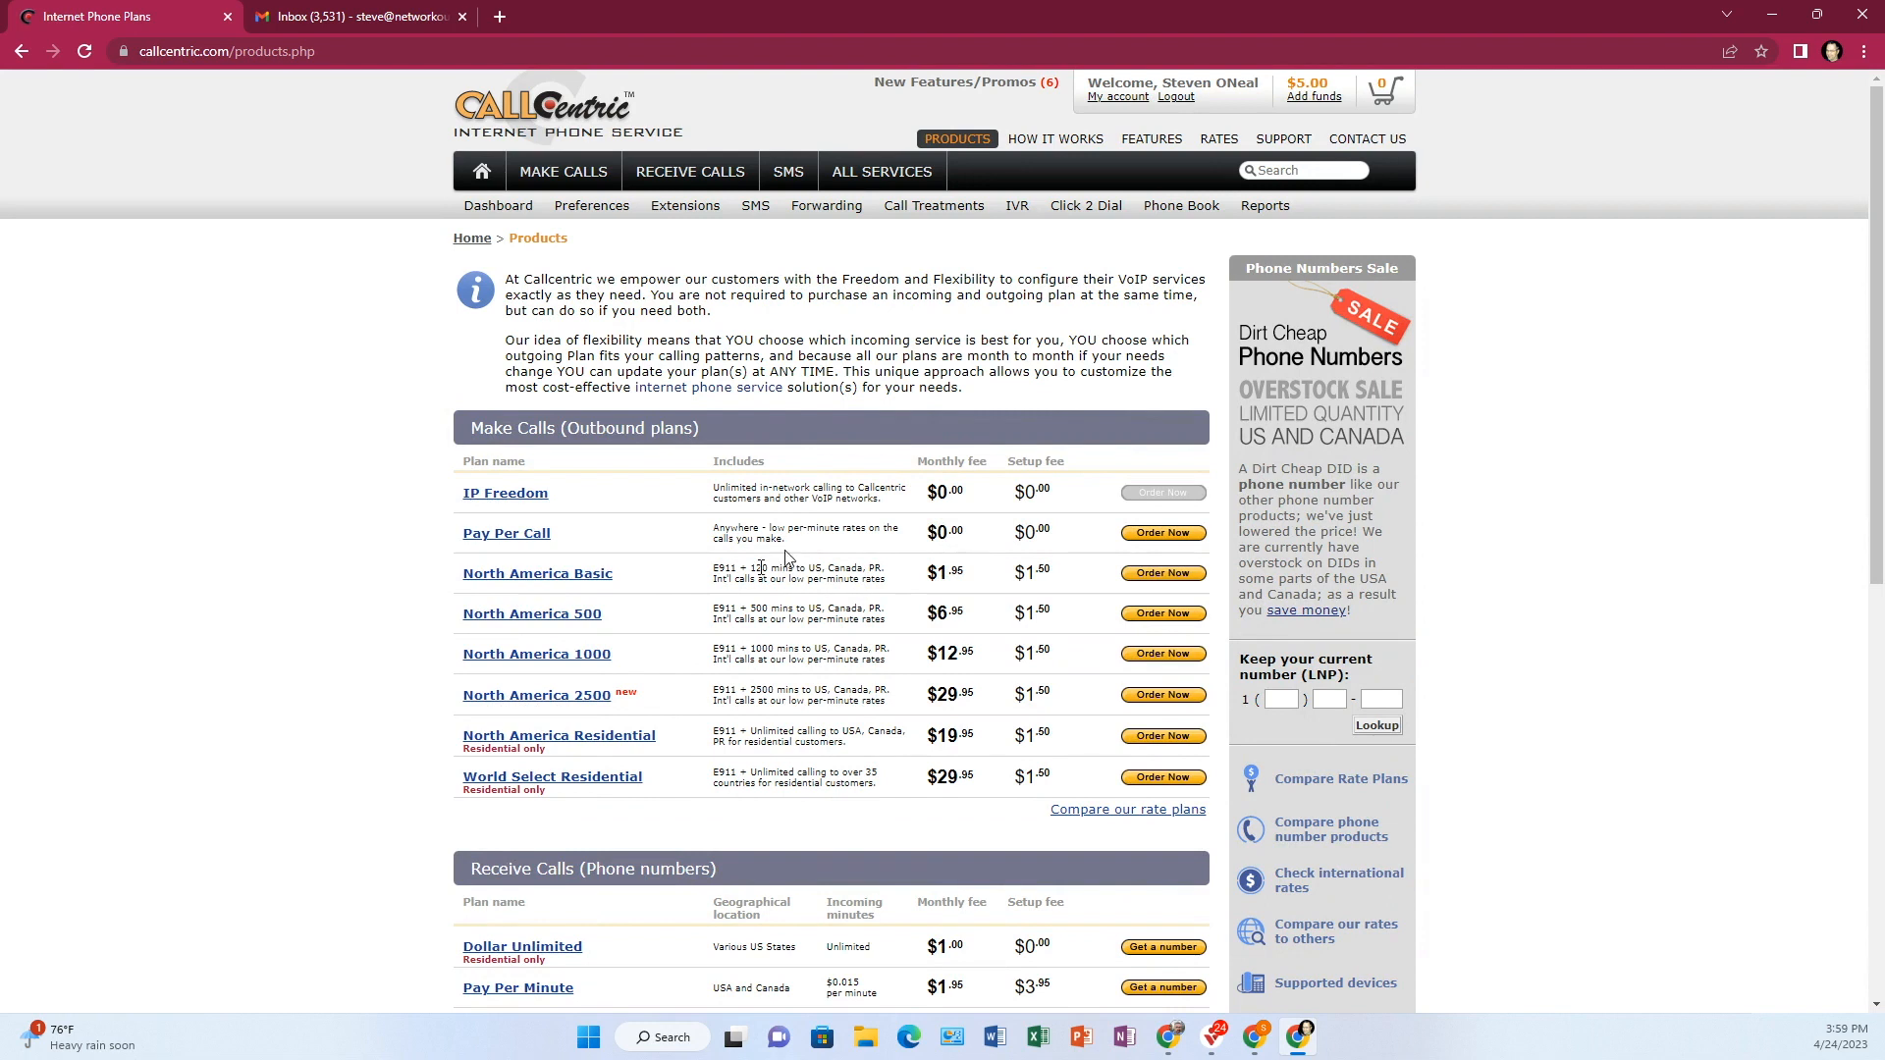
{"action": "scroll", "scroll_direction": "down", "scroll_amount": 3}
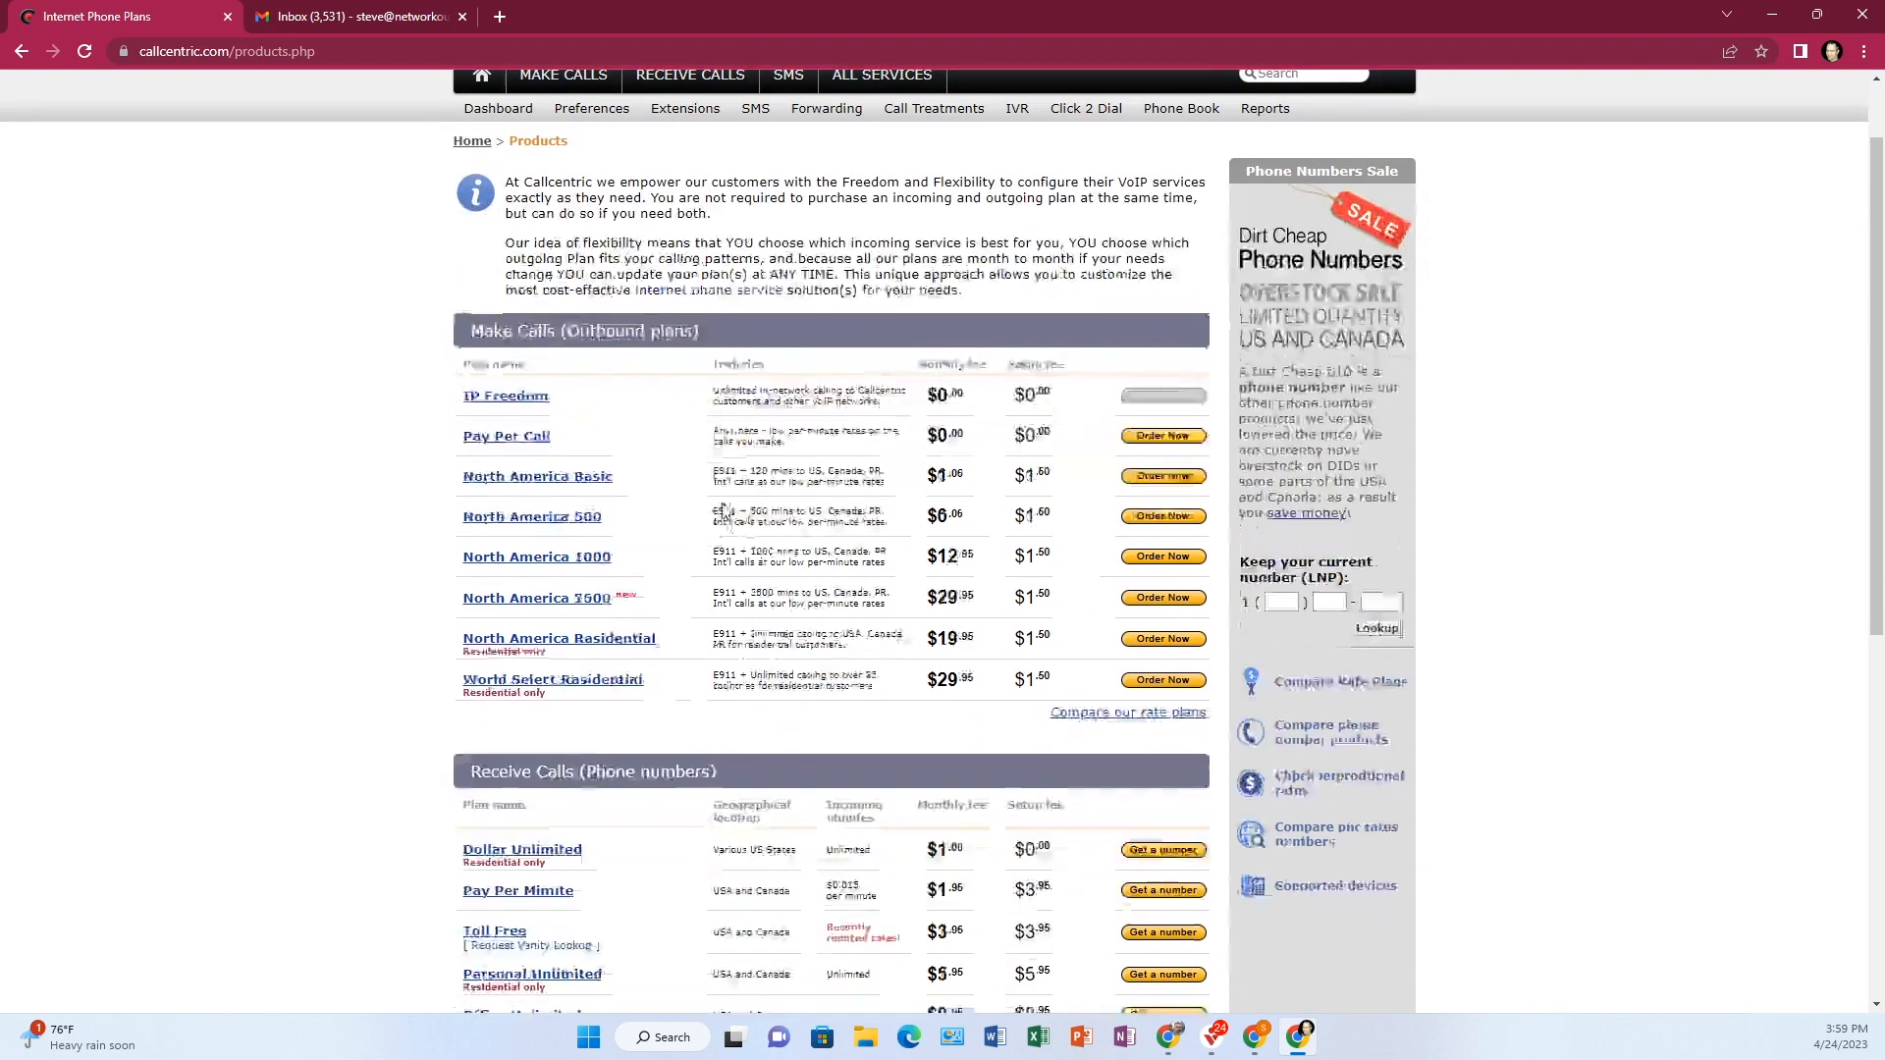
{"action": "scroll", "scroll_direction": "down", "scroll_amount": 3}
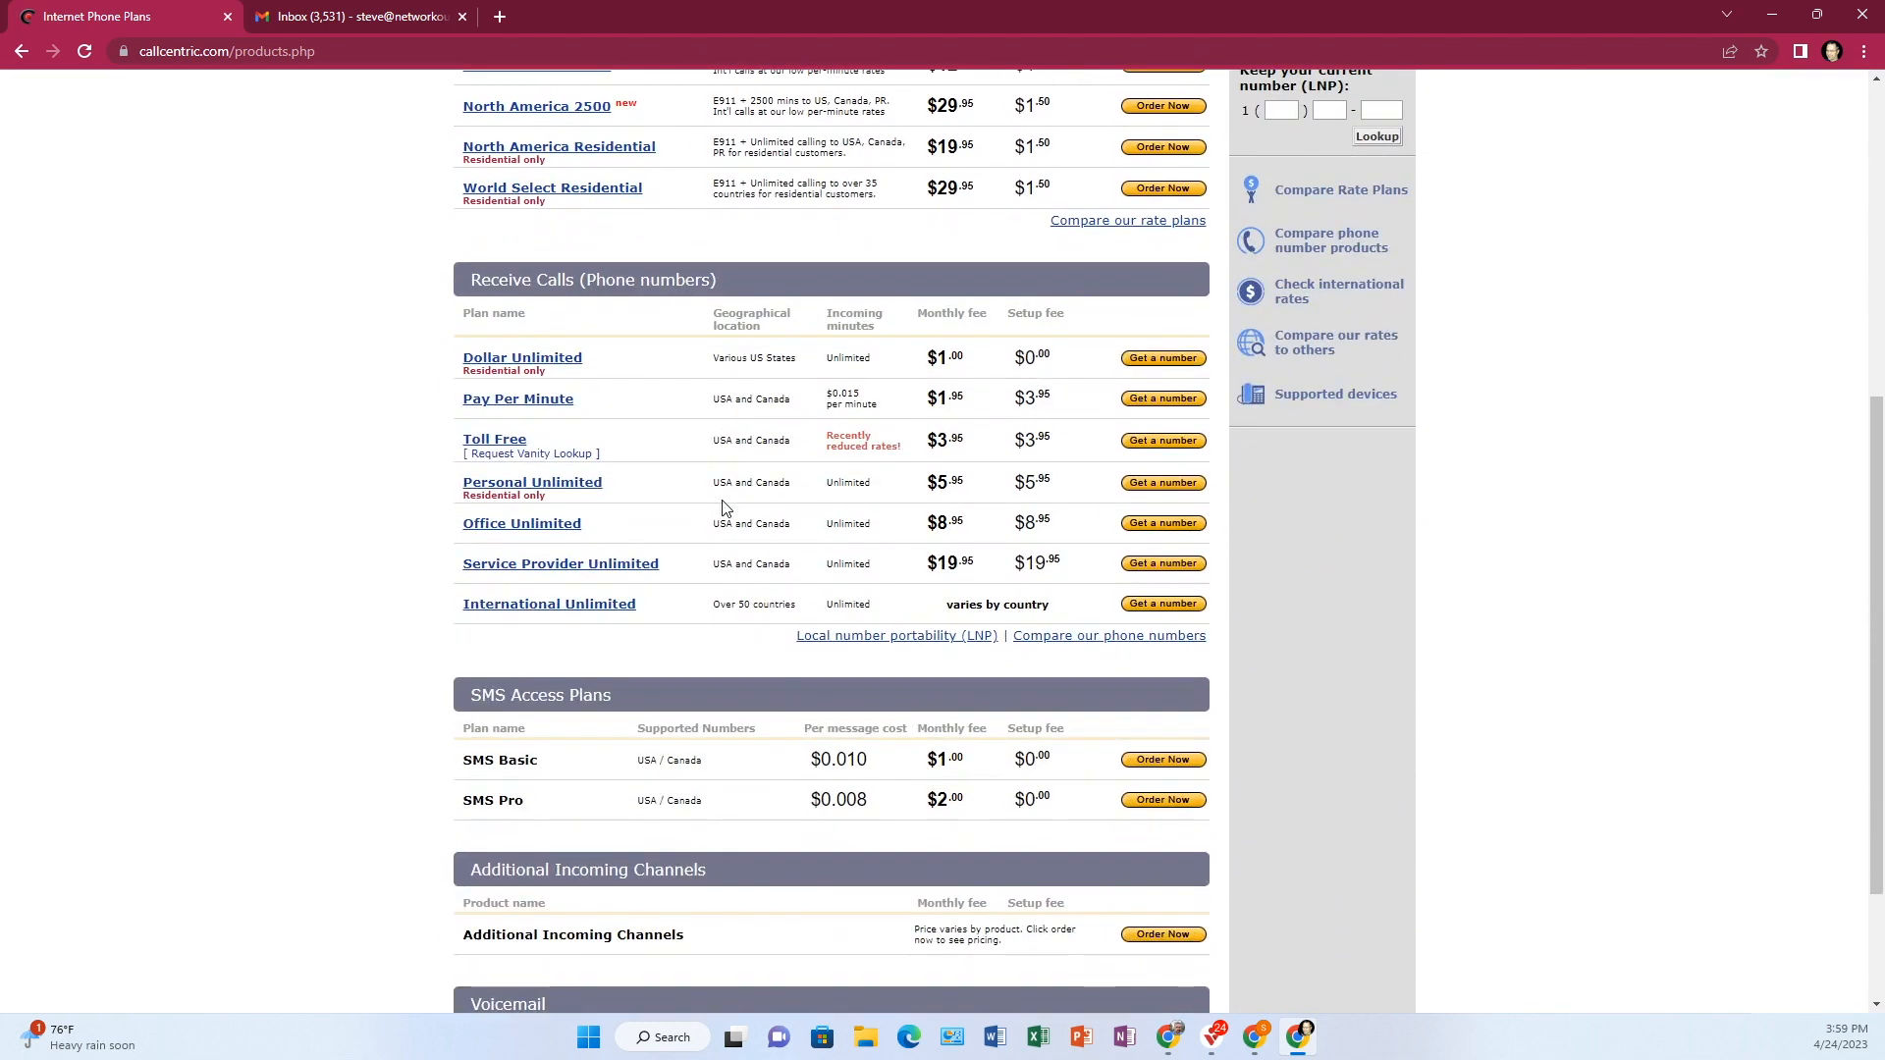
{"action": "mouse_move", "coordinate": [489, 579]}
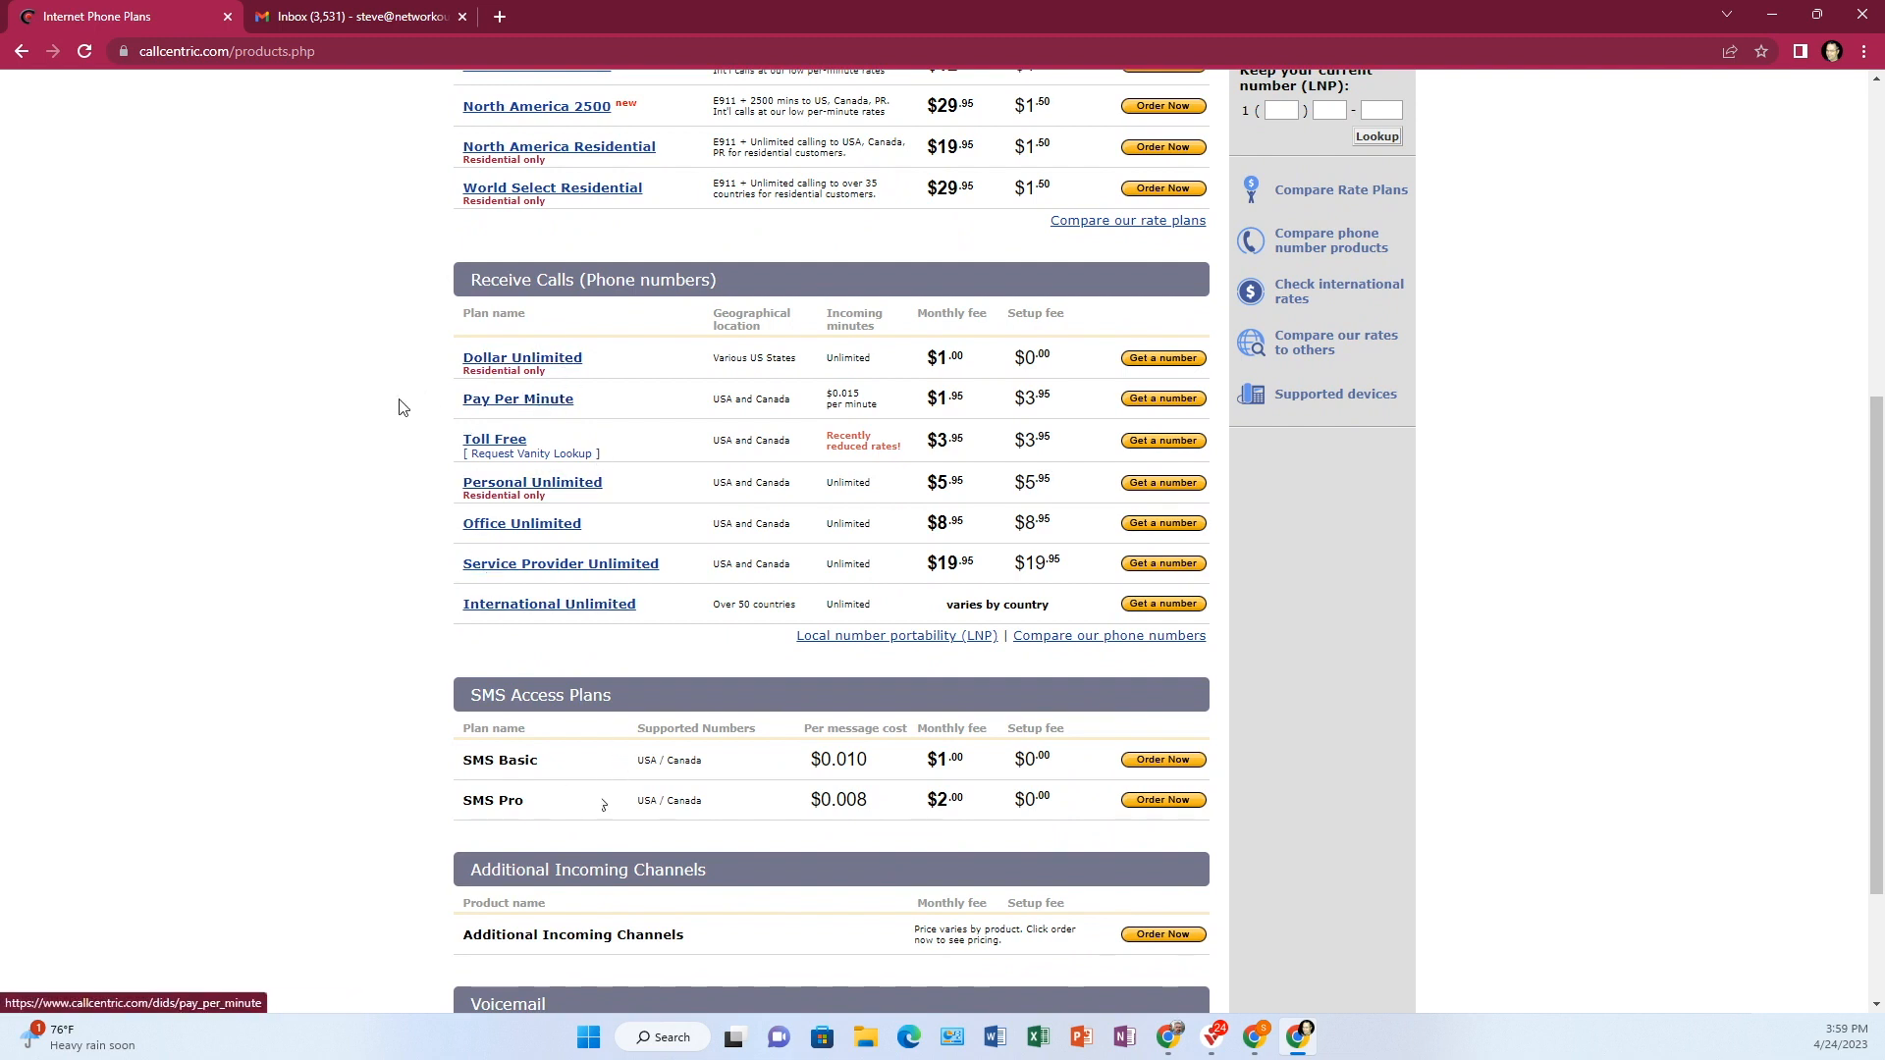
{"action": "mouse_move", "coordinate": [304, 482]}
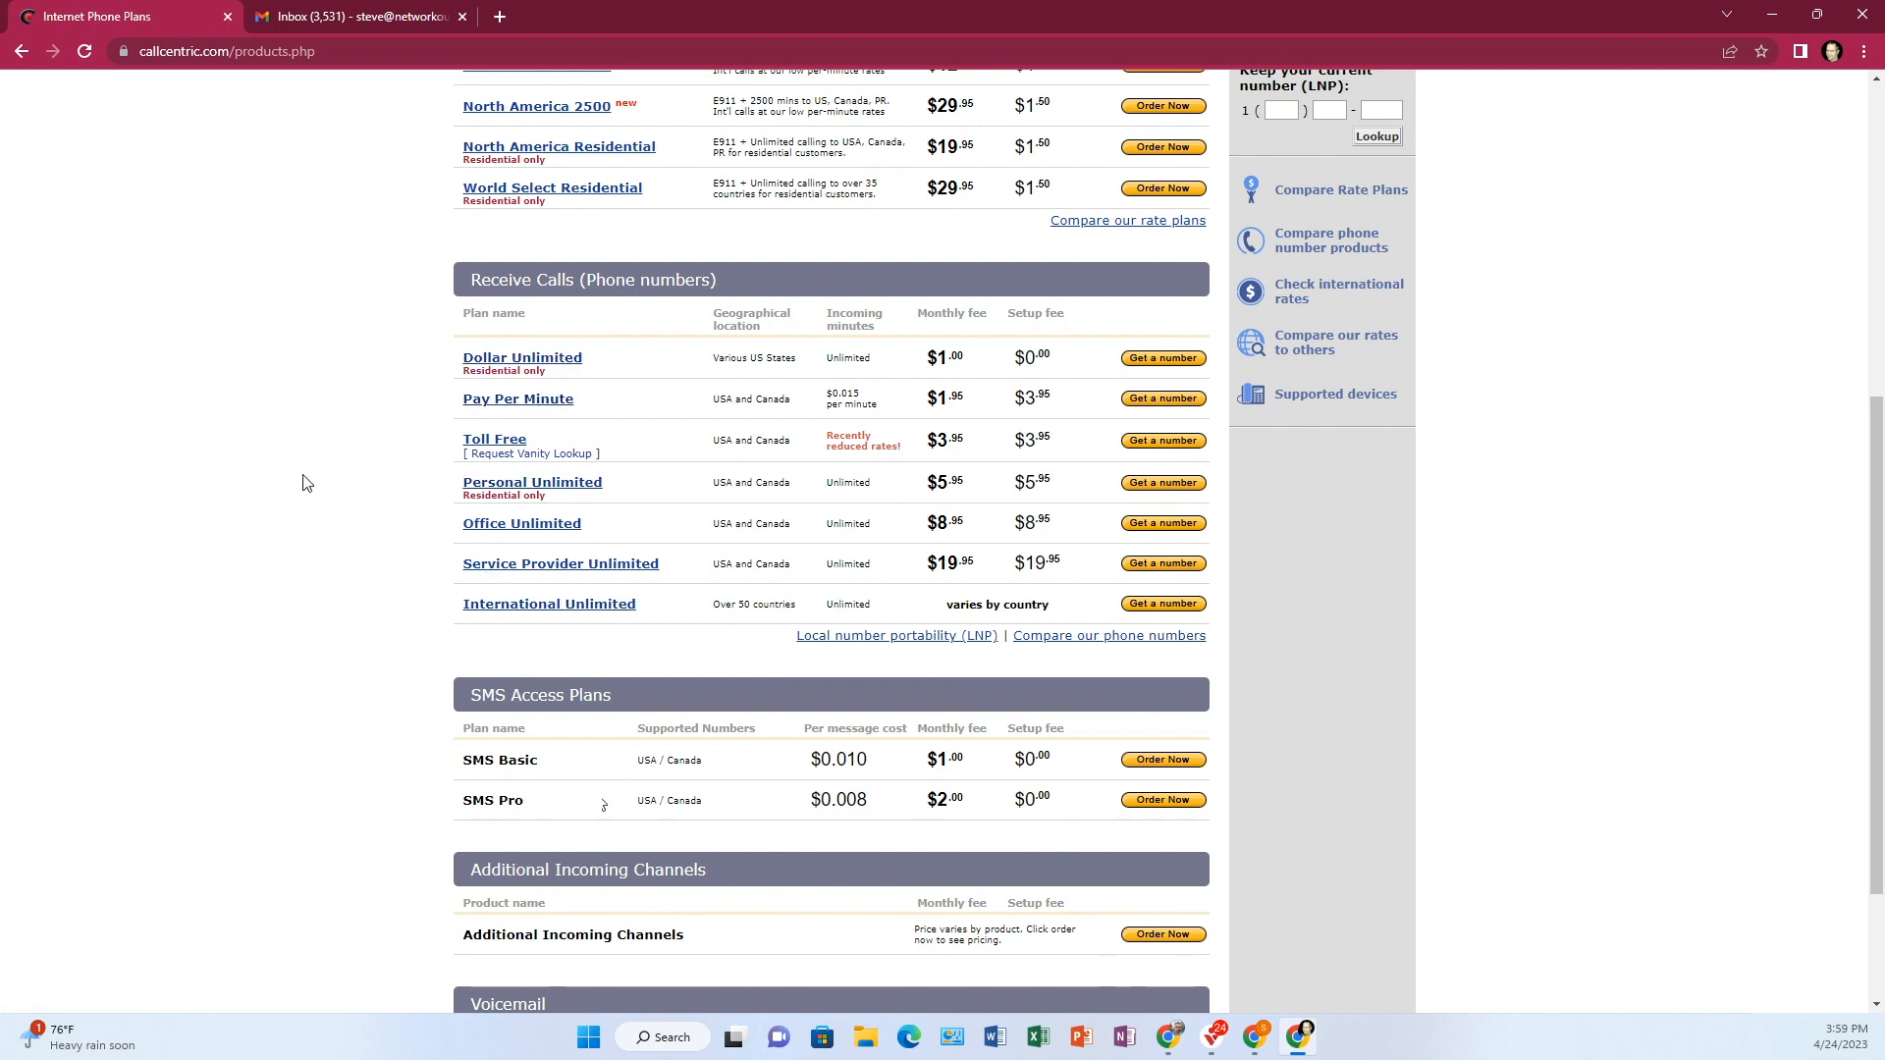
{"action": "mouse_move", "coordinate": [489, 579]}
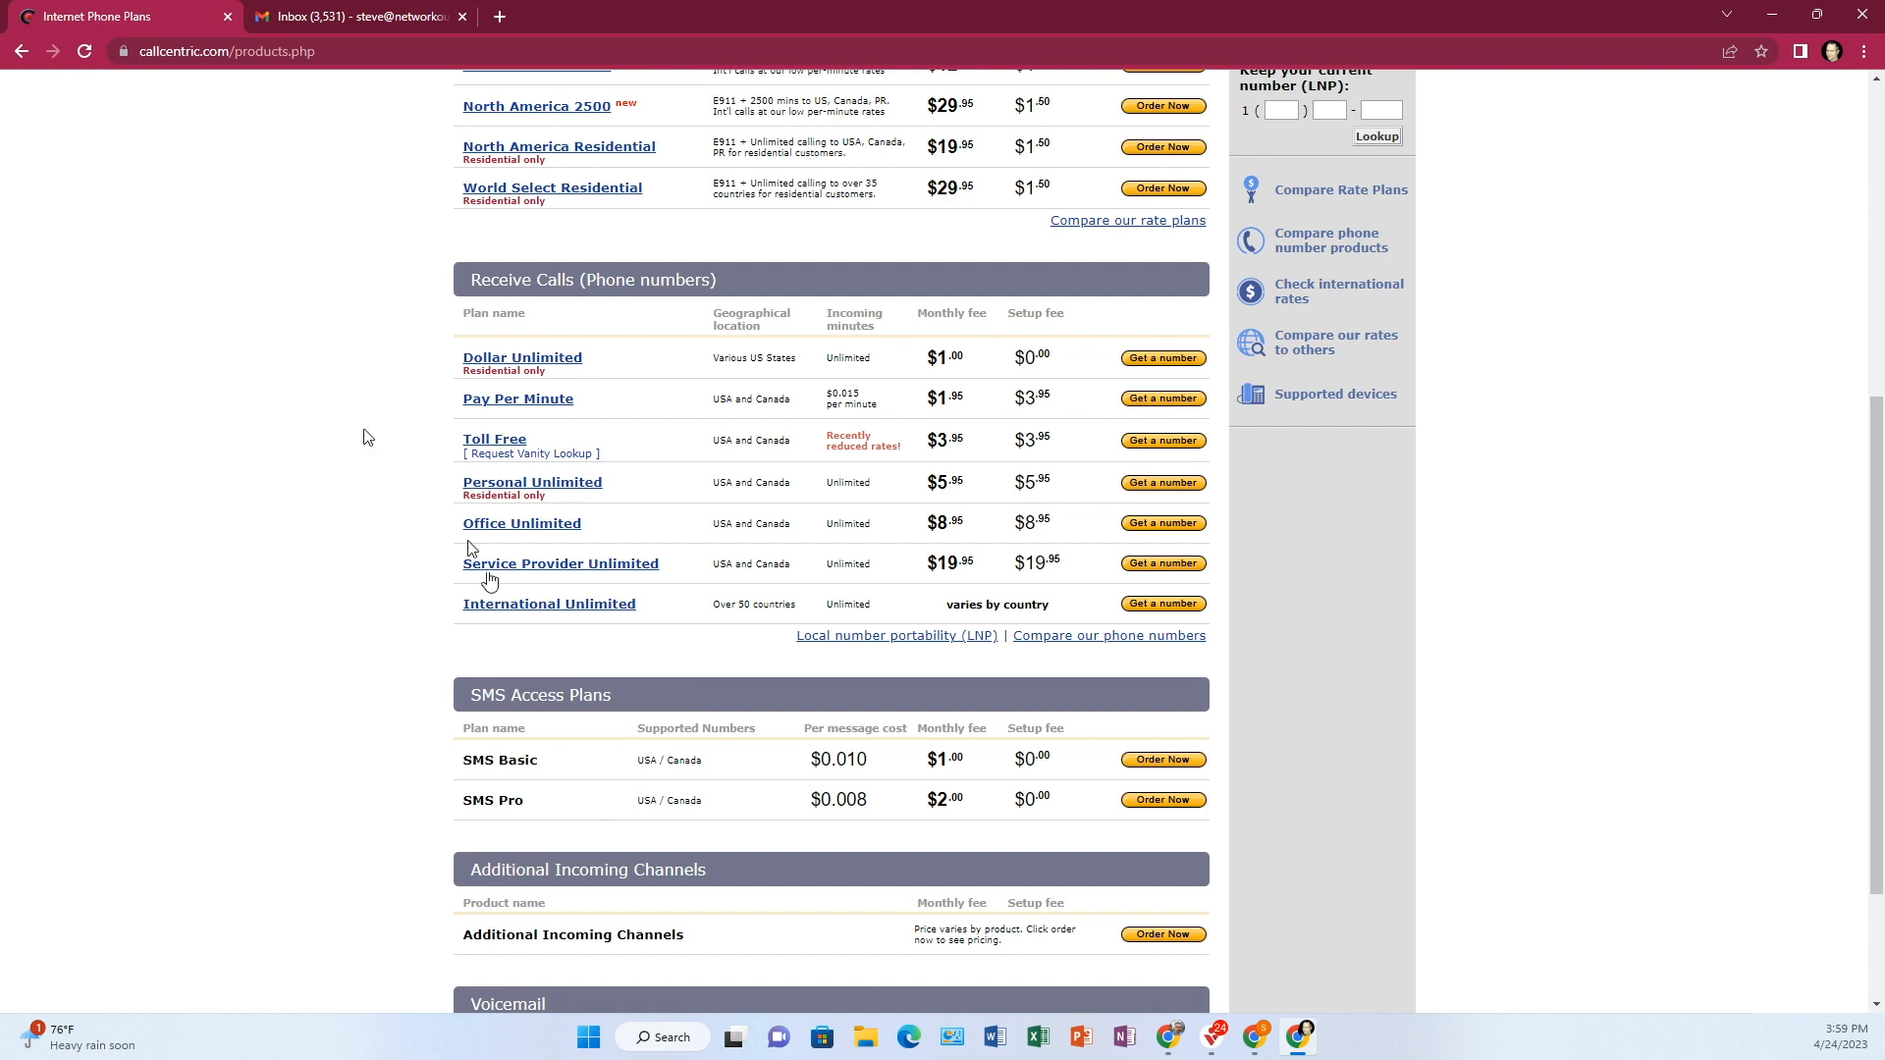
{"action": "mouse_move", "coordinate": [936, 466]}
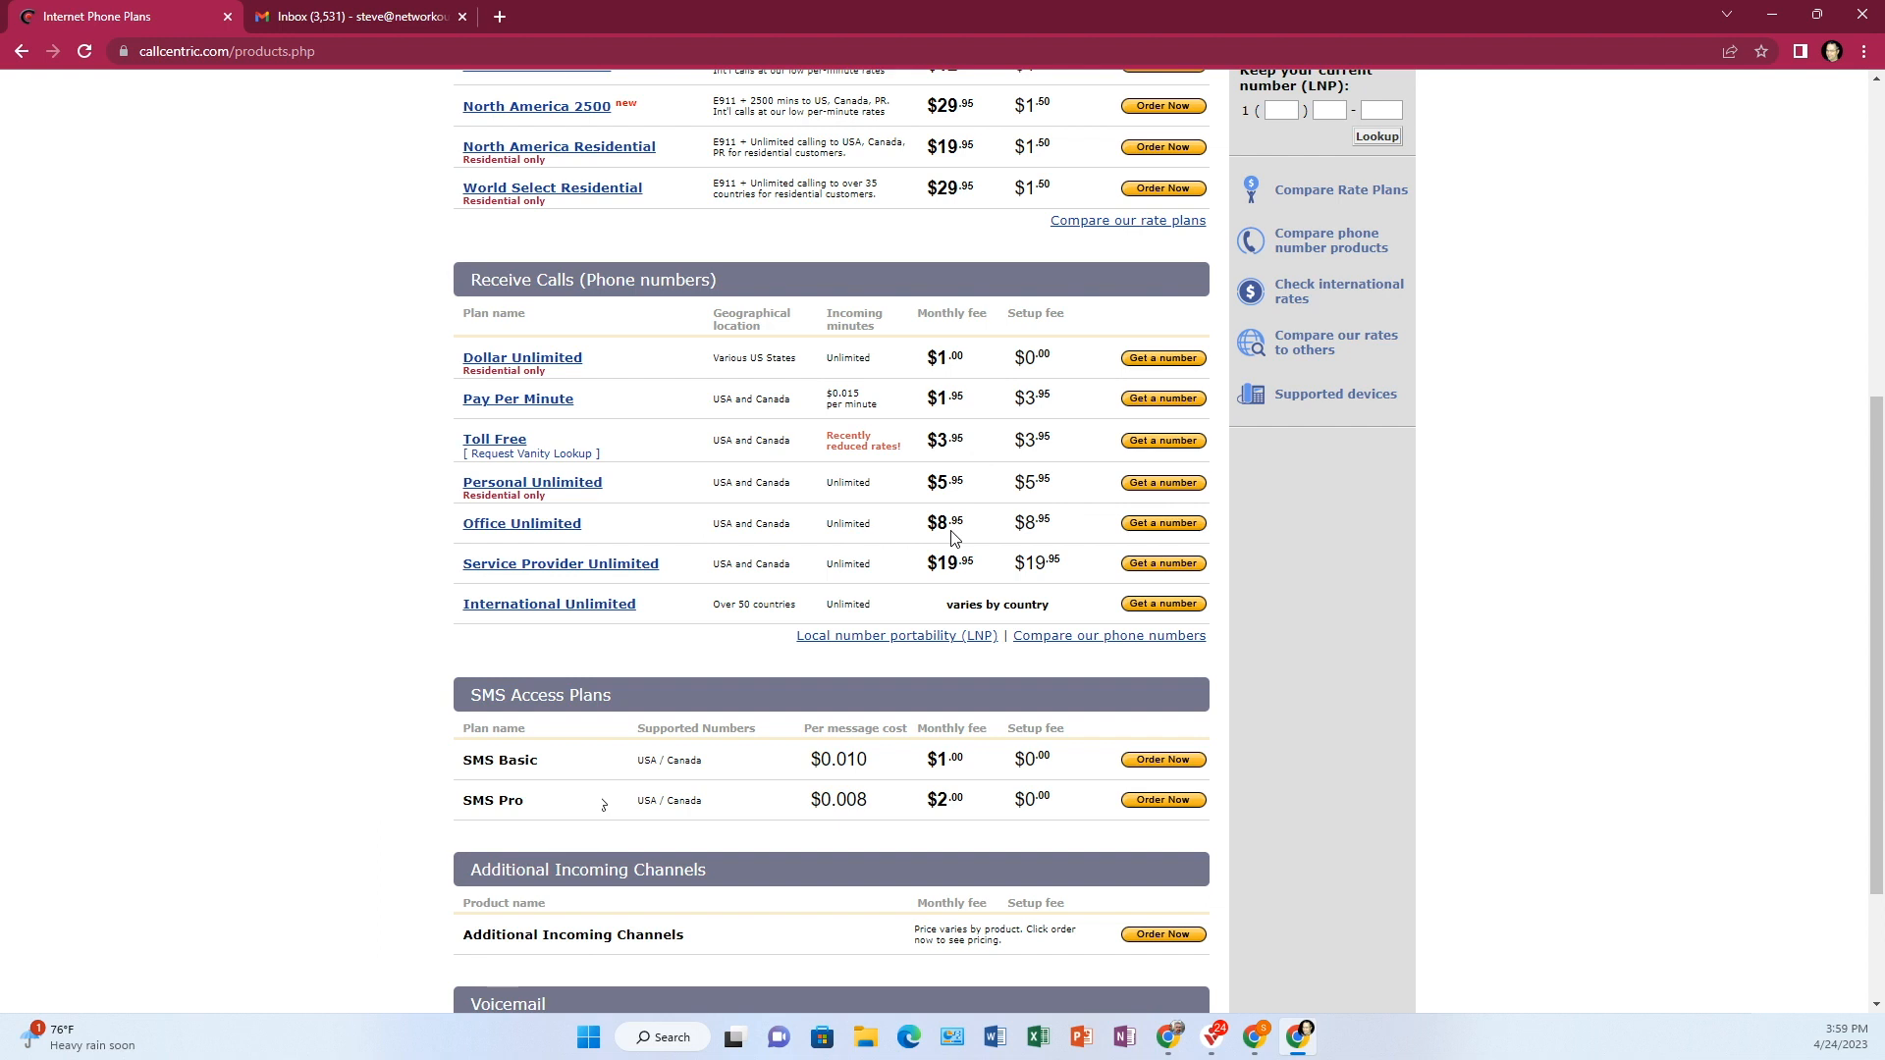
{"action": "mouse_move", "coordinate": [491, 579]}
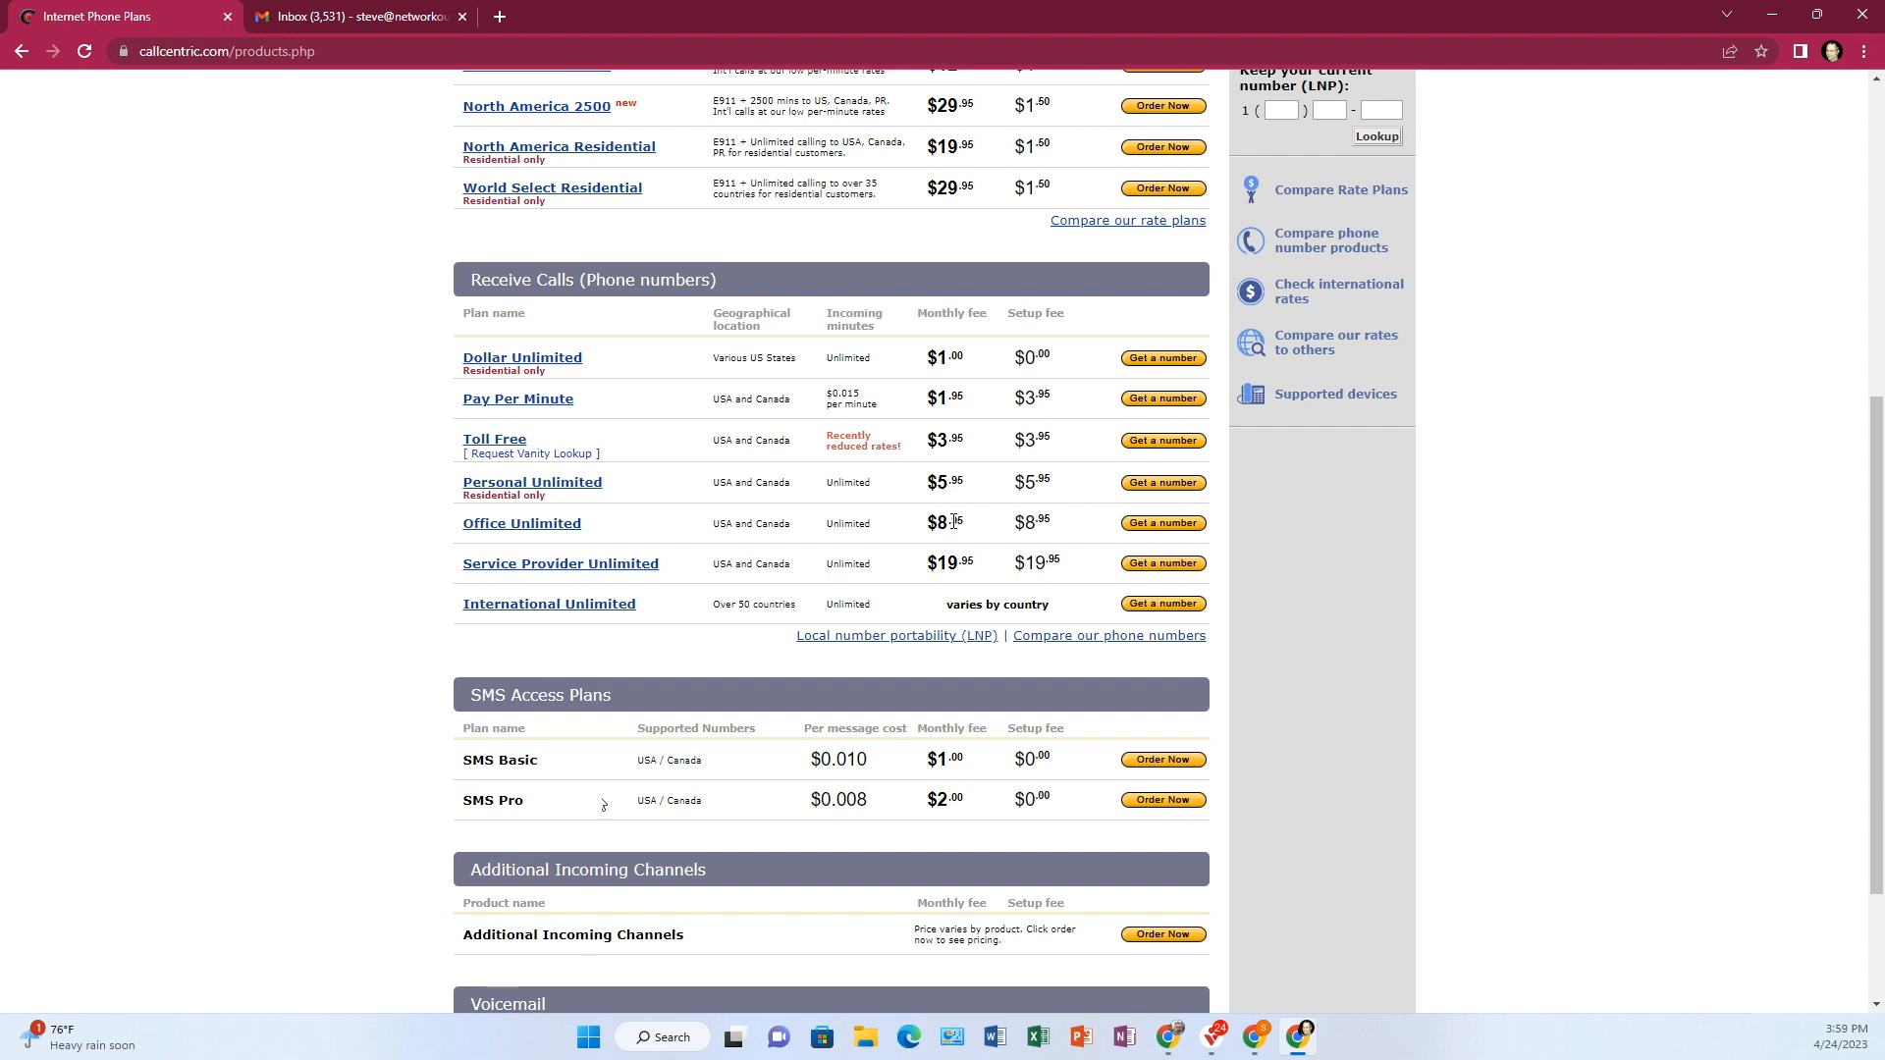
{"action": "mouse_move", "coordinate": [1063, 539]}
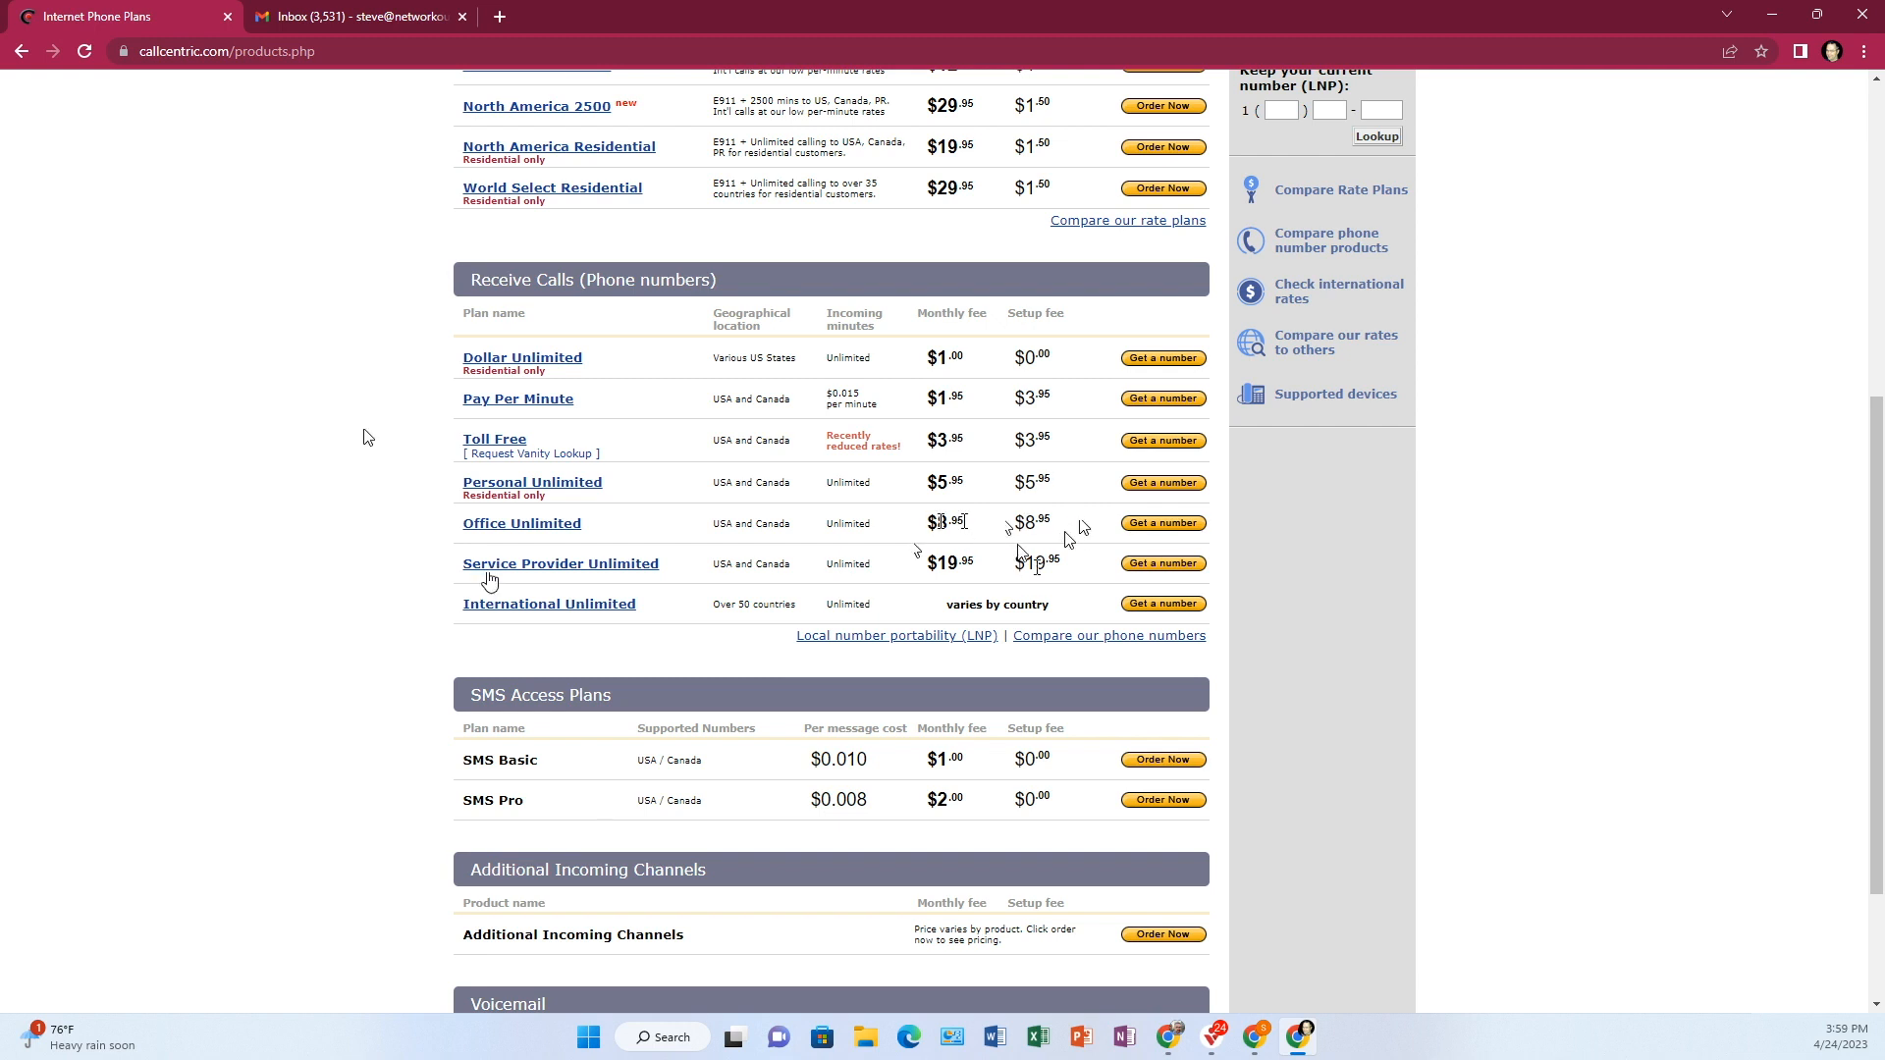
{"action": "scroll", "scroll_direction": "down", "scroll_amount": 3}
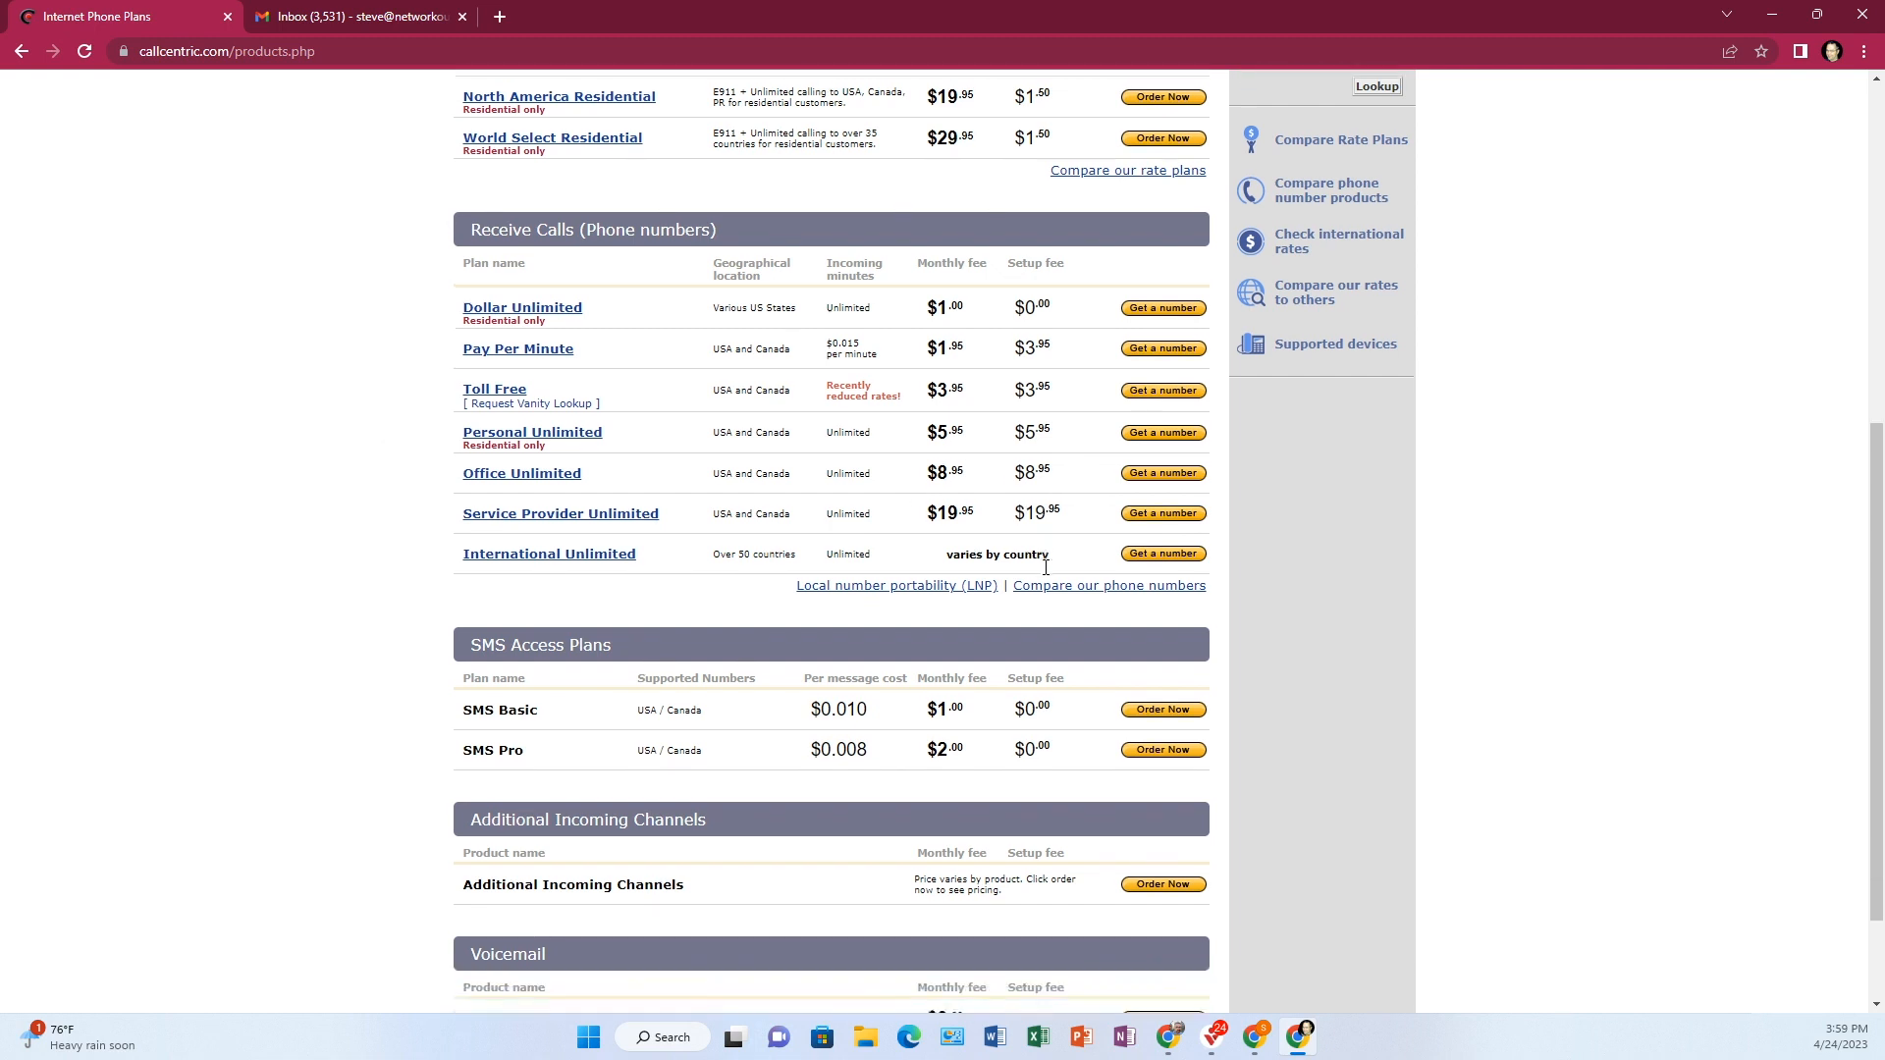
{"action": "scroll", "scroll_direction": "up", "scroll_amount": 3}
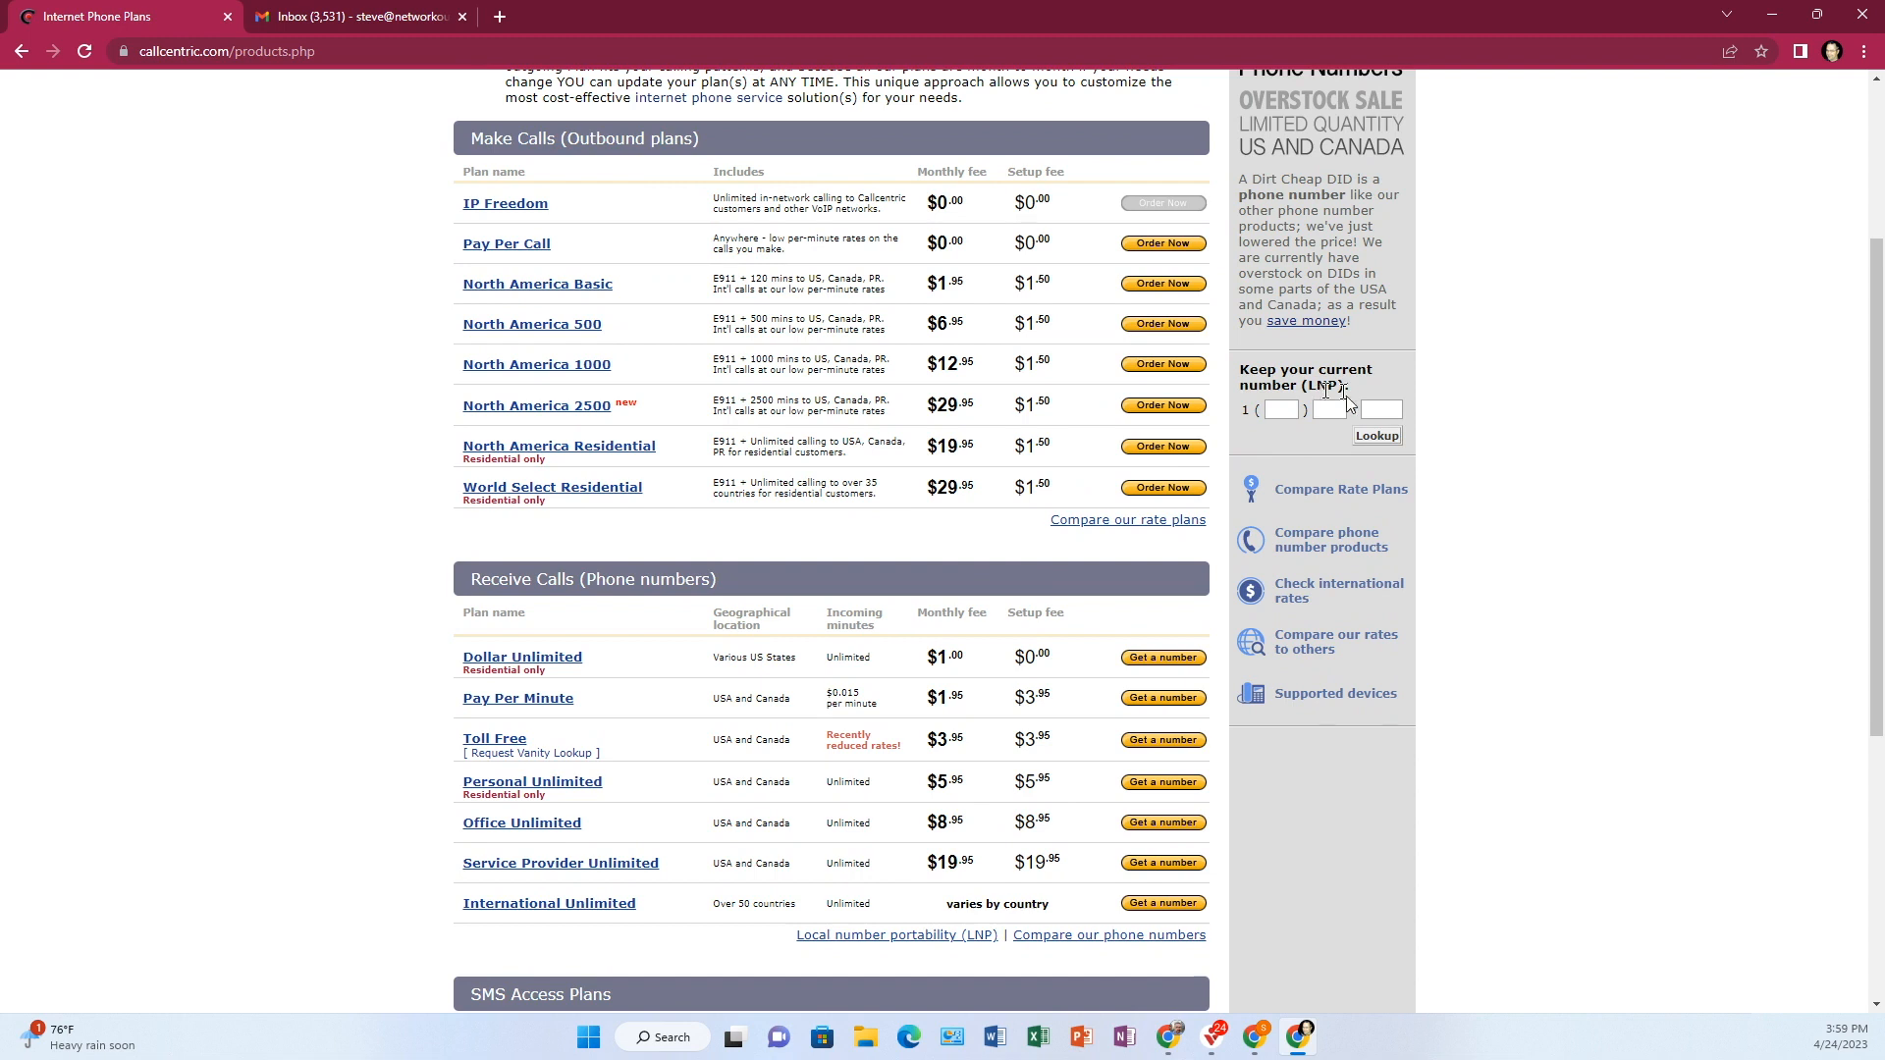
Step: Review the calling plans on the Products page, scrolling down toward Receive Calls
{"action": "left_click", "coordinate": [1280, 408]}
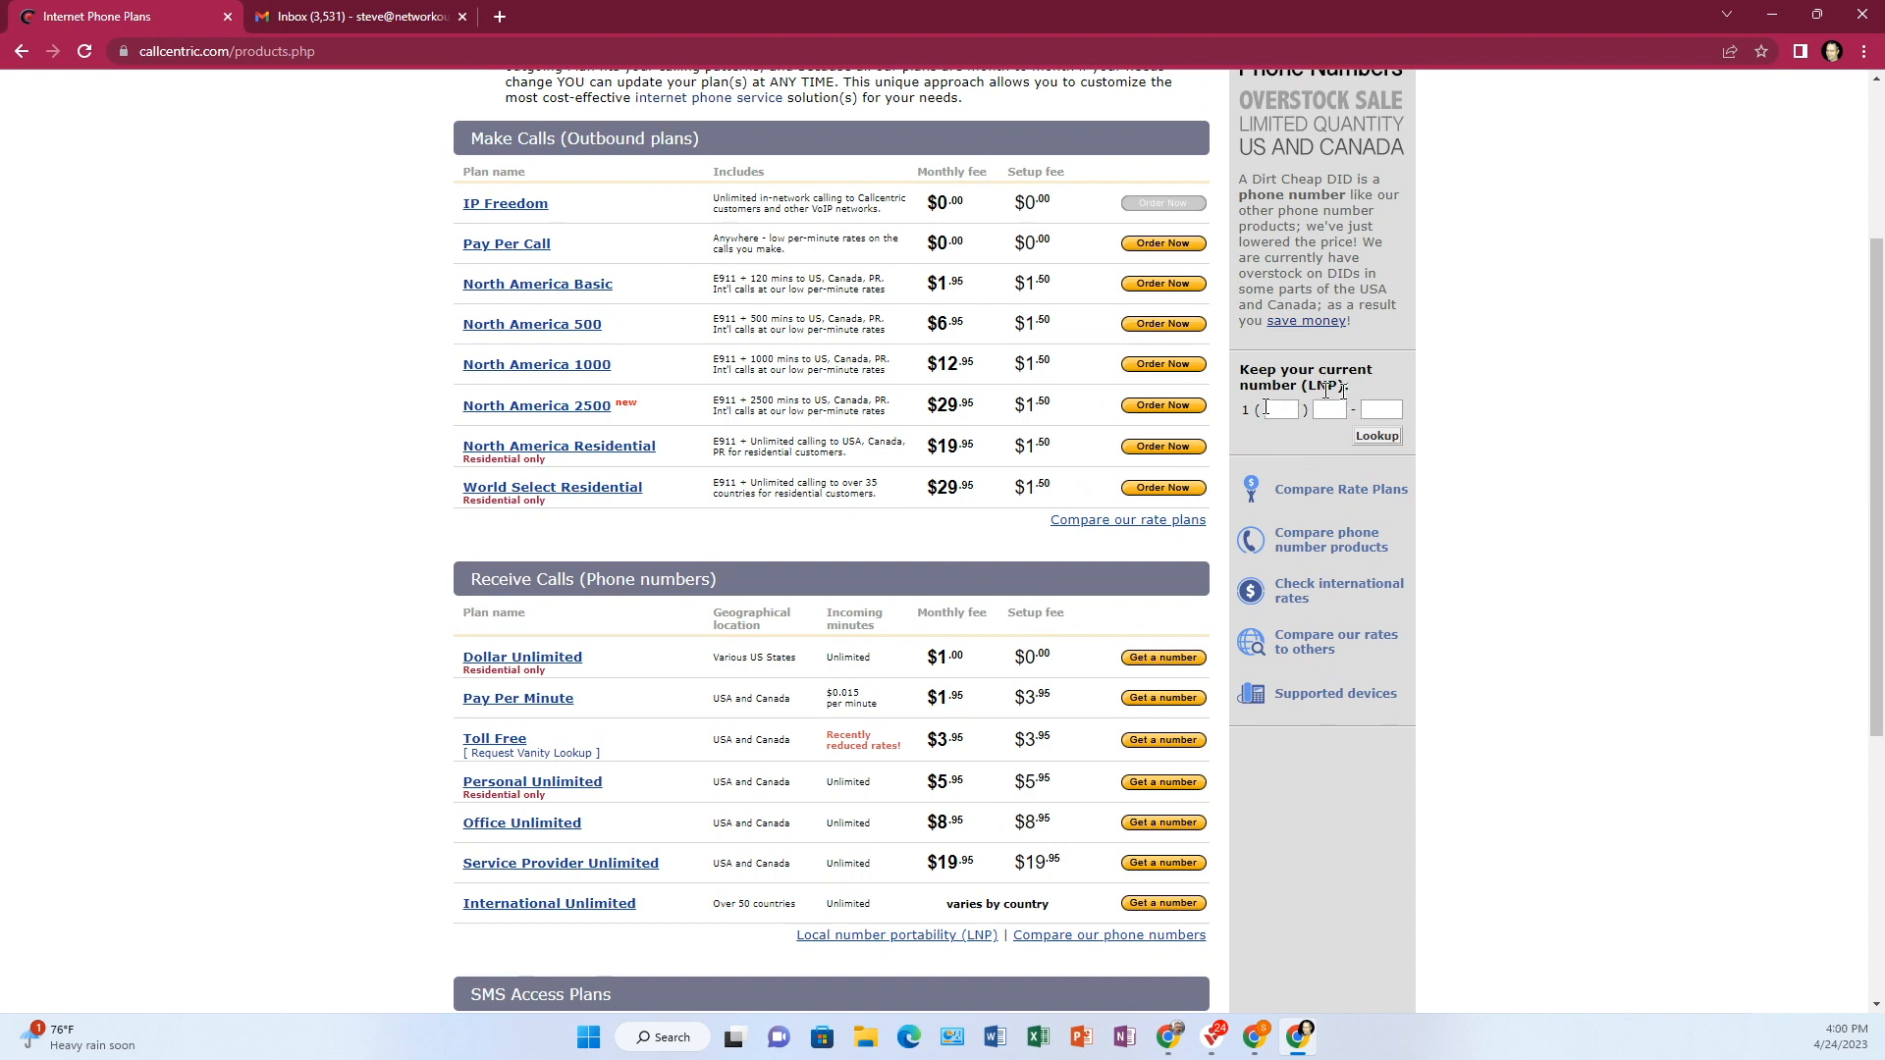
{"action": "mouse_move", "coordinate": [1569, 695]}
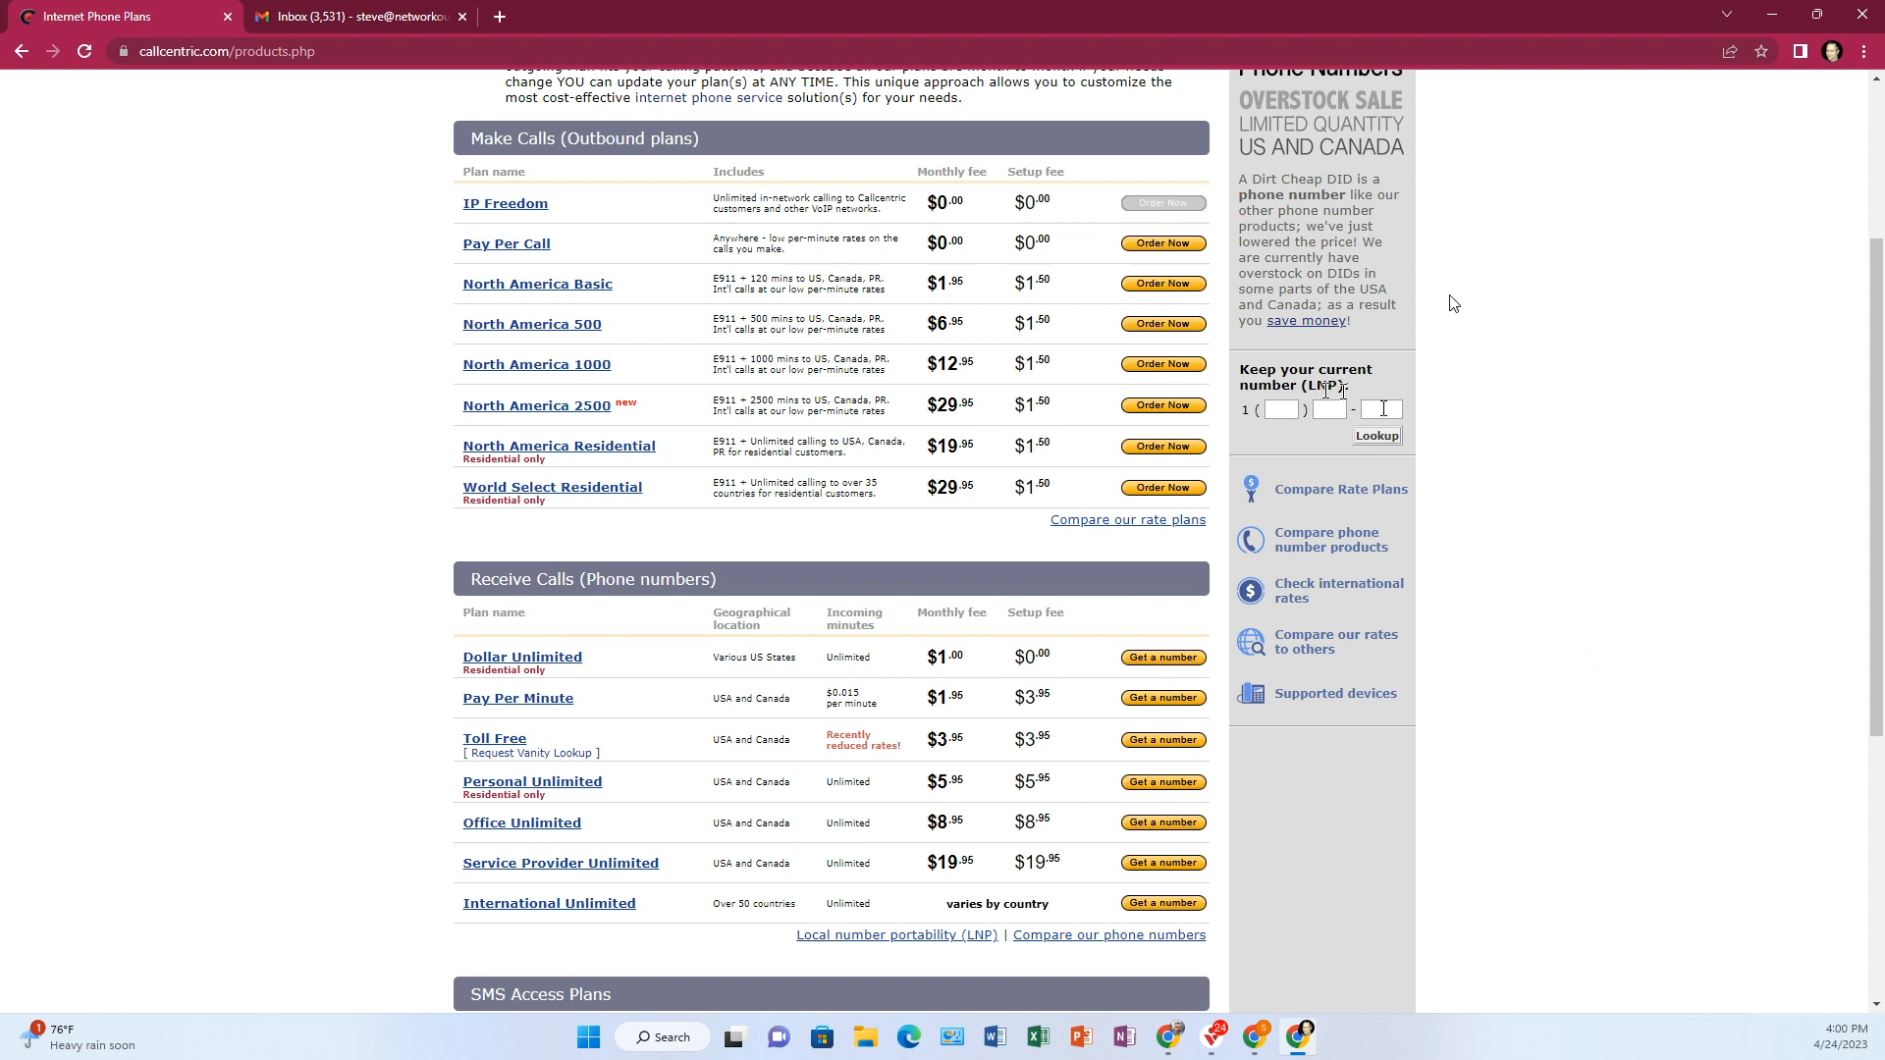
{"action": "mouse_move", "coordinate": [1482, 347]}
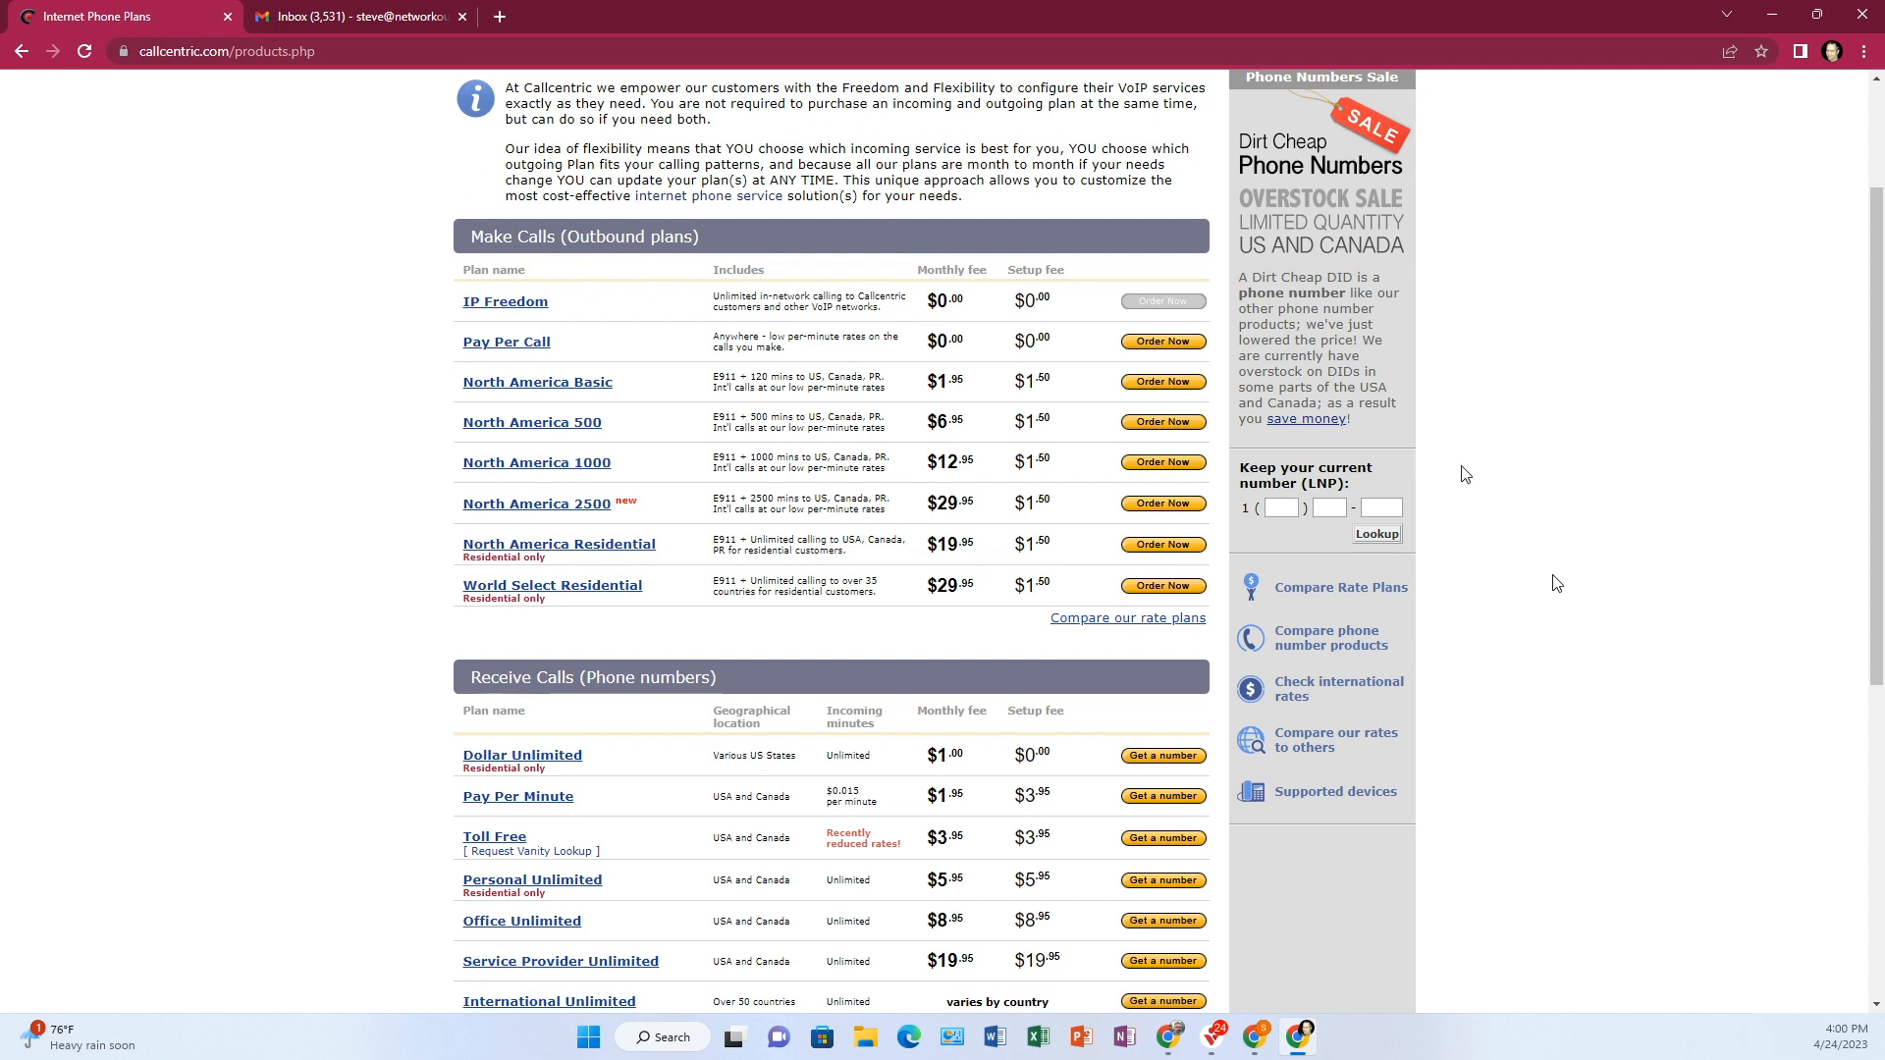
{"action": "mouse_move", "coordinate": [1526, 523]}
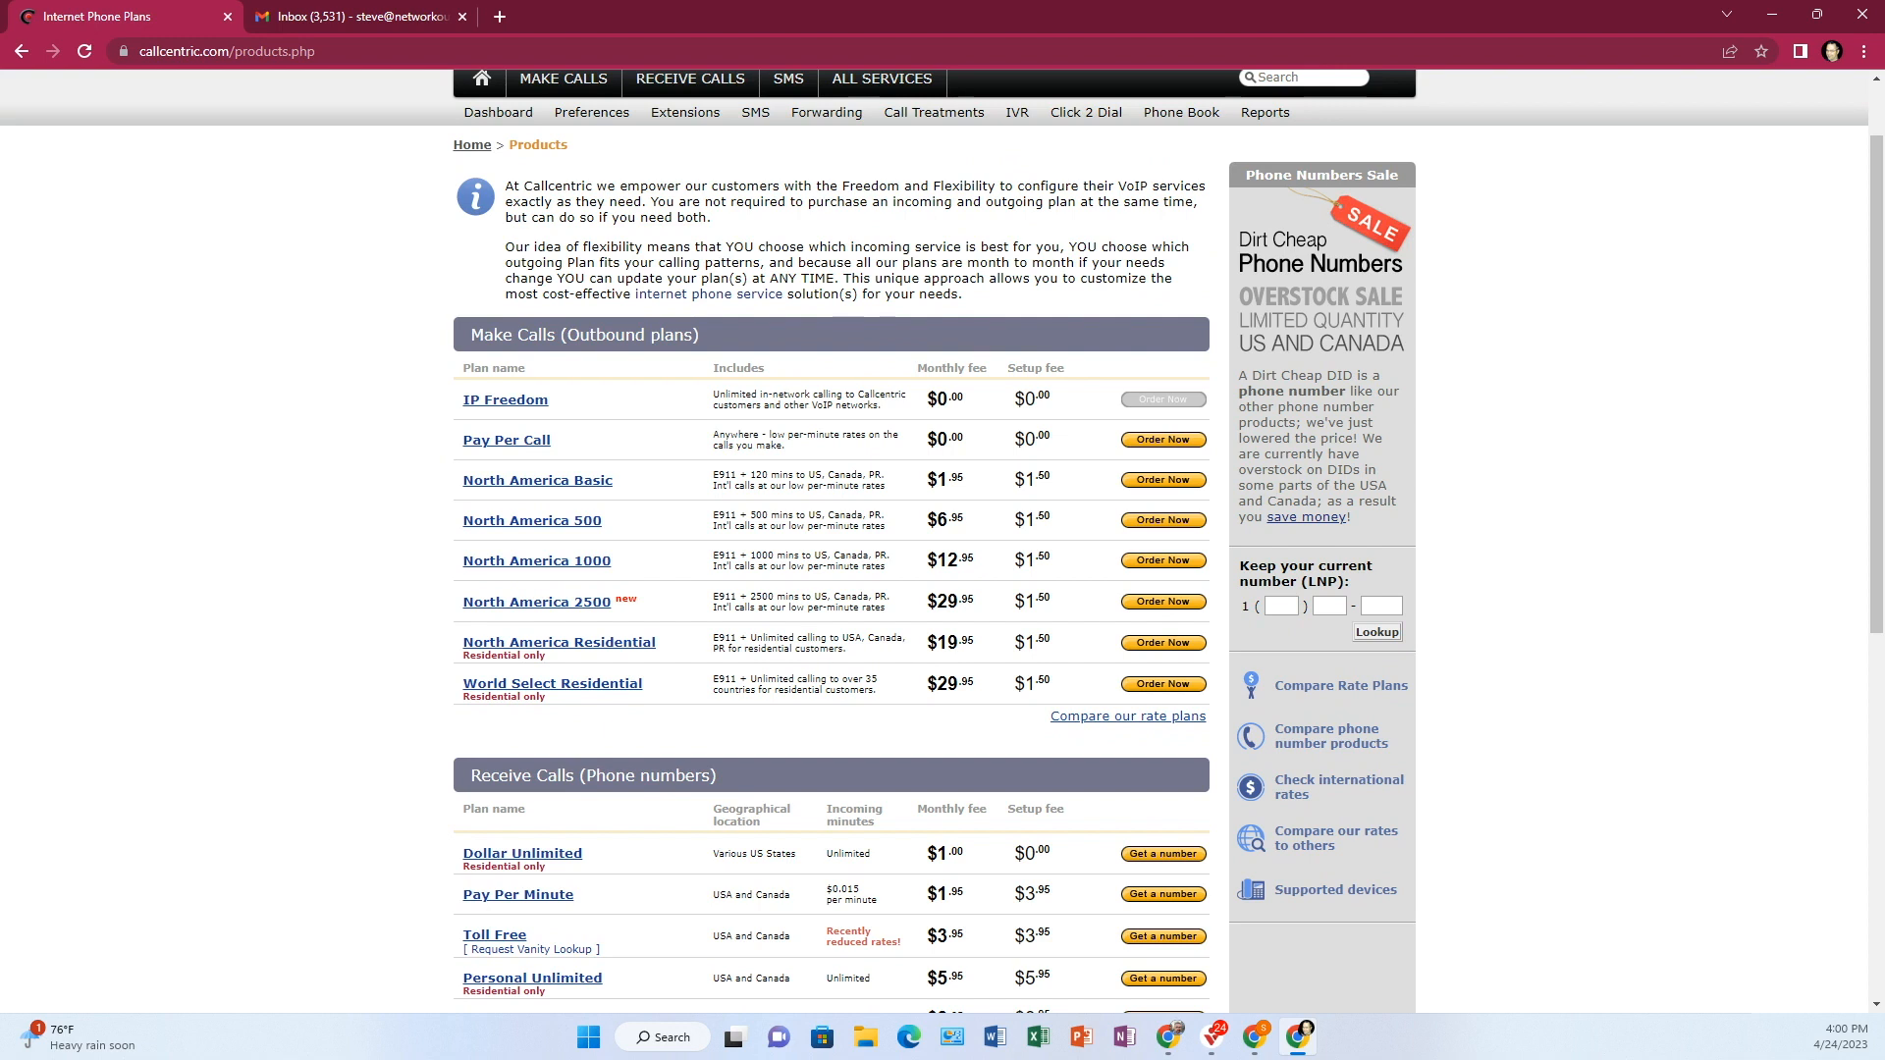
{"action": "mouse_move", "coordinate": [1338, 334]}
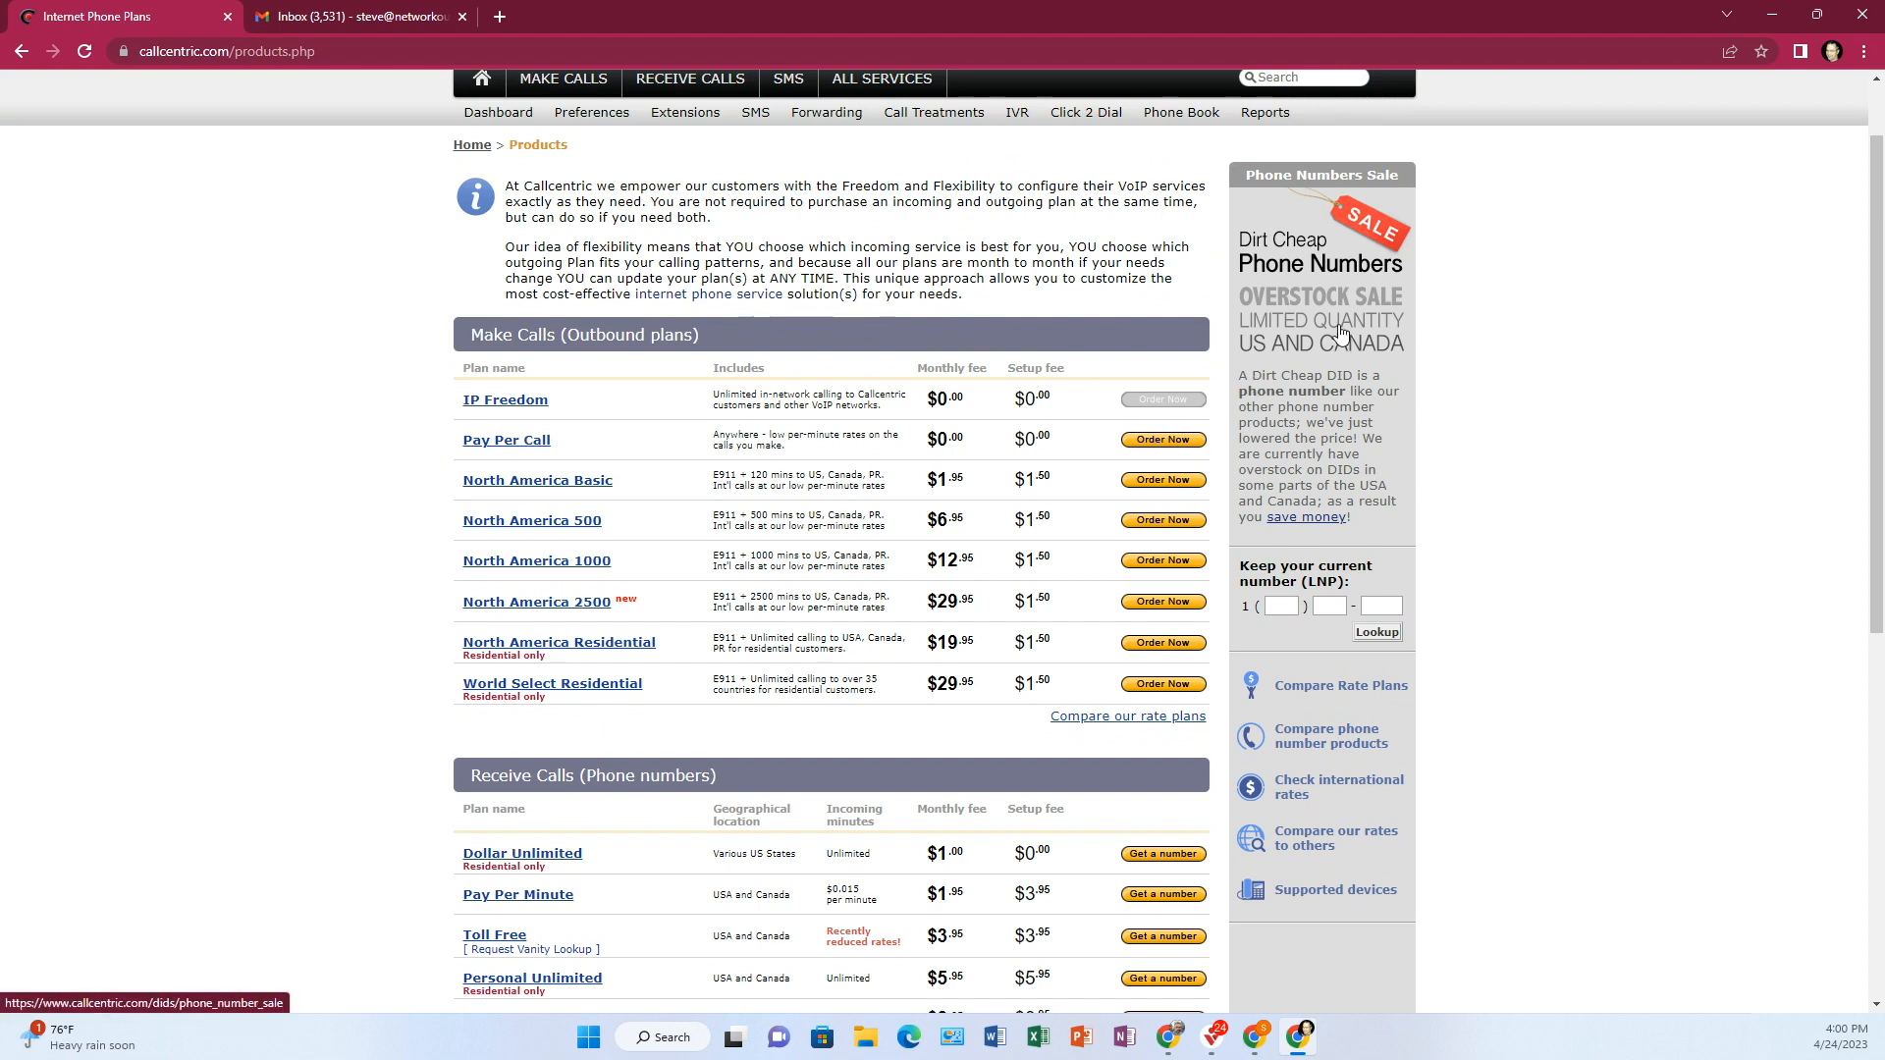
{"action": "mouse_move", "coordinate": [1339, 255]}
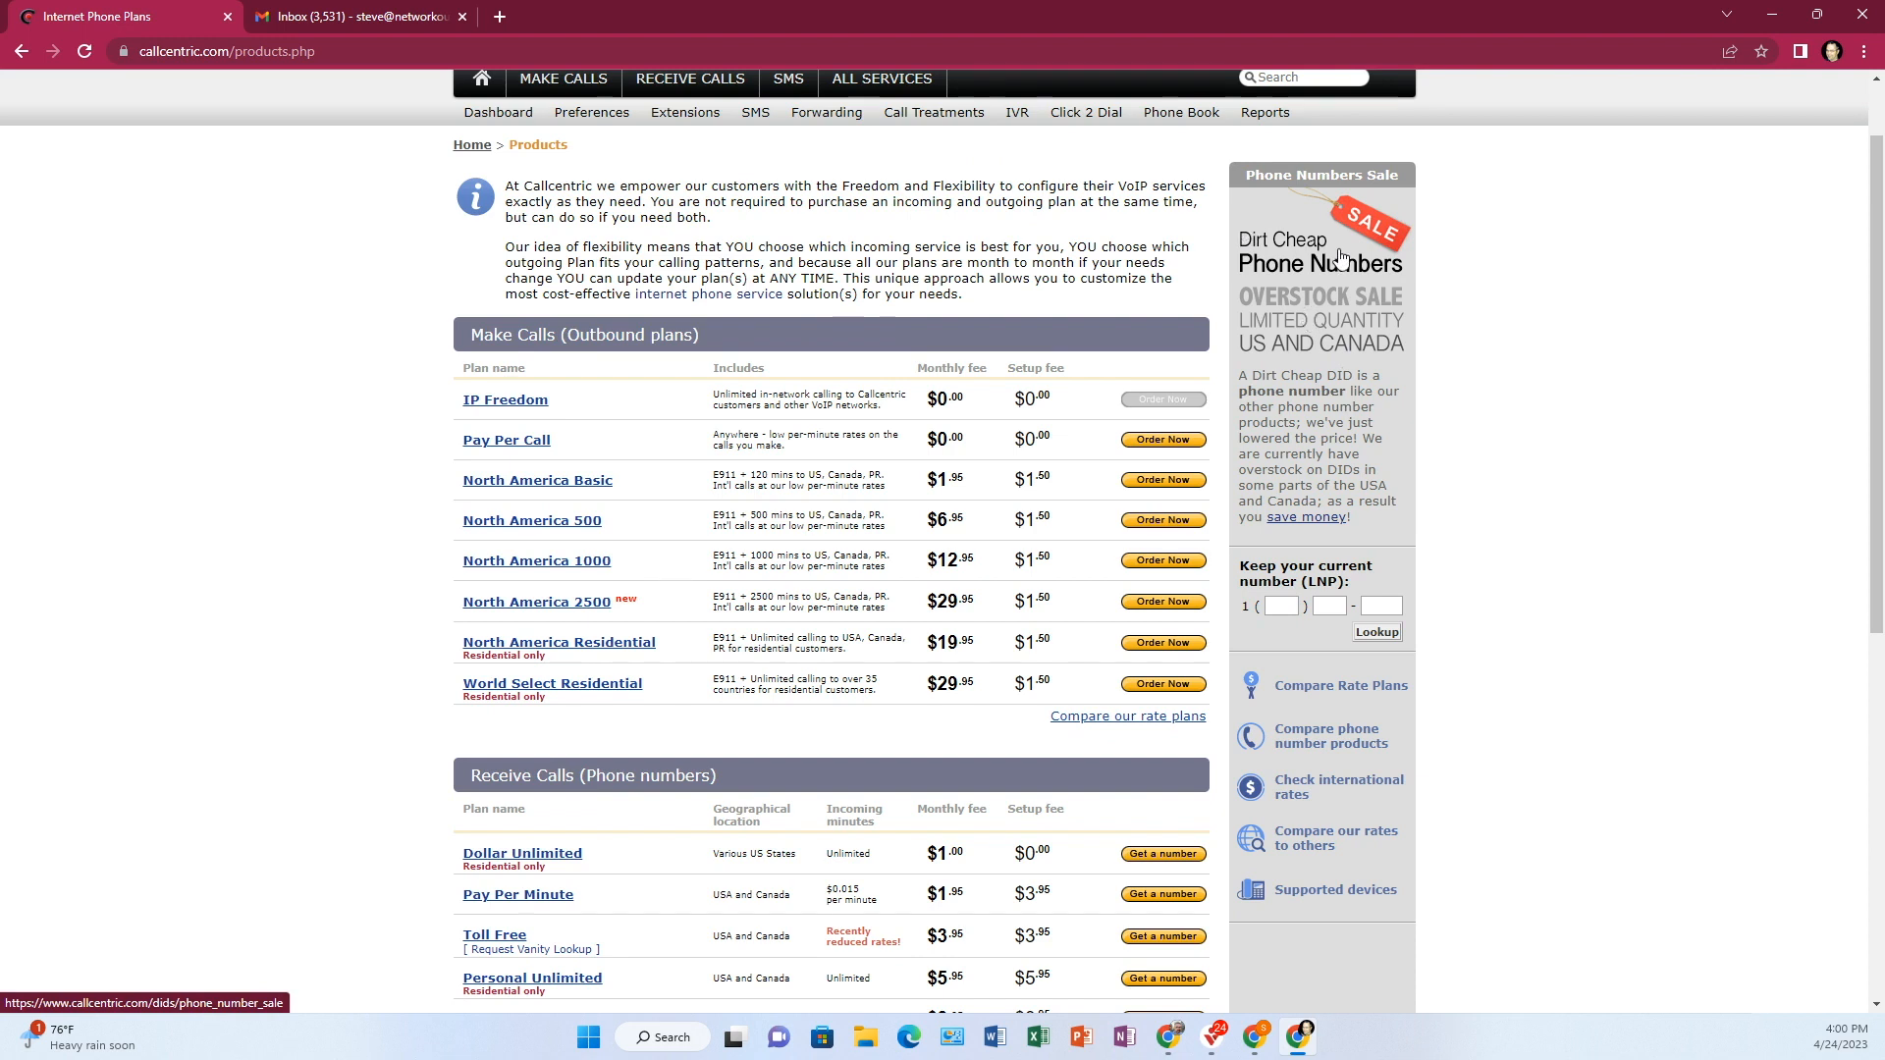
{"action": "mouse_move", "coordinate": [1334, 262]}
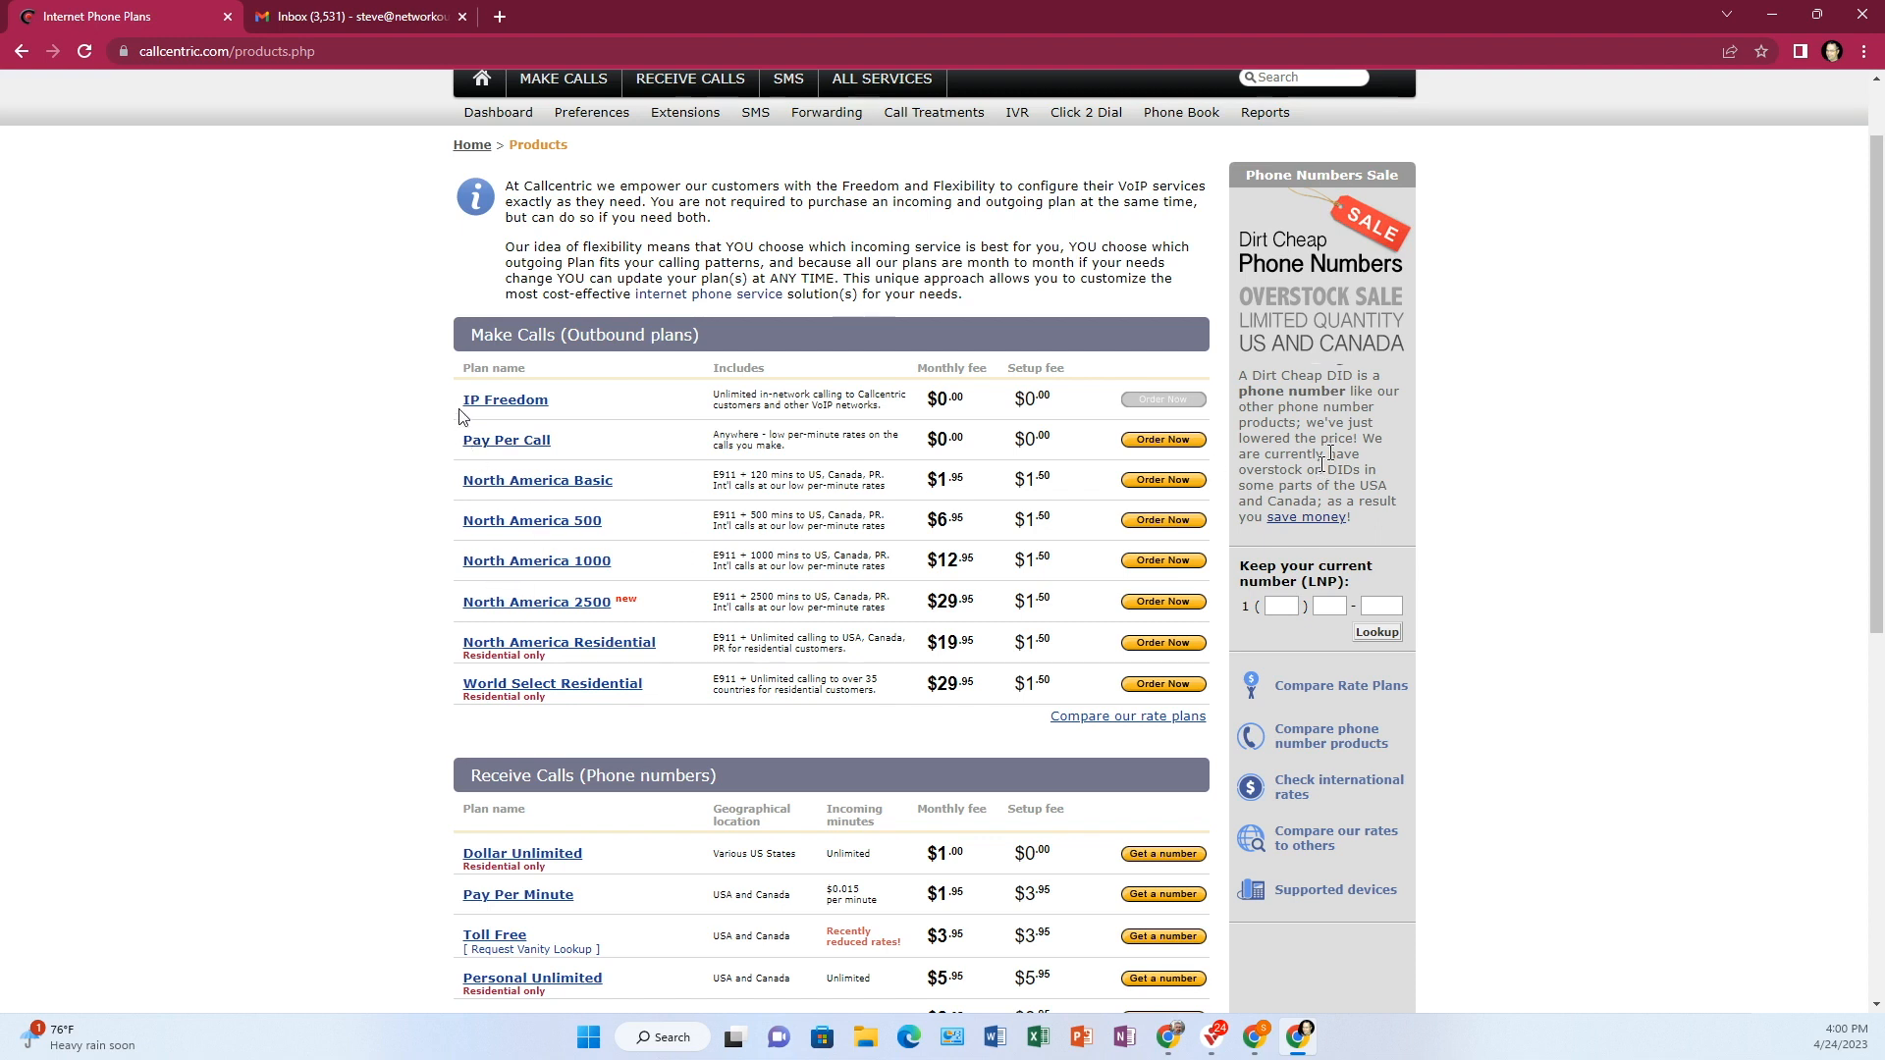
{"action": "scroll", "scroll_direction": "down", "scroll_amount": 3}
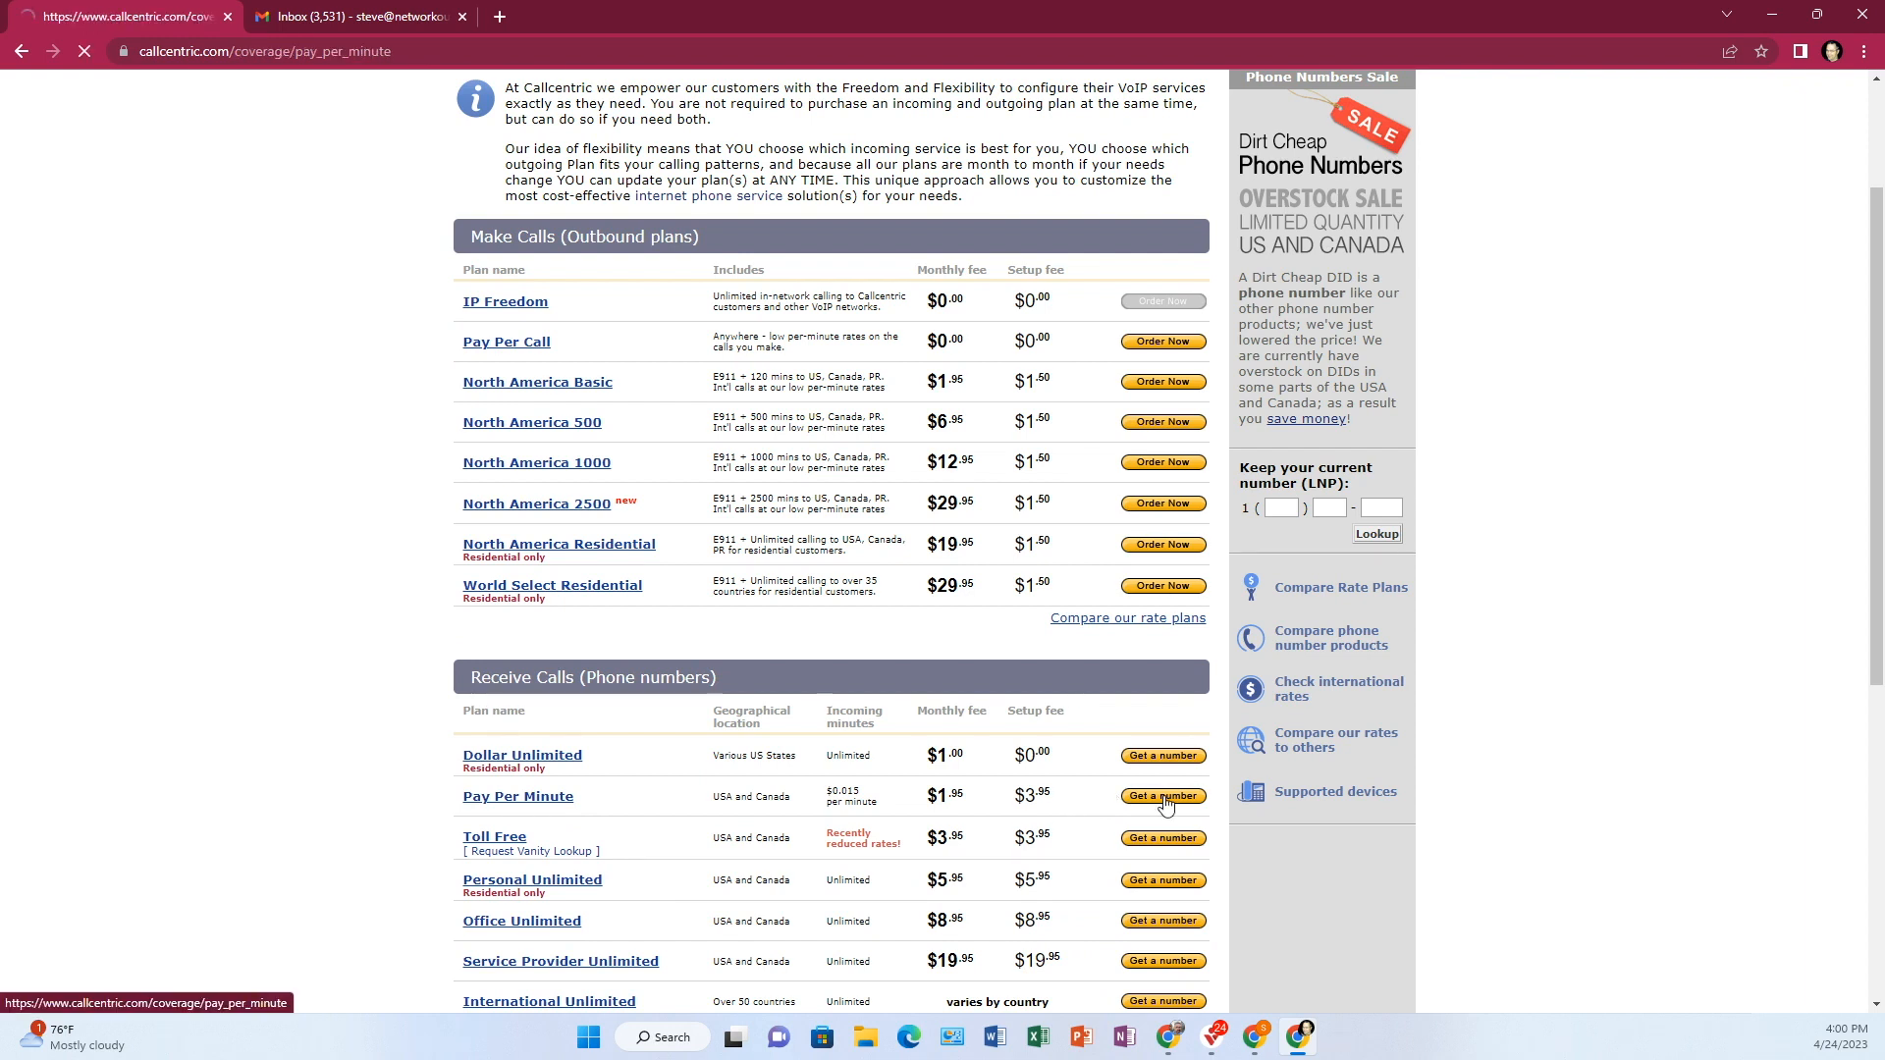
Step: Start a Pay Per Minute number and look up SMS-ready numbers for area code 321
{"action": "left_click", "coordinate": [1161, 797]}
{"action": "type", "text": "321"}
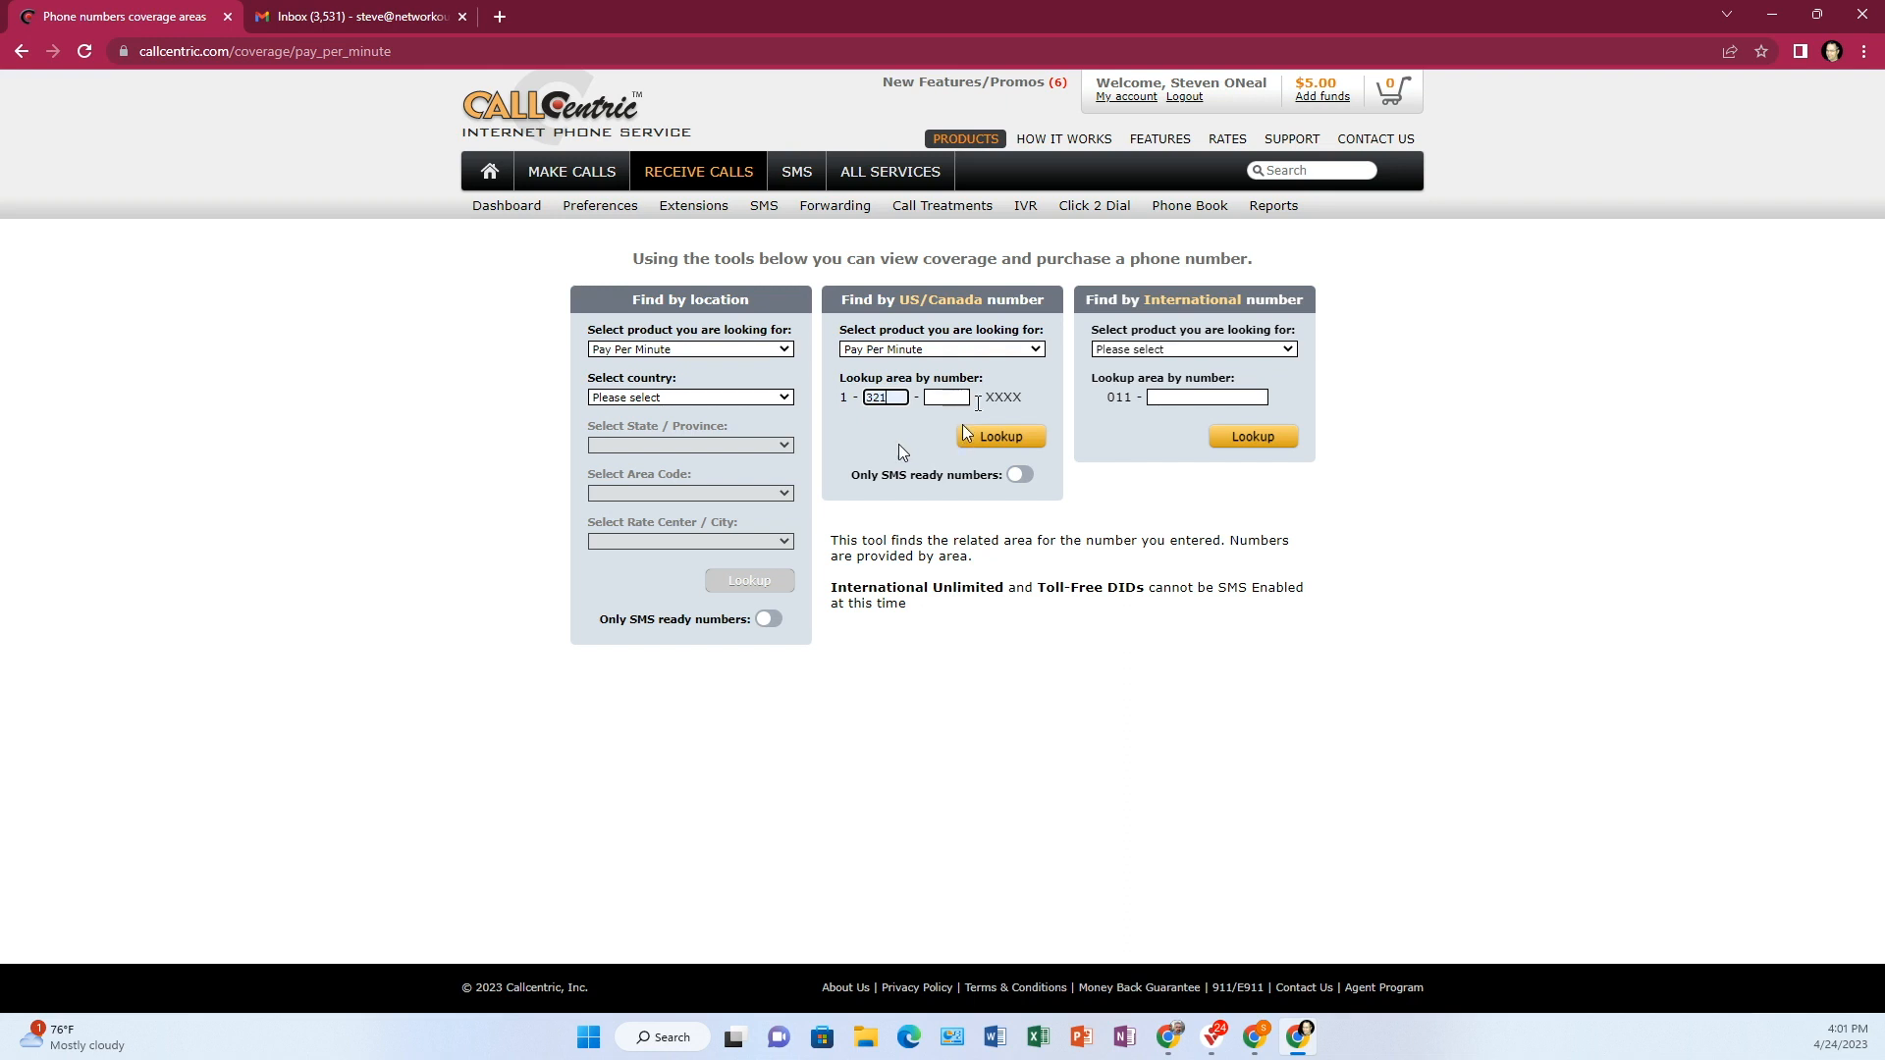
{"action": "mouse_move", "coordinate": [946, 396]}
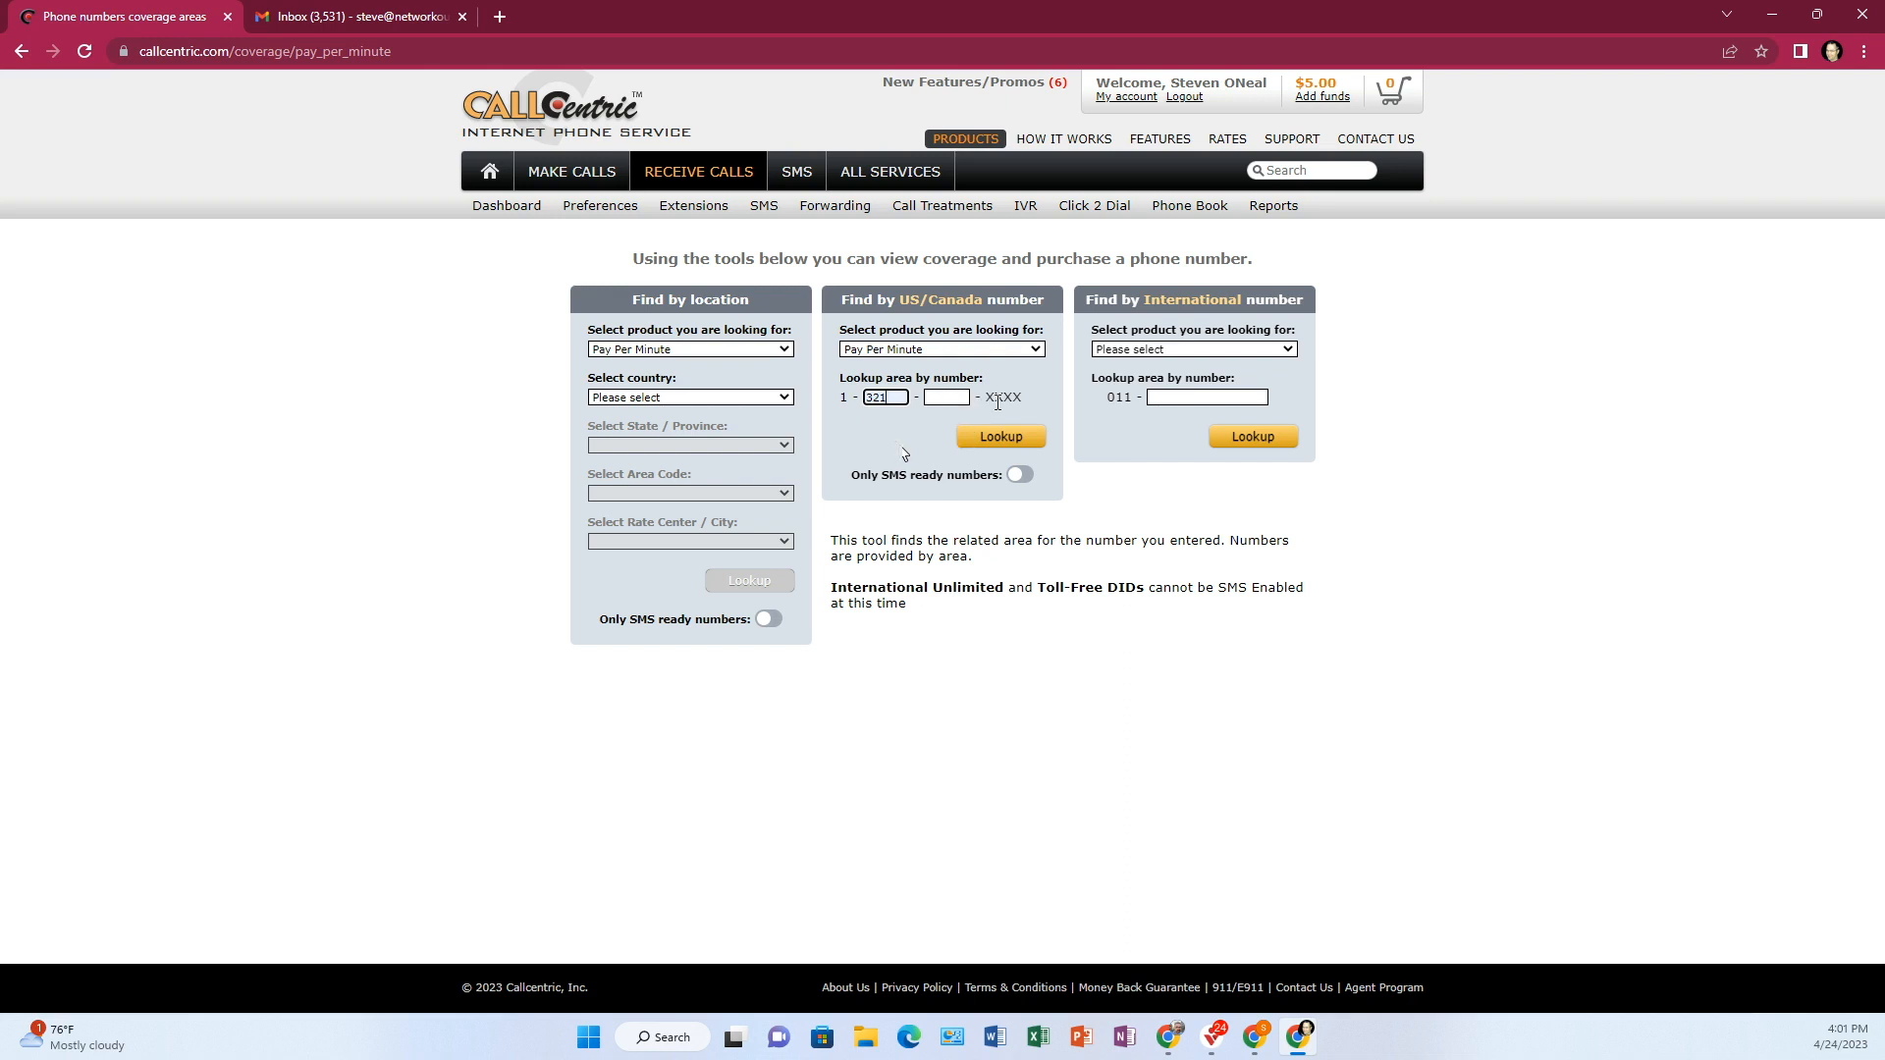
{"action": "mouse_move", "coordinate": [962, 433]}
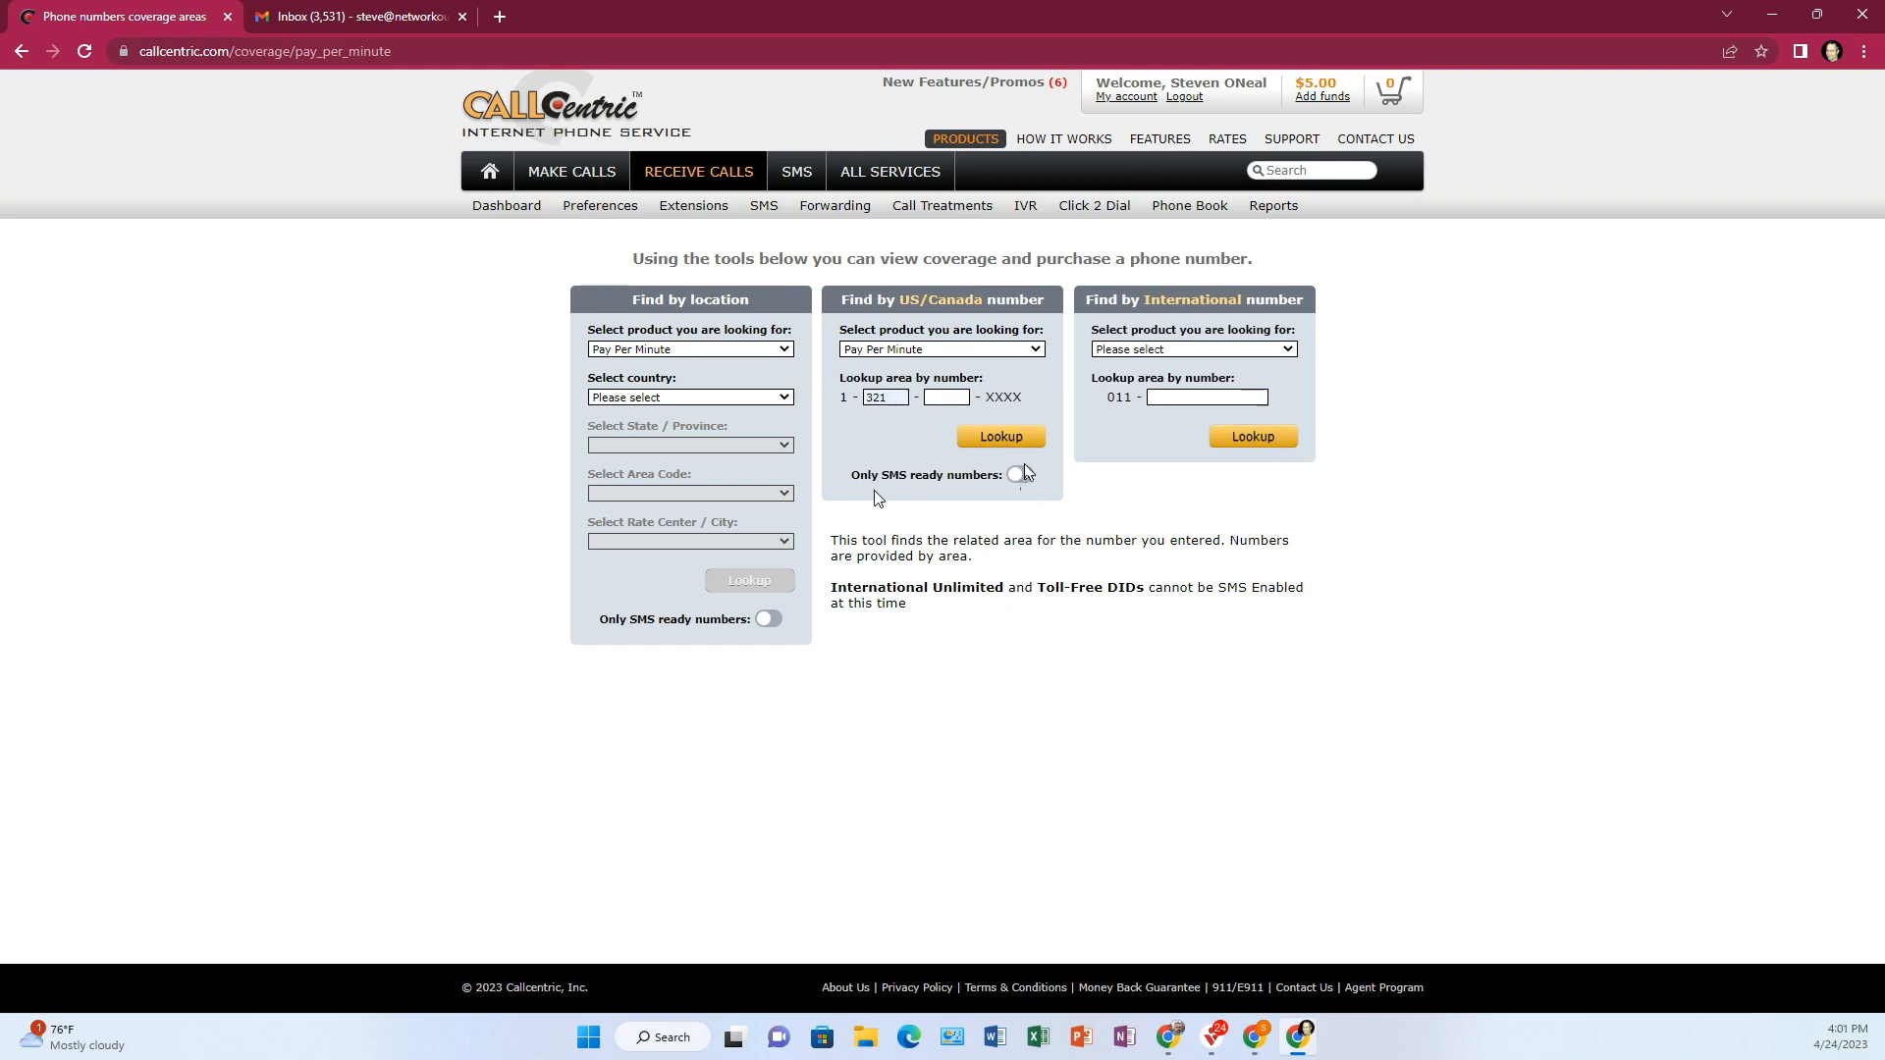
{"action": "left_click", "coordinate": [1019, 473]}
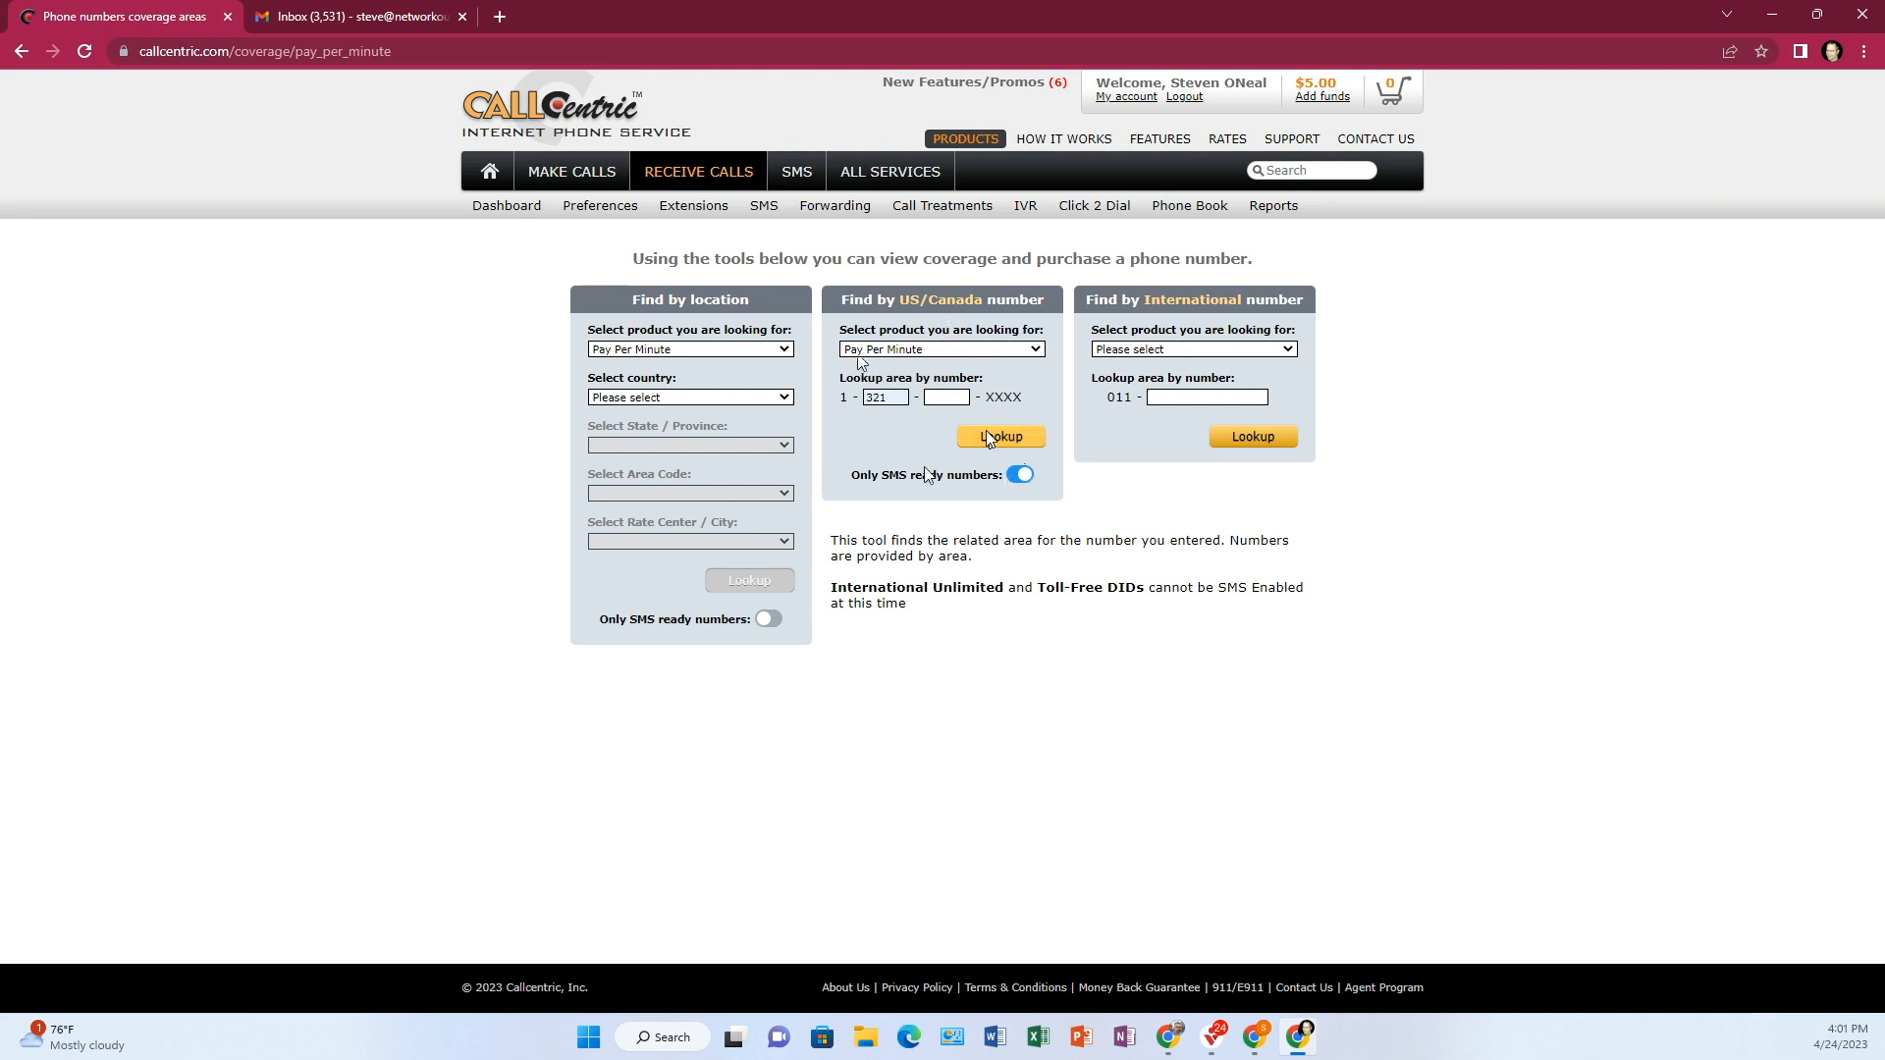
{"action": "left_click", "coordinate": [1000, 436]}
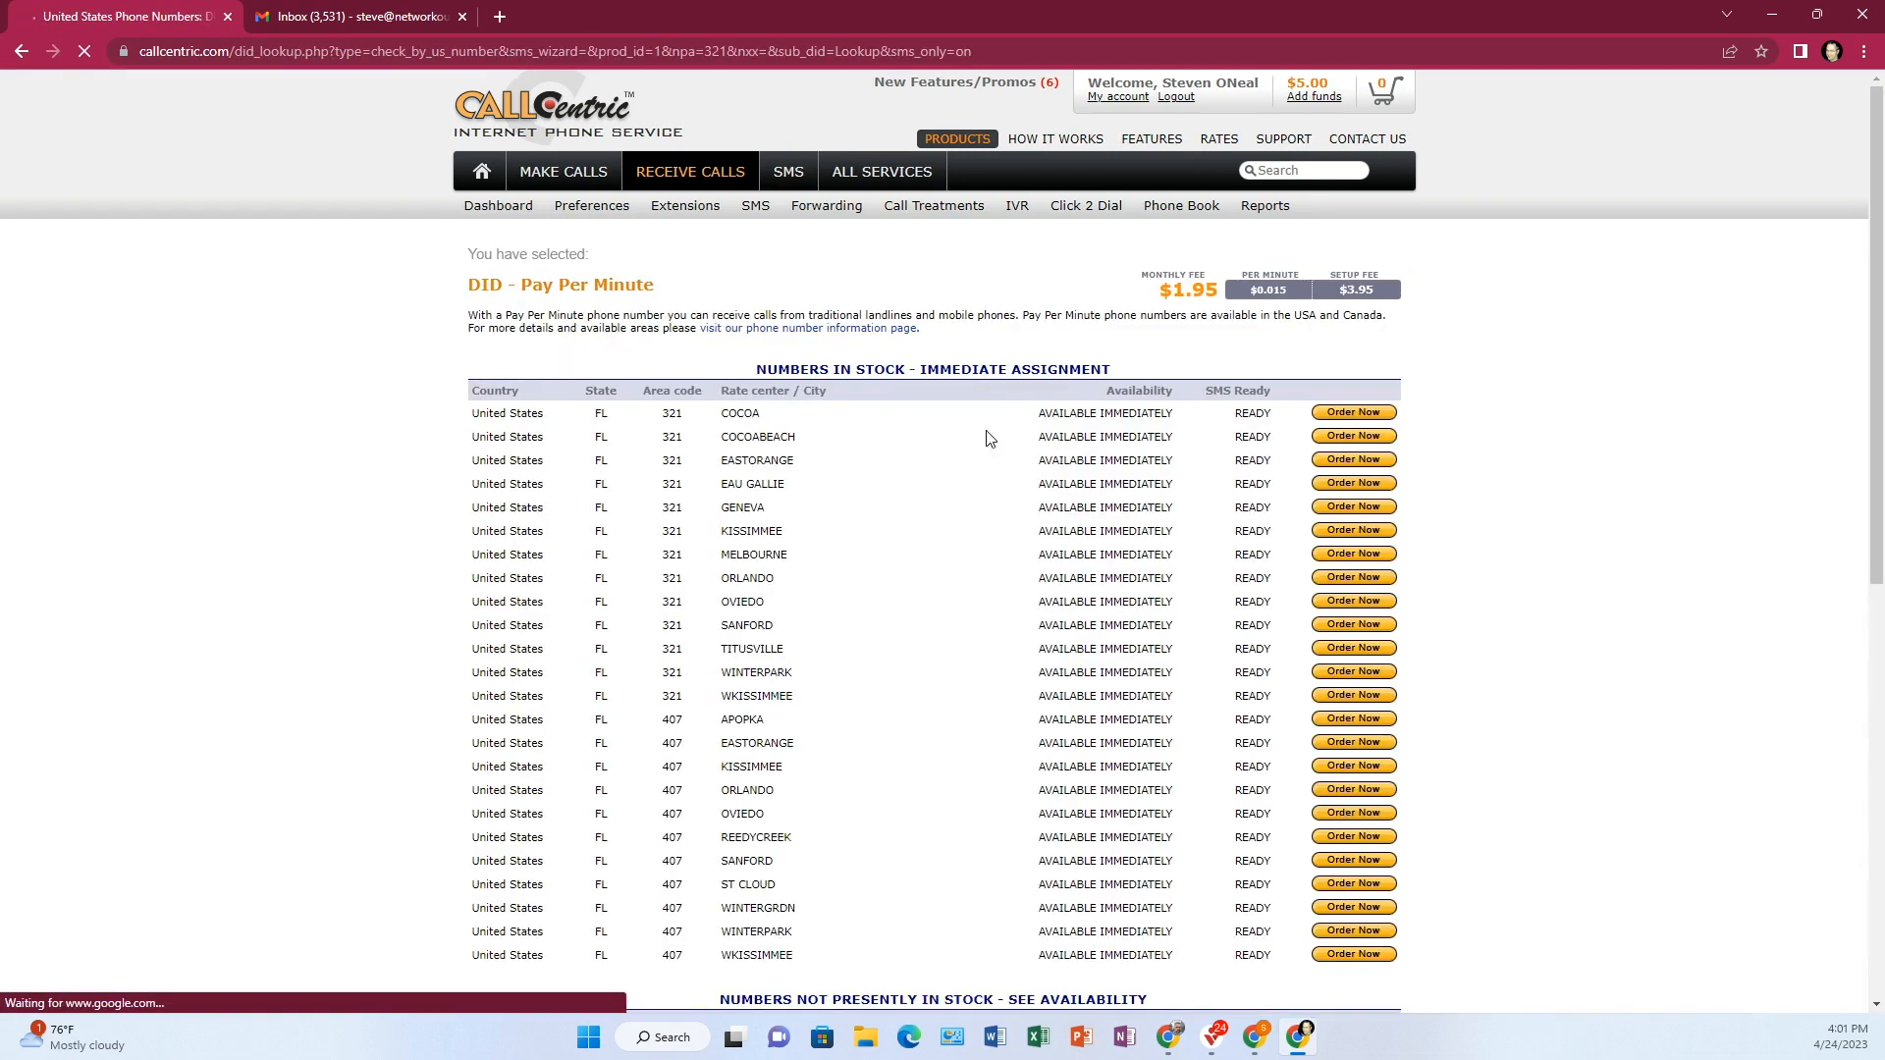
Step: Order the in-stock FL 407 St Cloud Pay Per Minute number into the cart
{"action": "scroll", "scroll_direction": "down", "scroll_amount": 3}
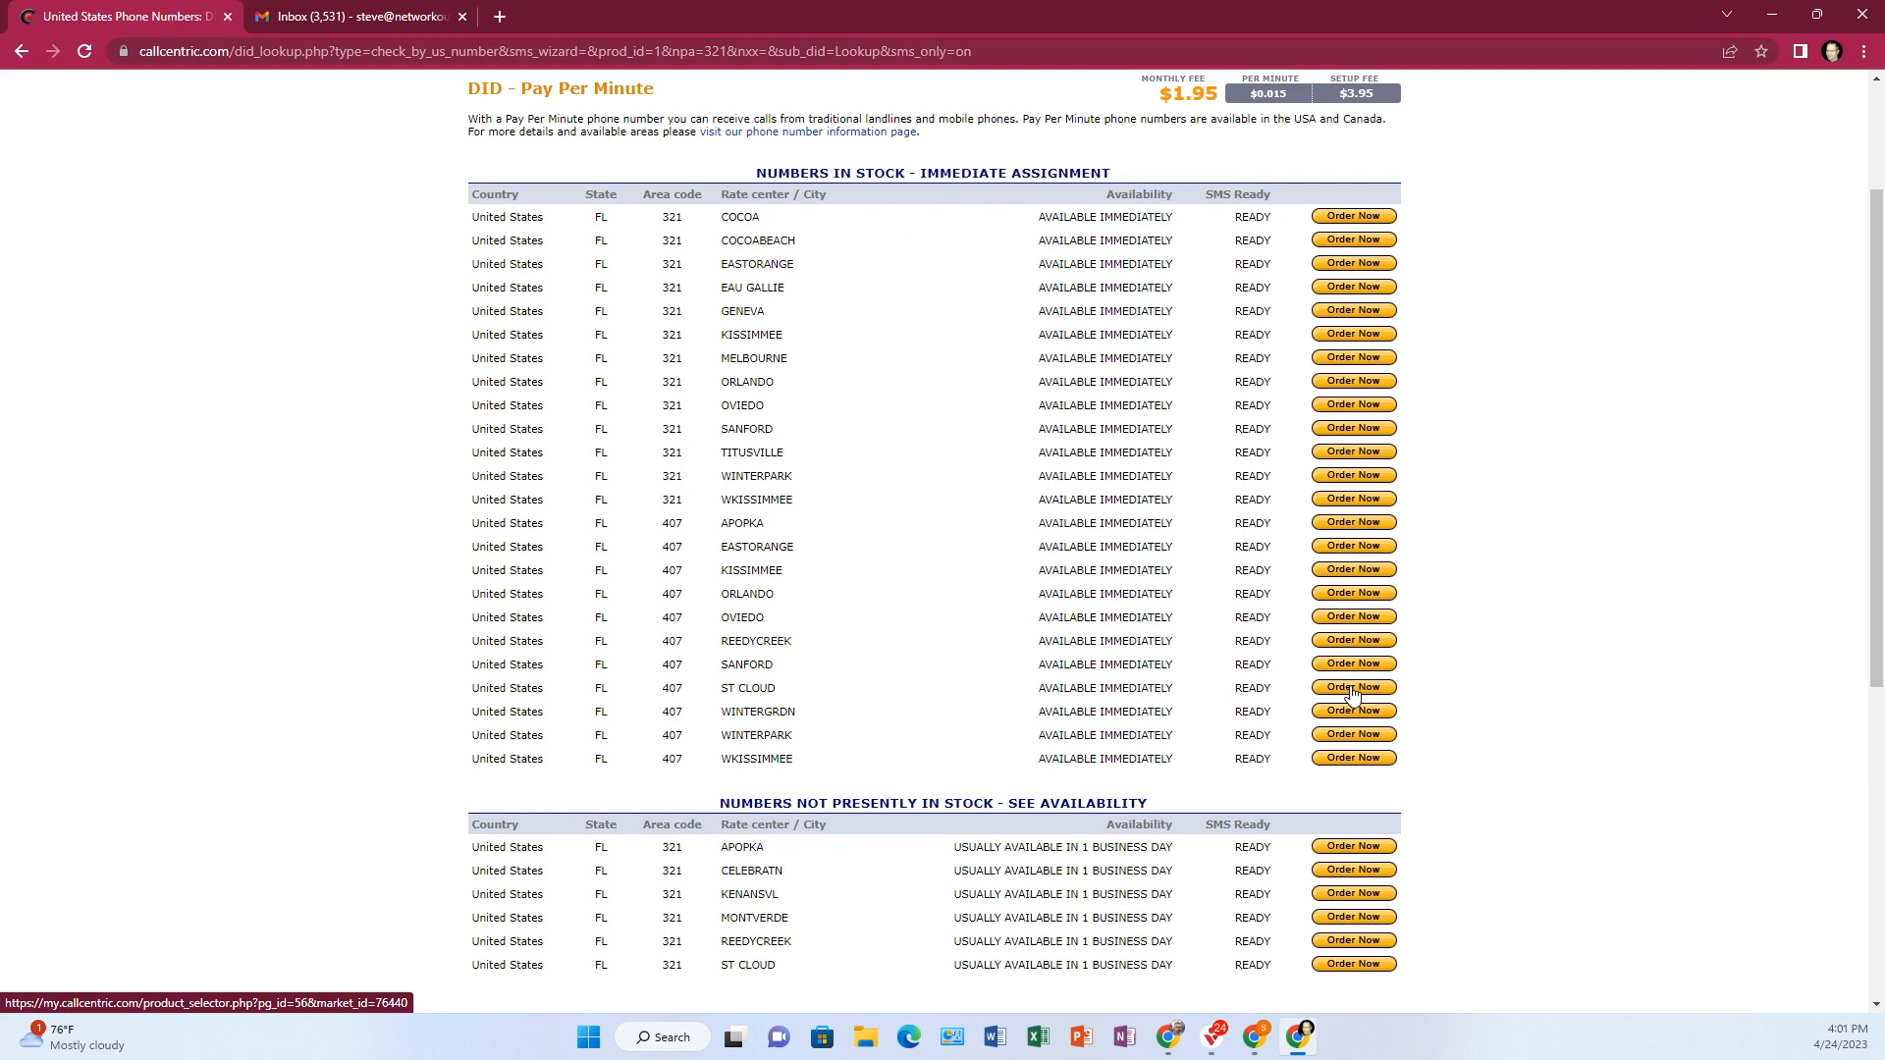
{"action": "left_click", "coordinate": [1353, 687]}
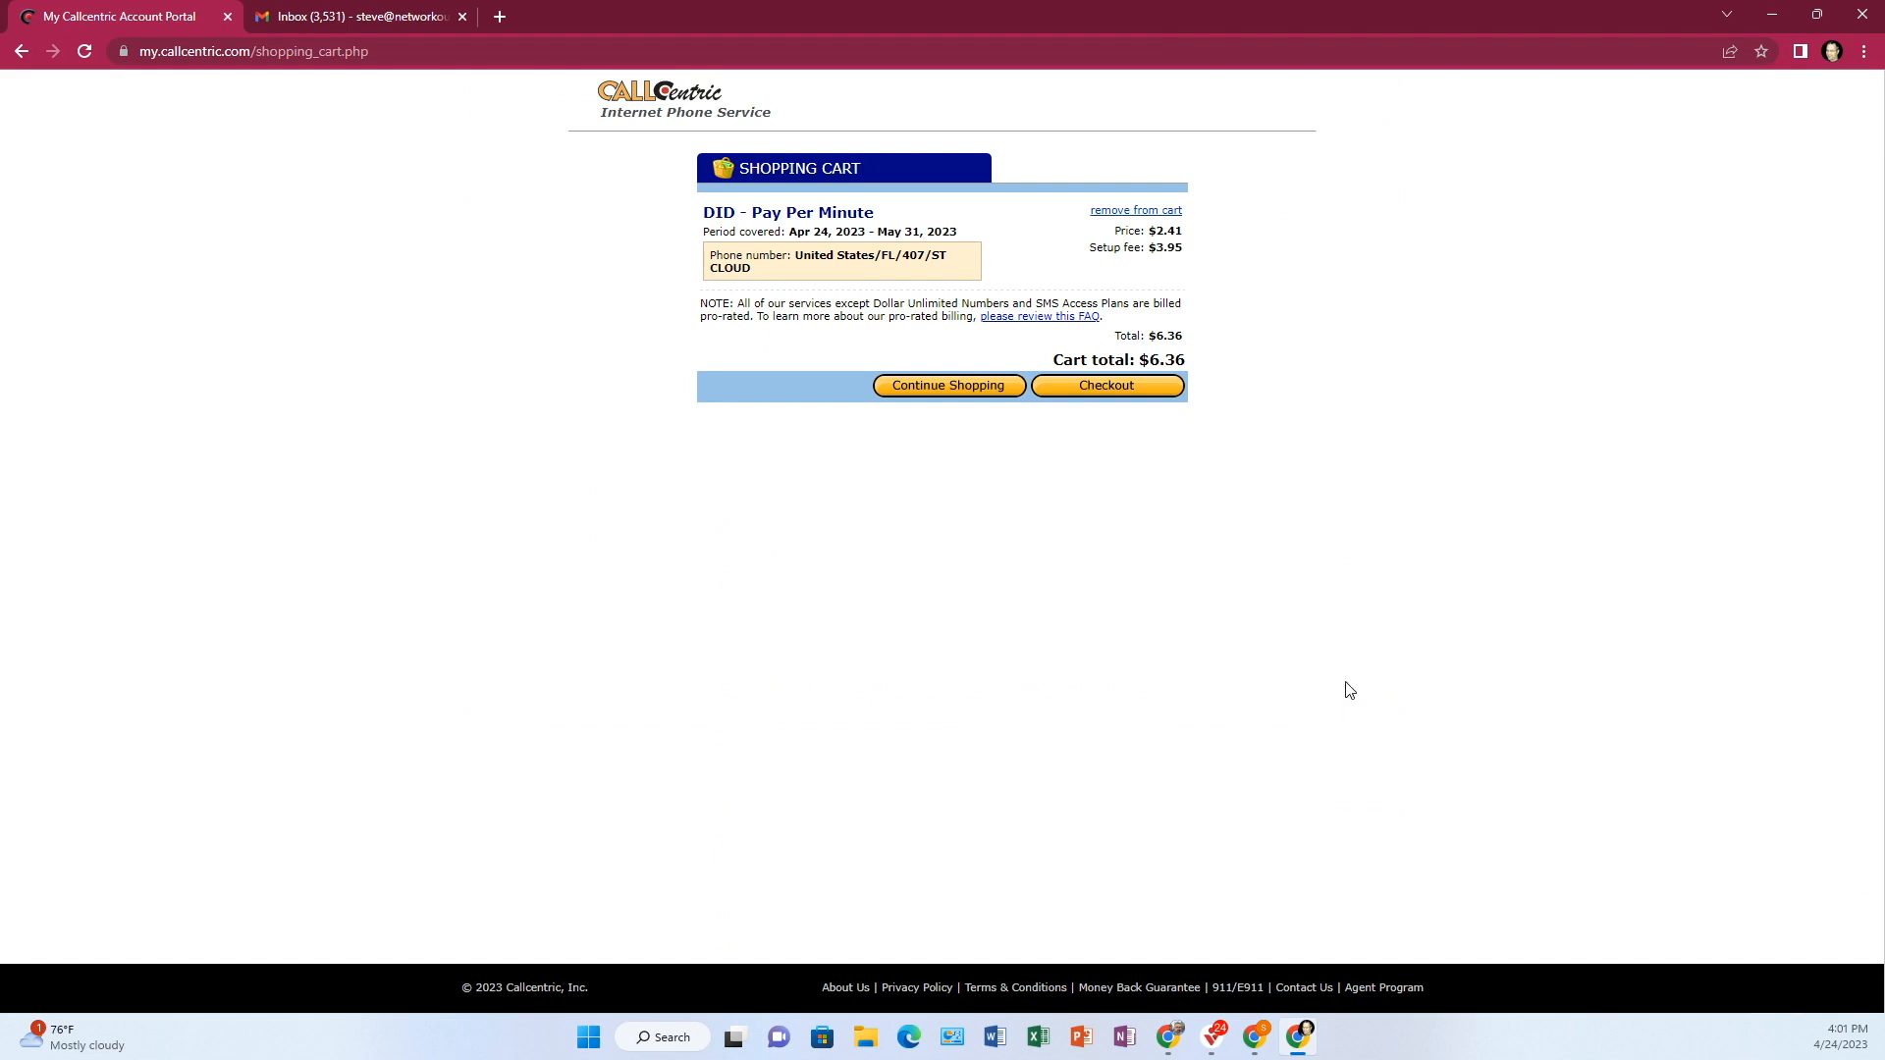
{"action": "mouse_move", "coordinate": [1104, 385]}
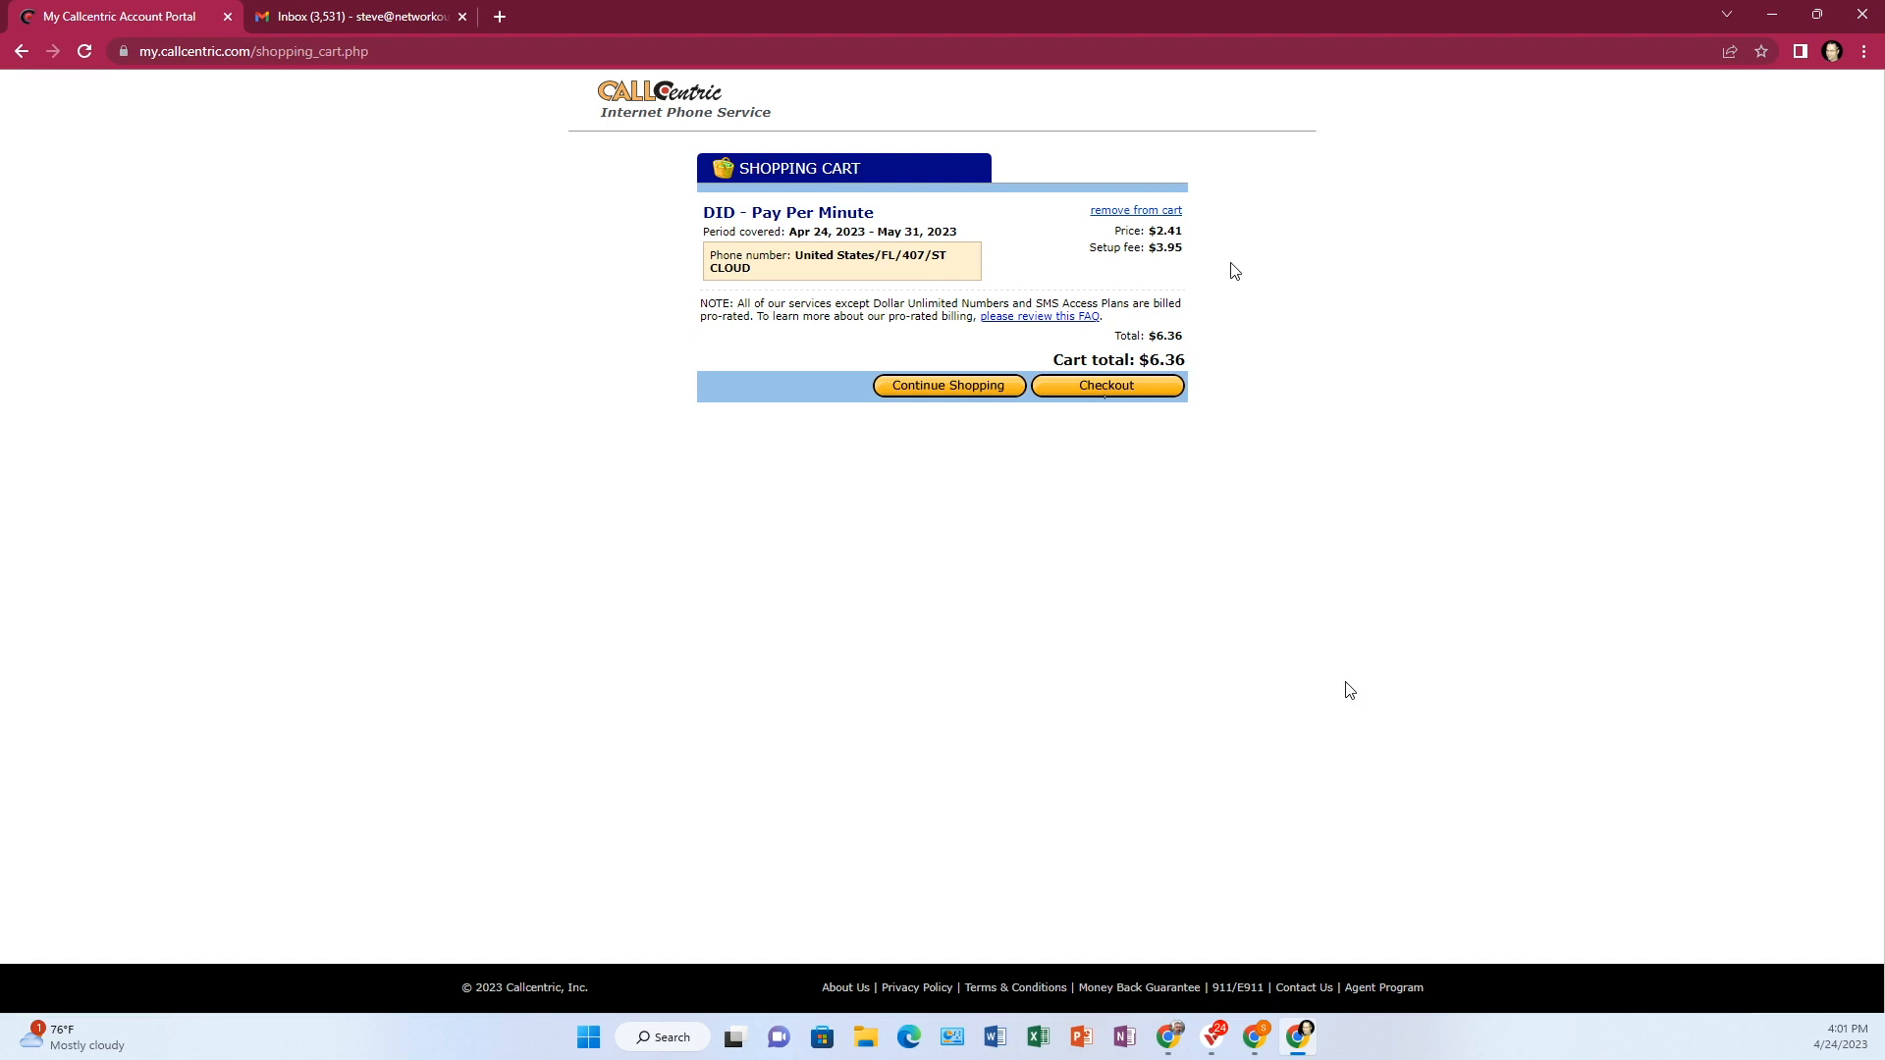
{"action": "mouse_move", "coordinate": [1188, 241]}
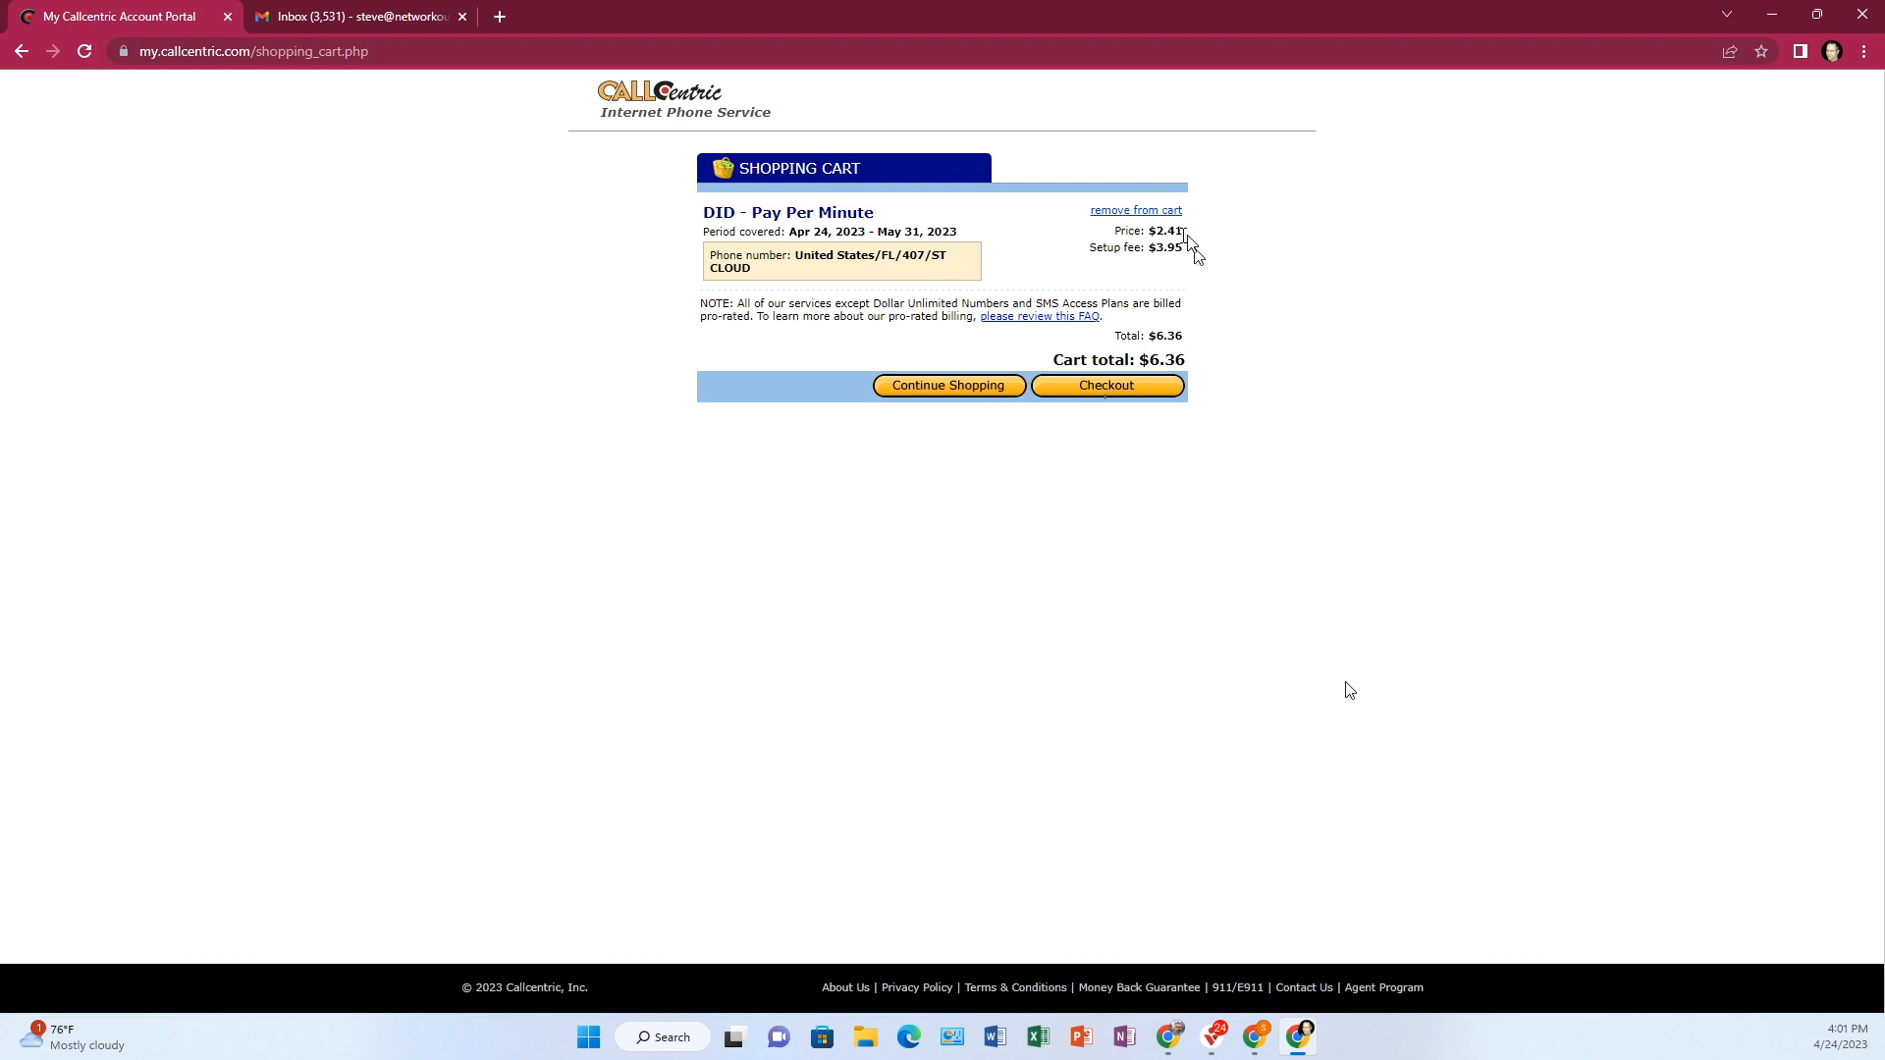
{"action": "mouse_move", "coordinate": [1480, 617]}
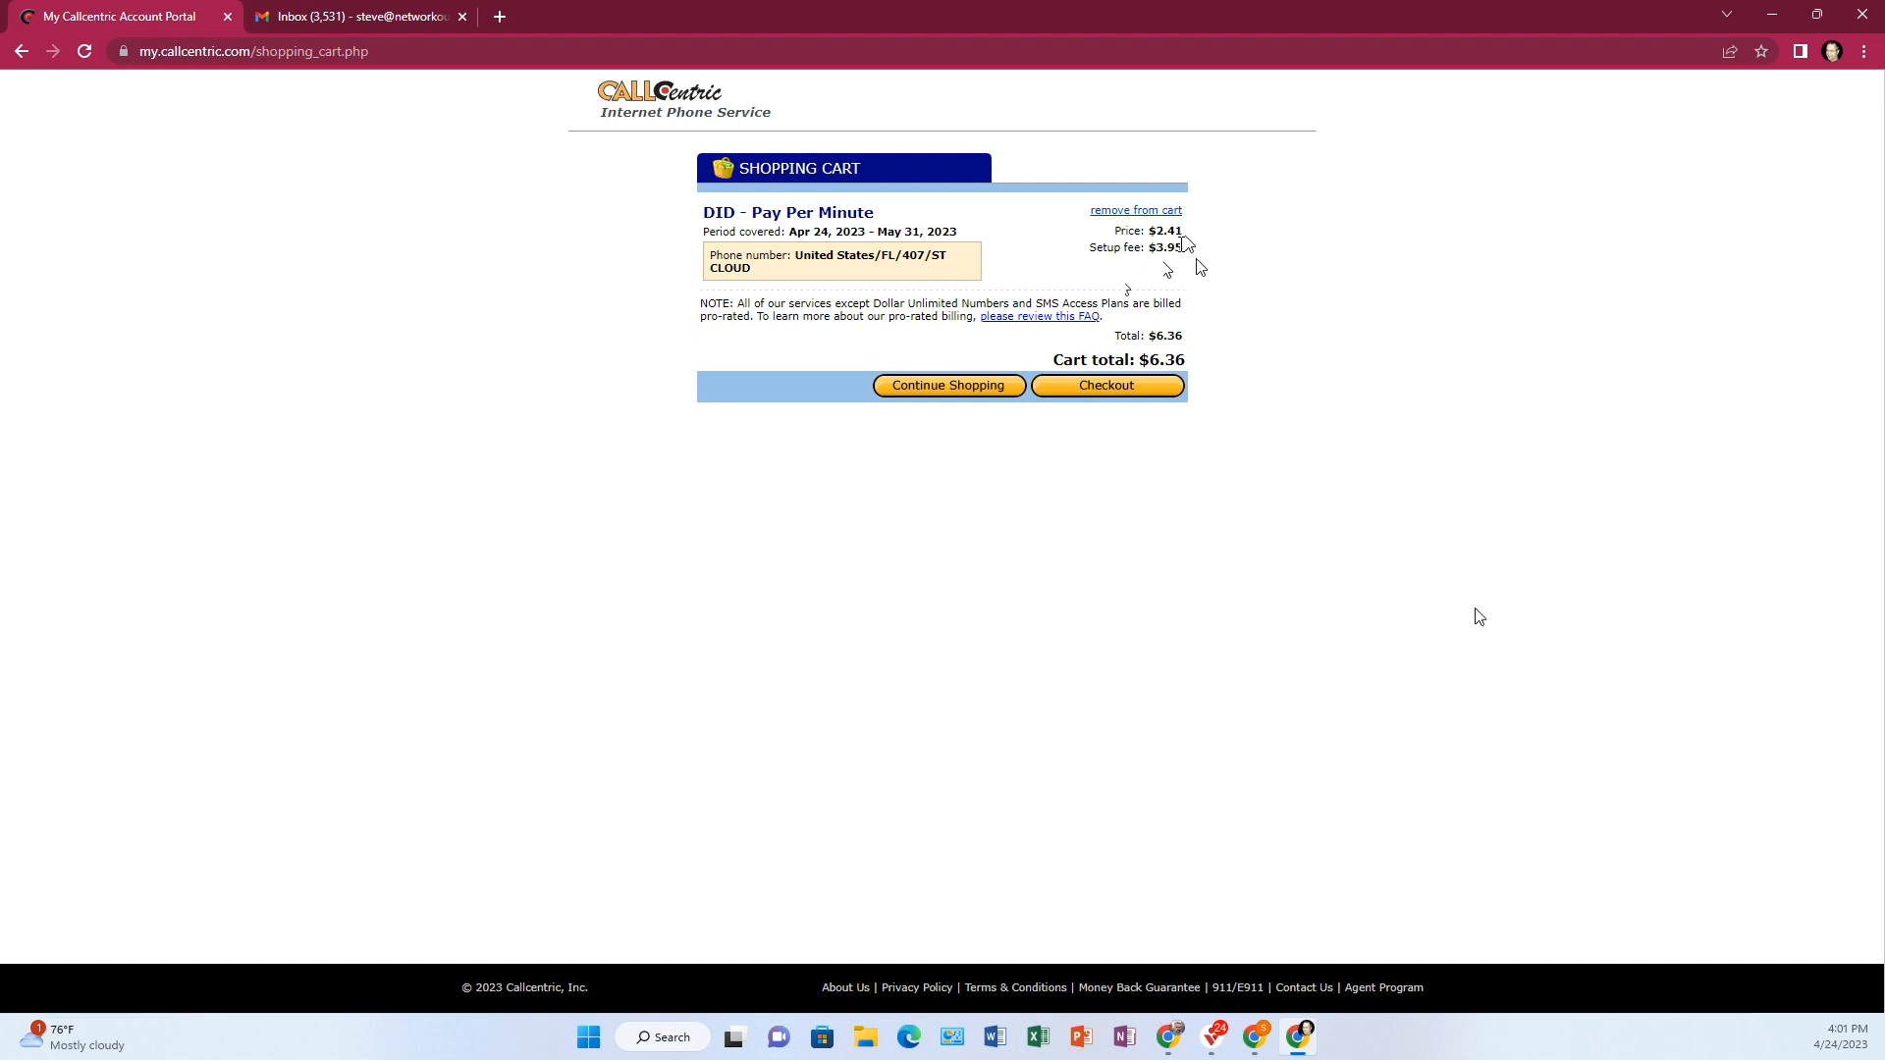
{"action": "mouse_move", "coordinate": [1349, 689]}
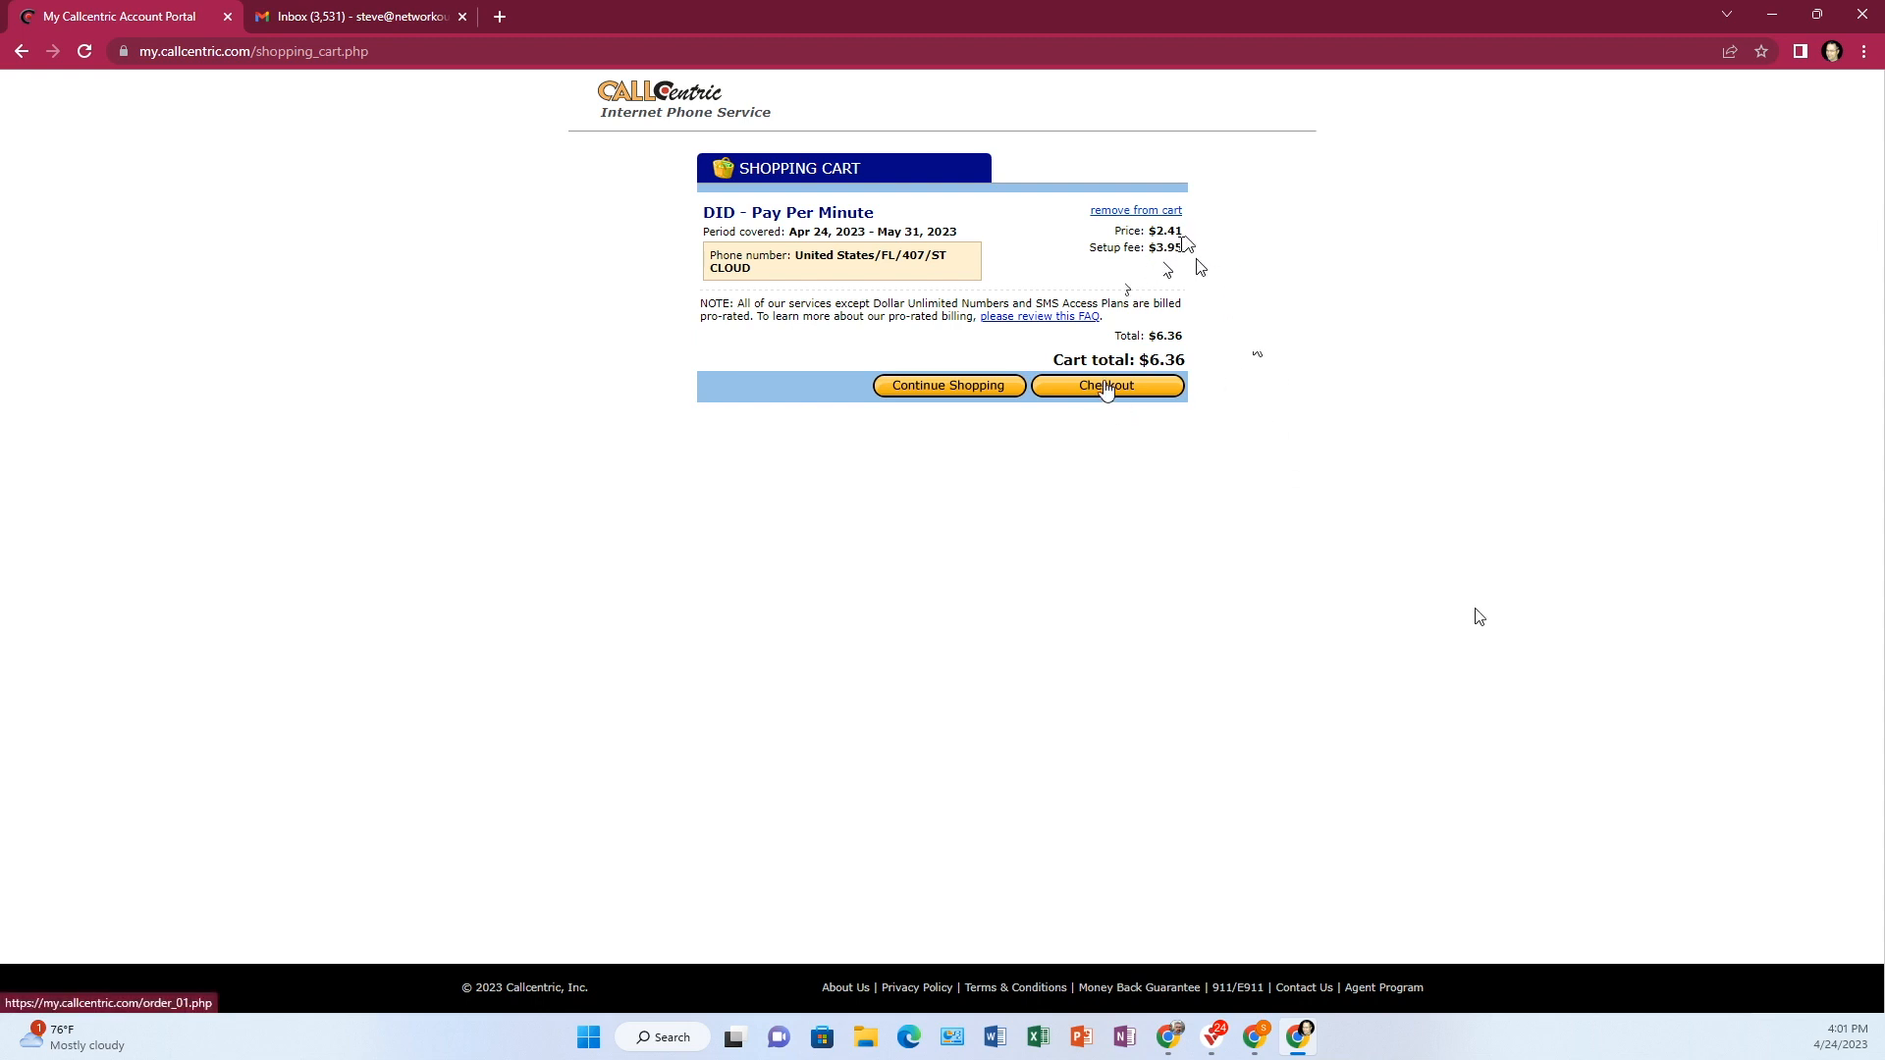
Step: Check out the cart with the DID Pay Per Minute 407 St Cloud number
{"action": "left_click", "coordinate": [1107, 385]}
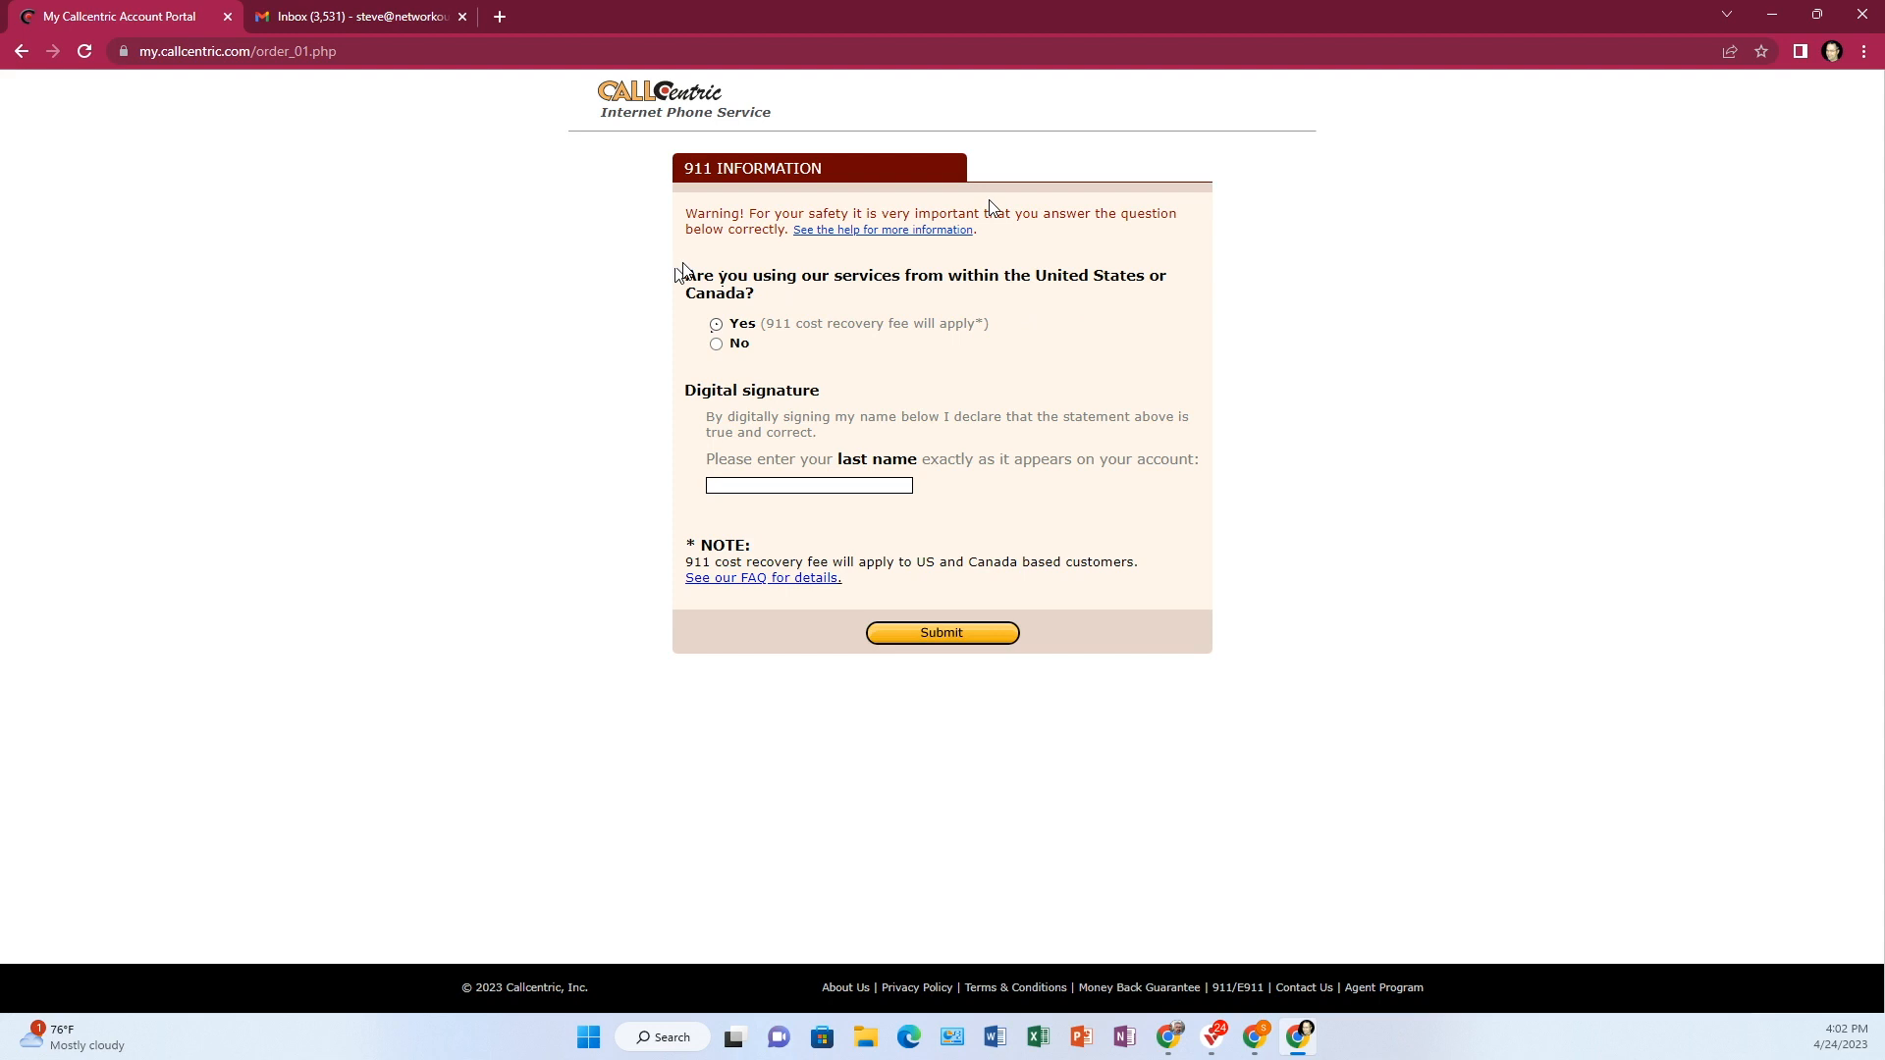
Step: Answer Yes to US/Canada use, sign with last name 'Neal', and submit the 911 form
{"action": "left_click", "coordinate": [716, 343]}
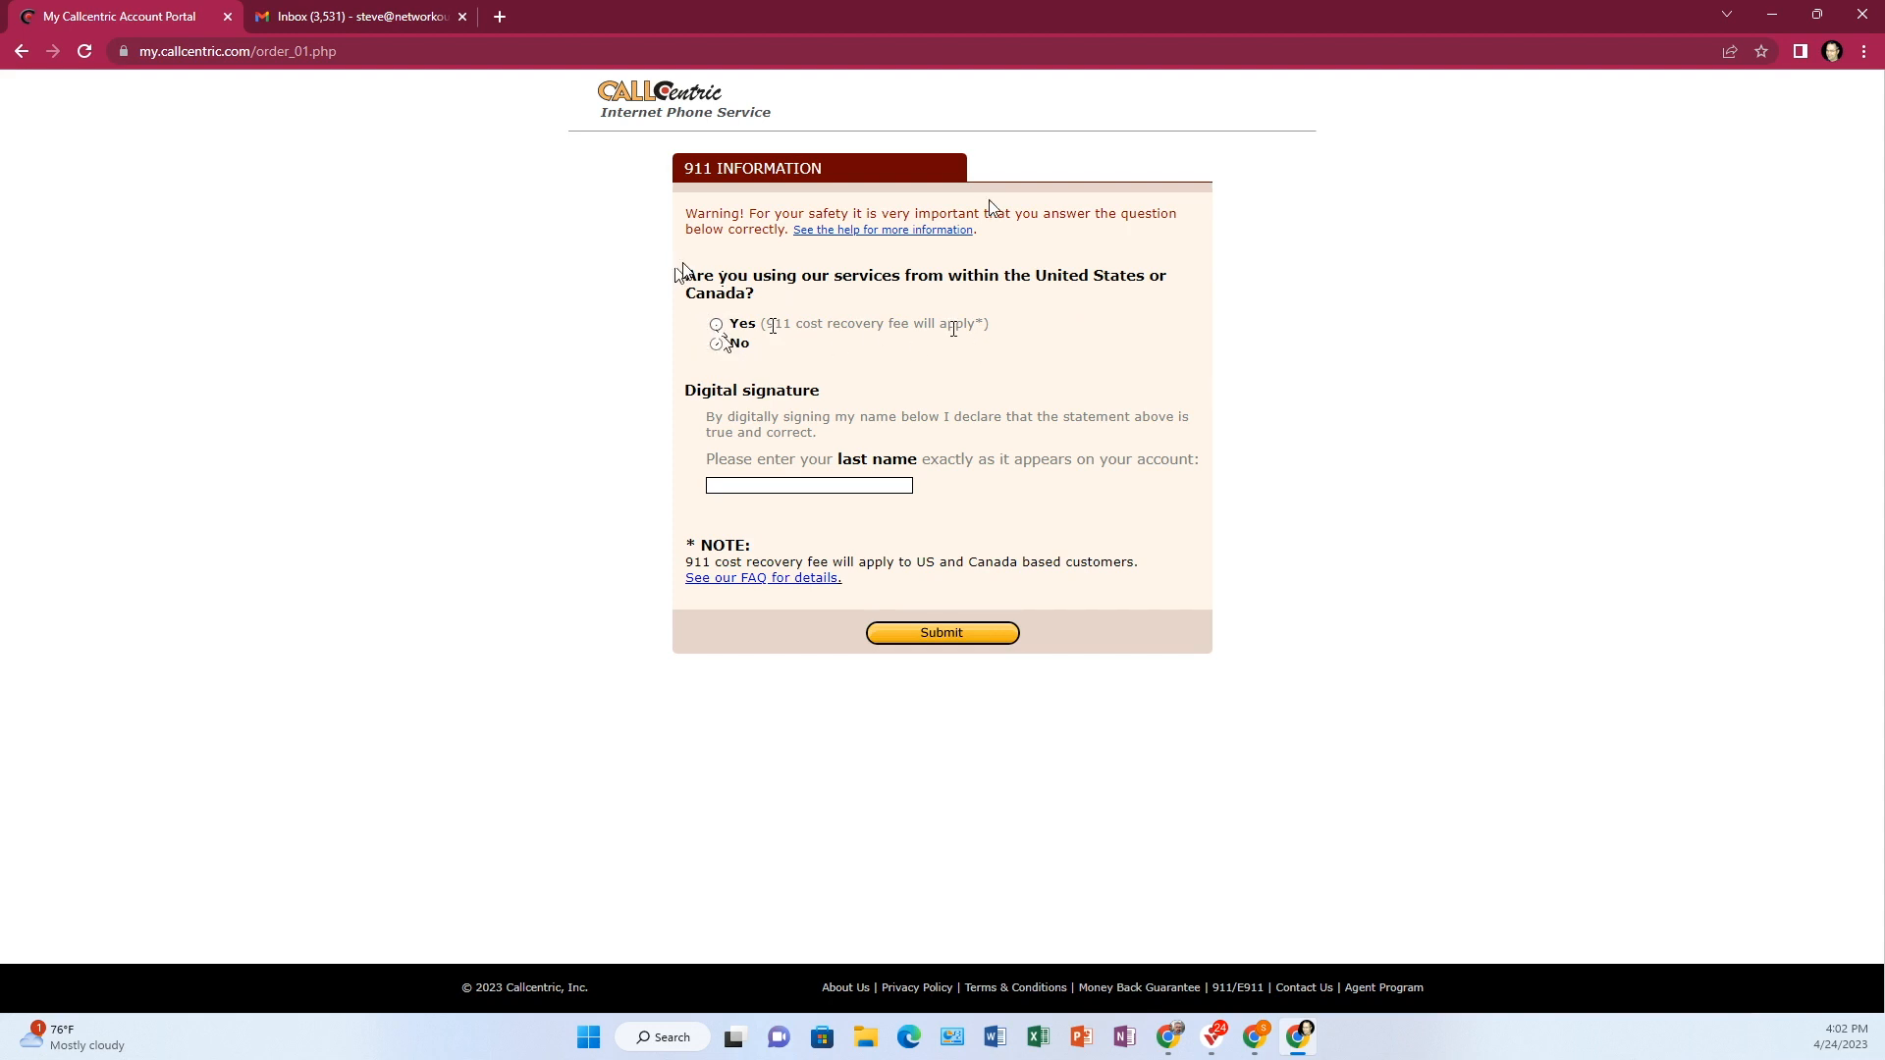
{"action": "left_click", "coordinate": [717, 325]}
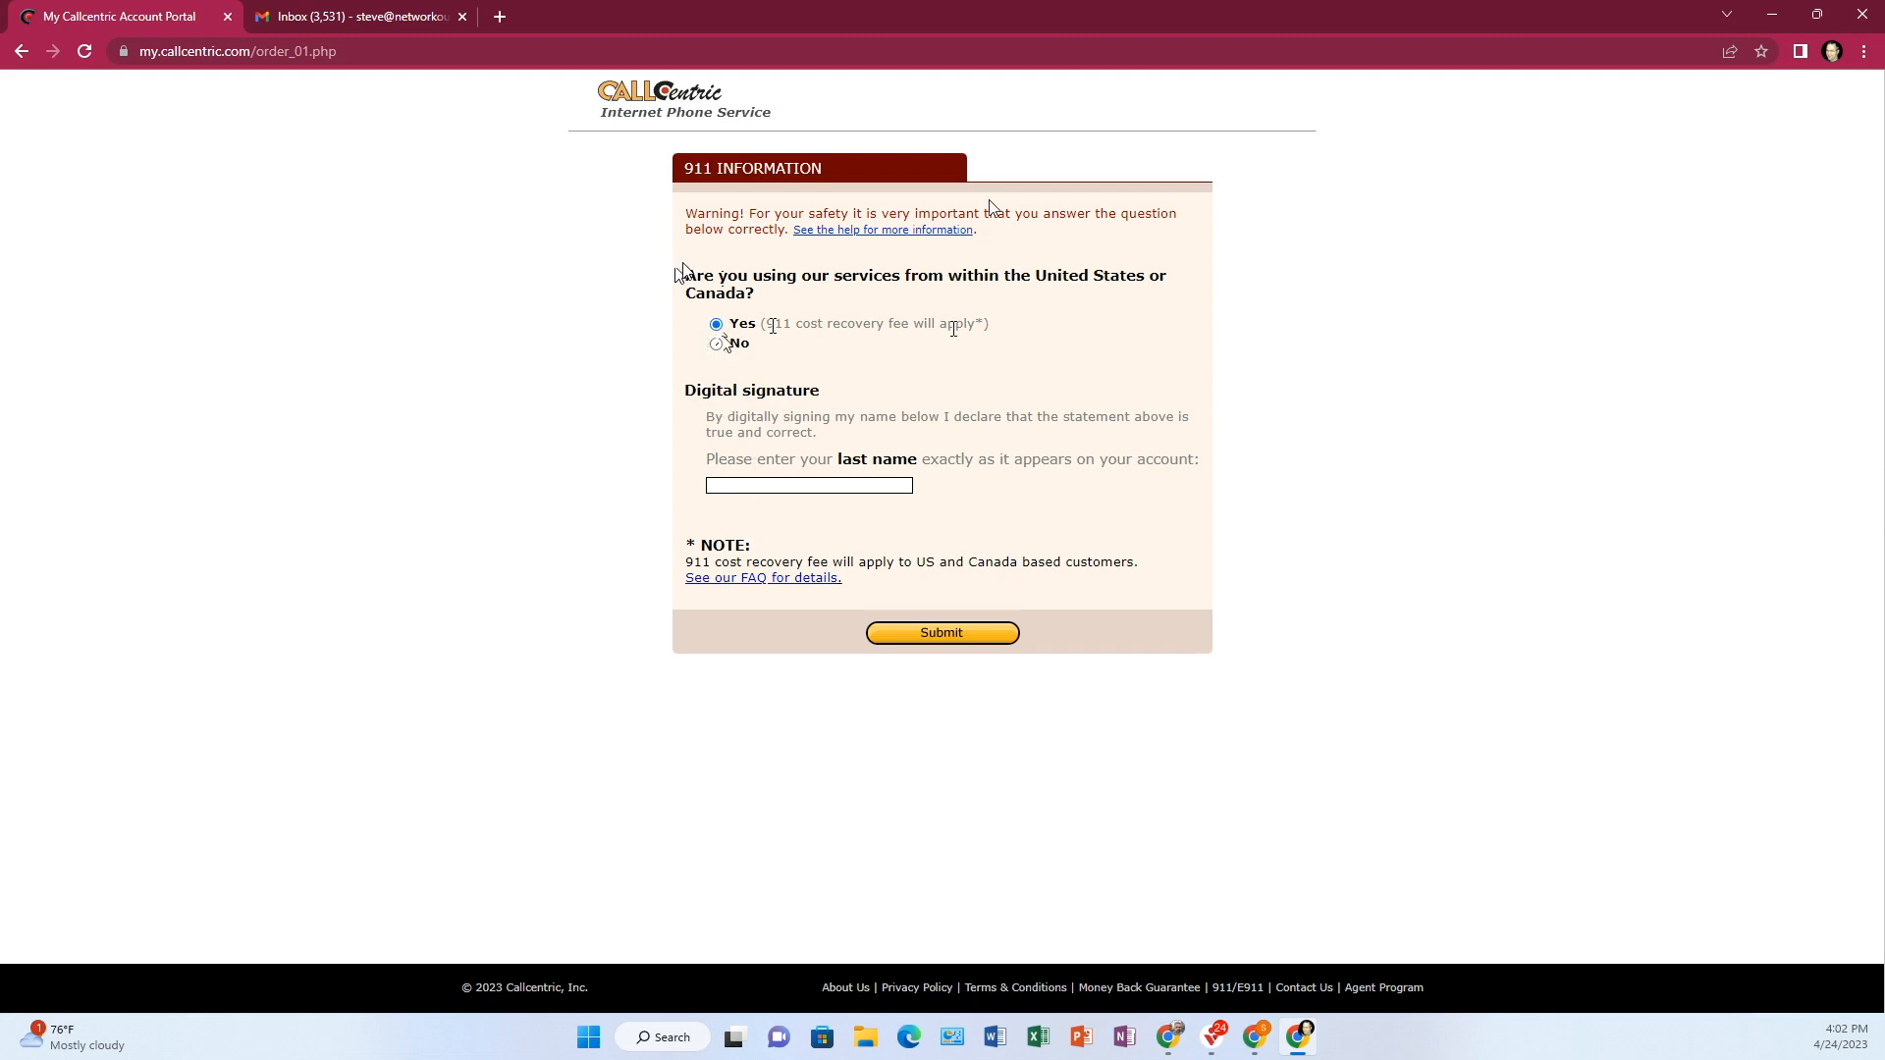
{"action": "type", "text": "d"}
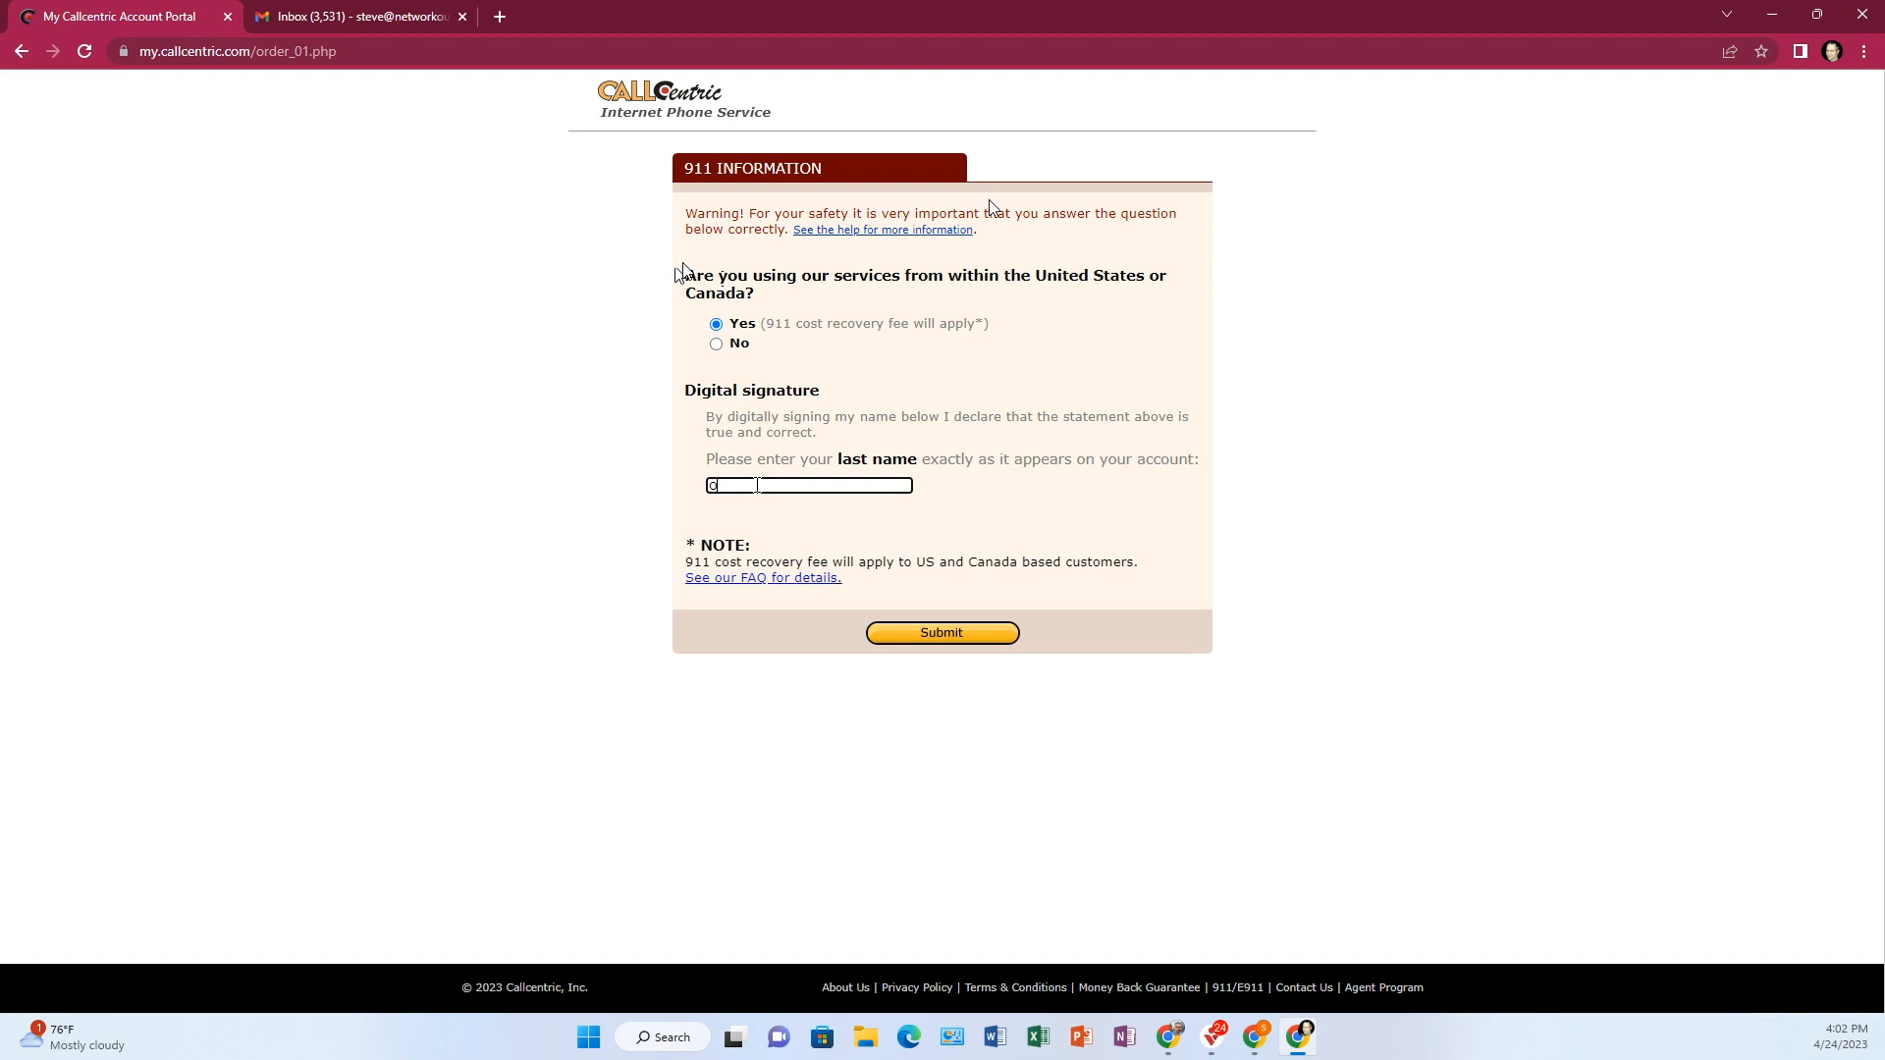
{"action": "type", "text": "Neal"}
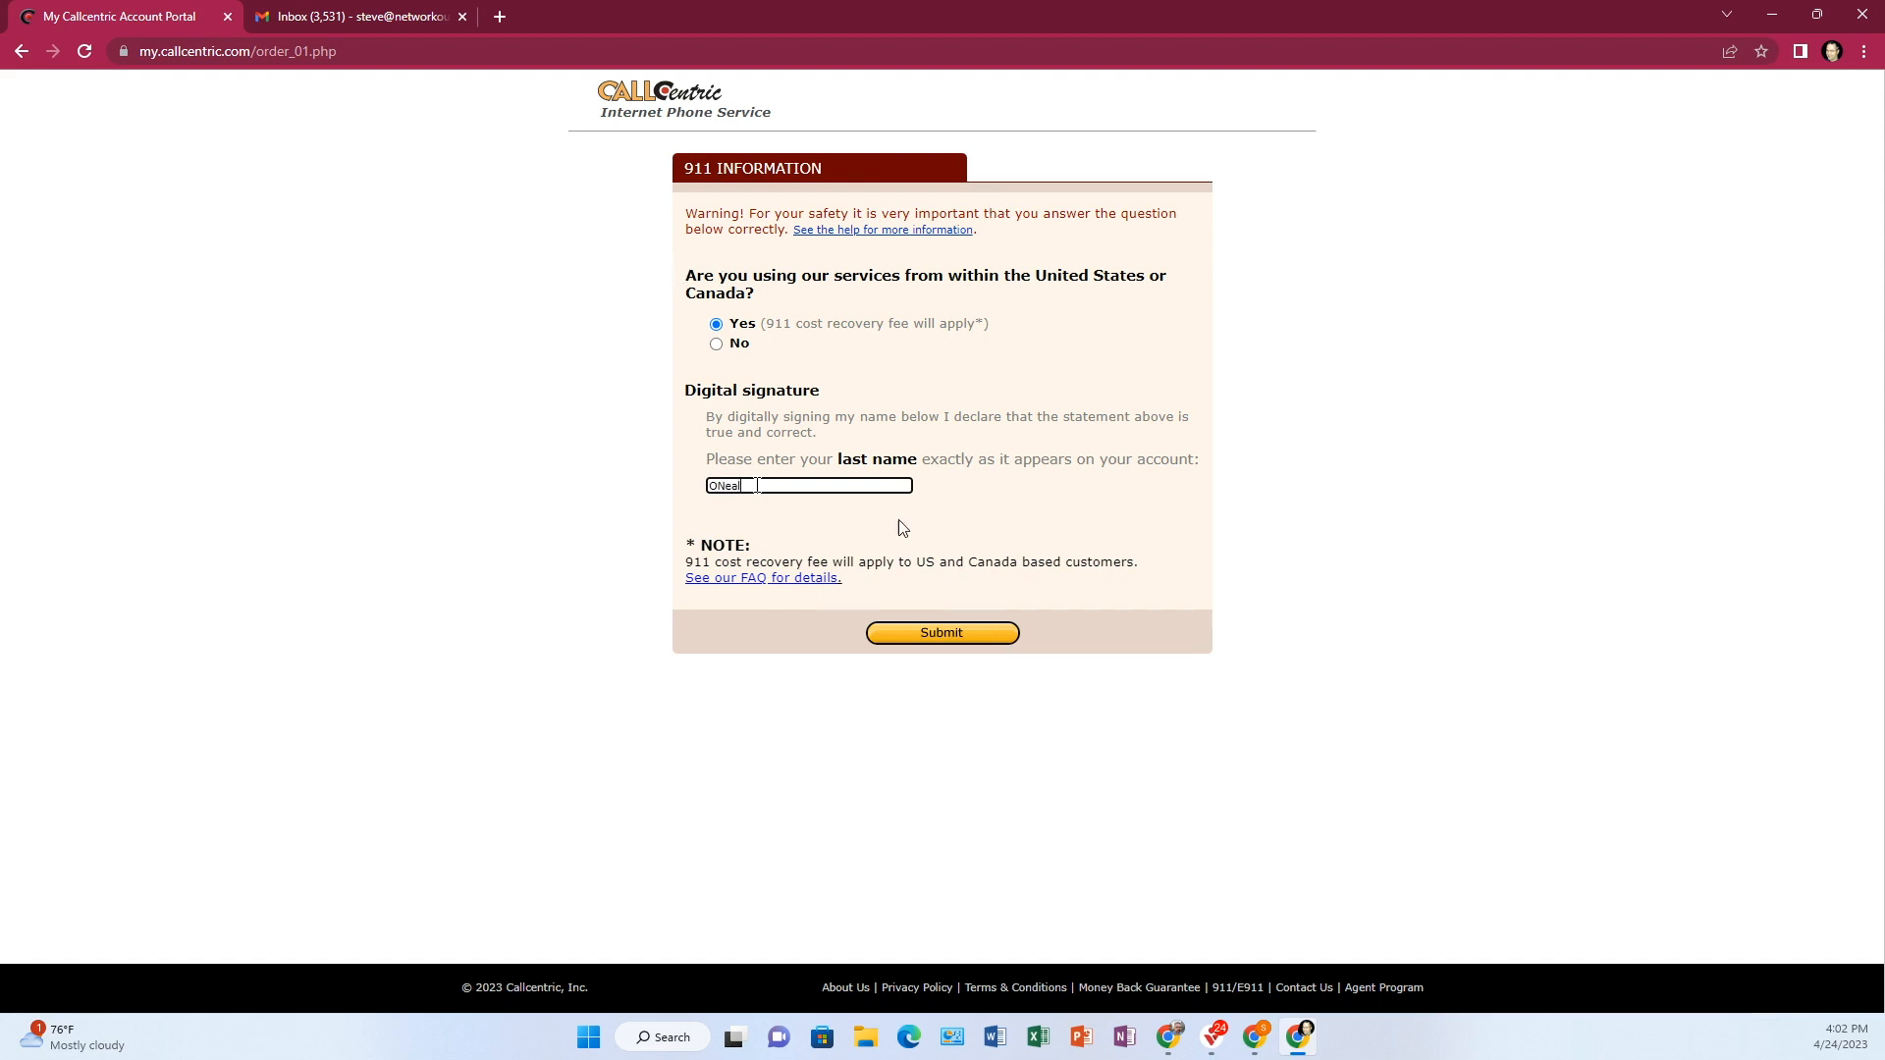
{"action": "left_click", "coordinate": [941, 634]}
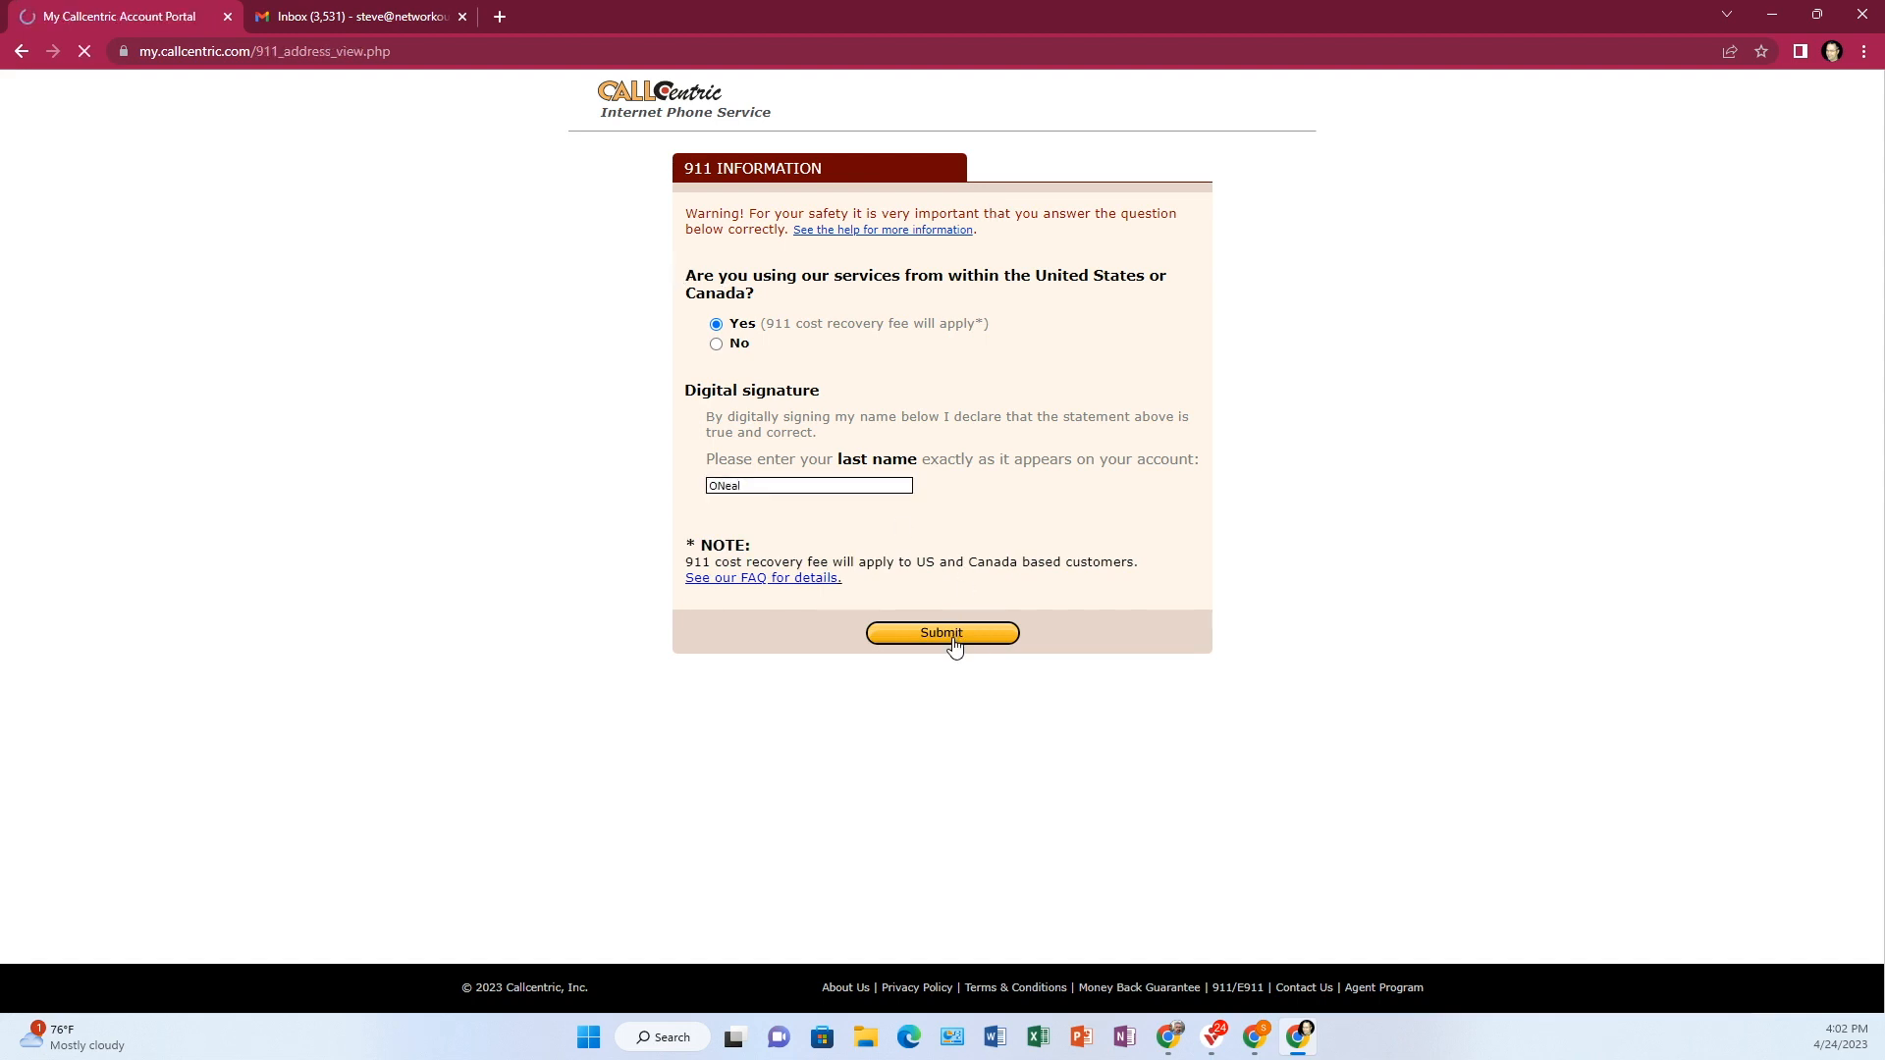
{"action": "left_click", "coordinate": [941, 634]}
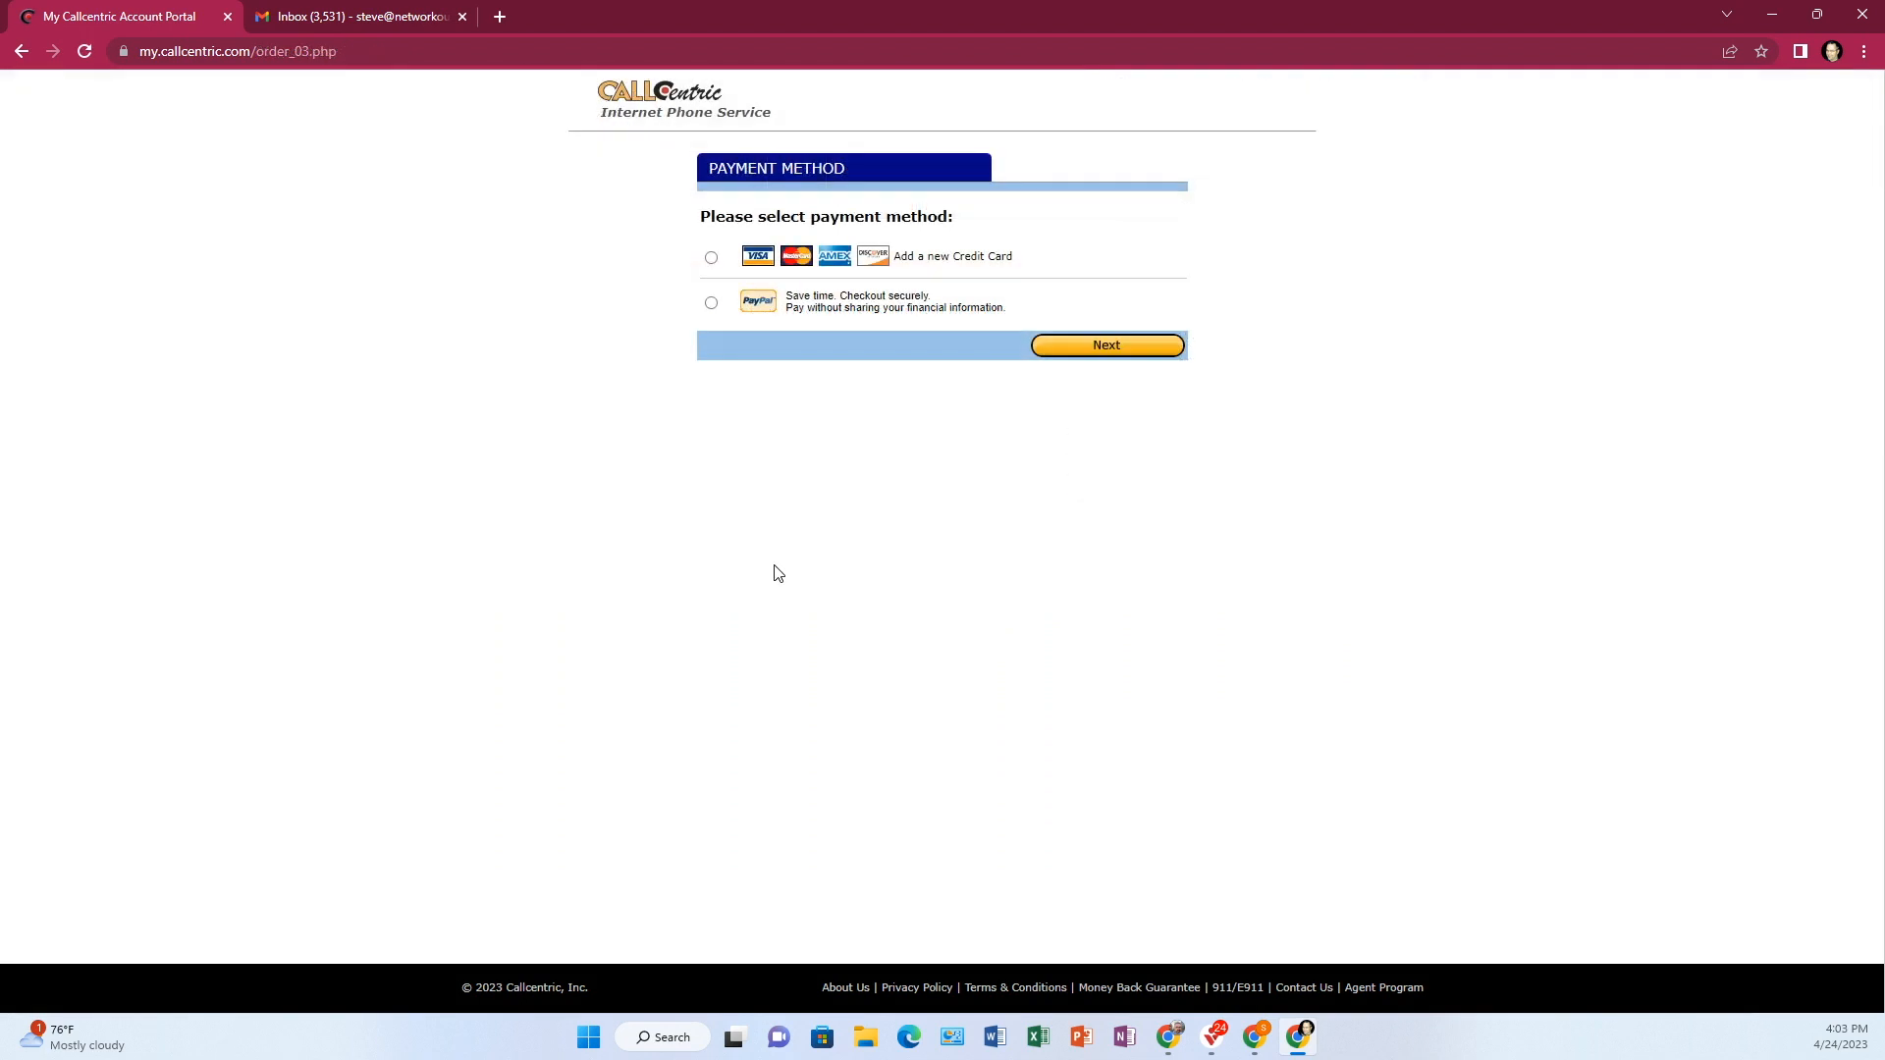
{"action": "mouse_move", "coordinate": [1156, 266]}
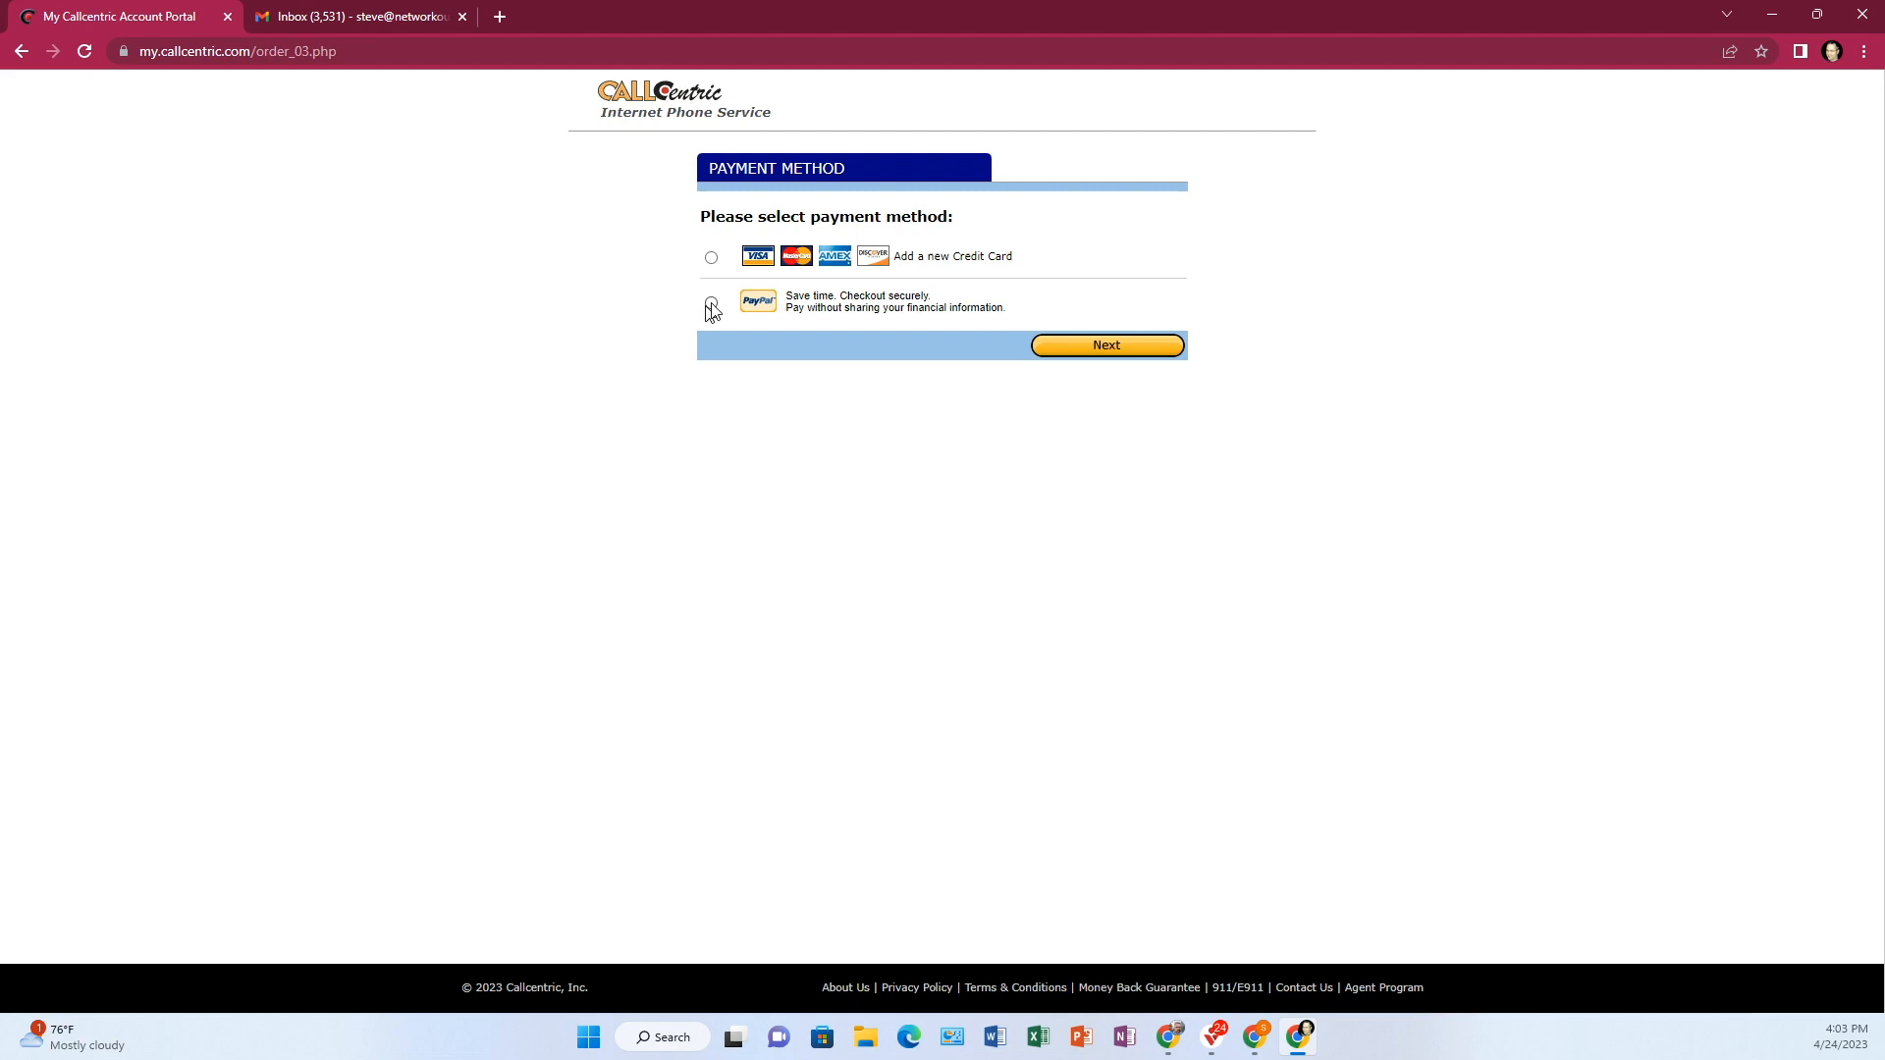
Step: Pay with PayPal to complete the $9.36 order including the $3.00 911 fee
{"action": "left_click", "coordinate": [711, 301]}
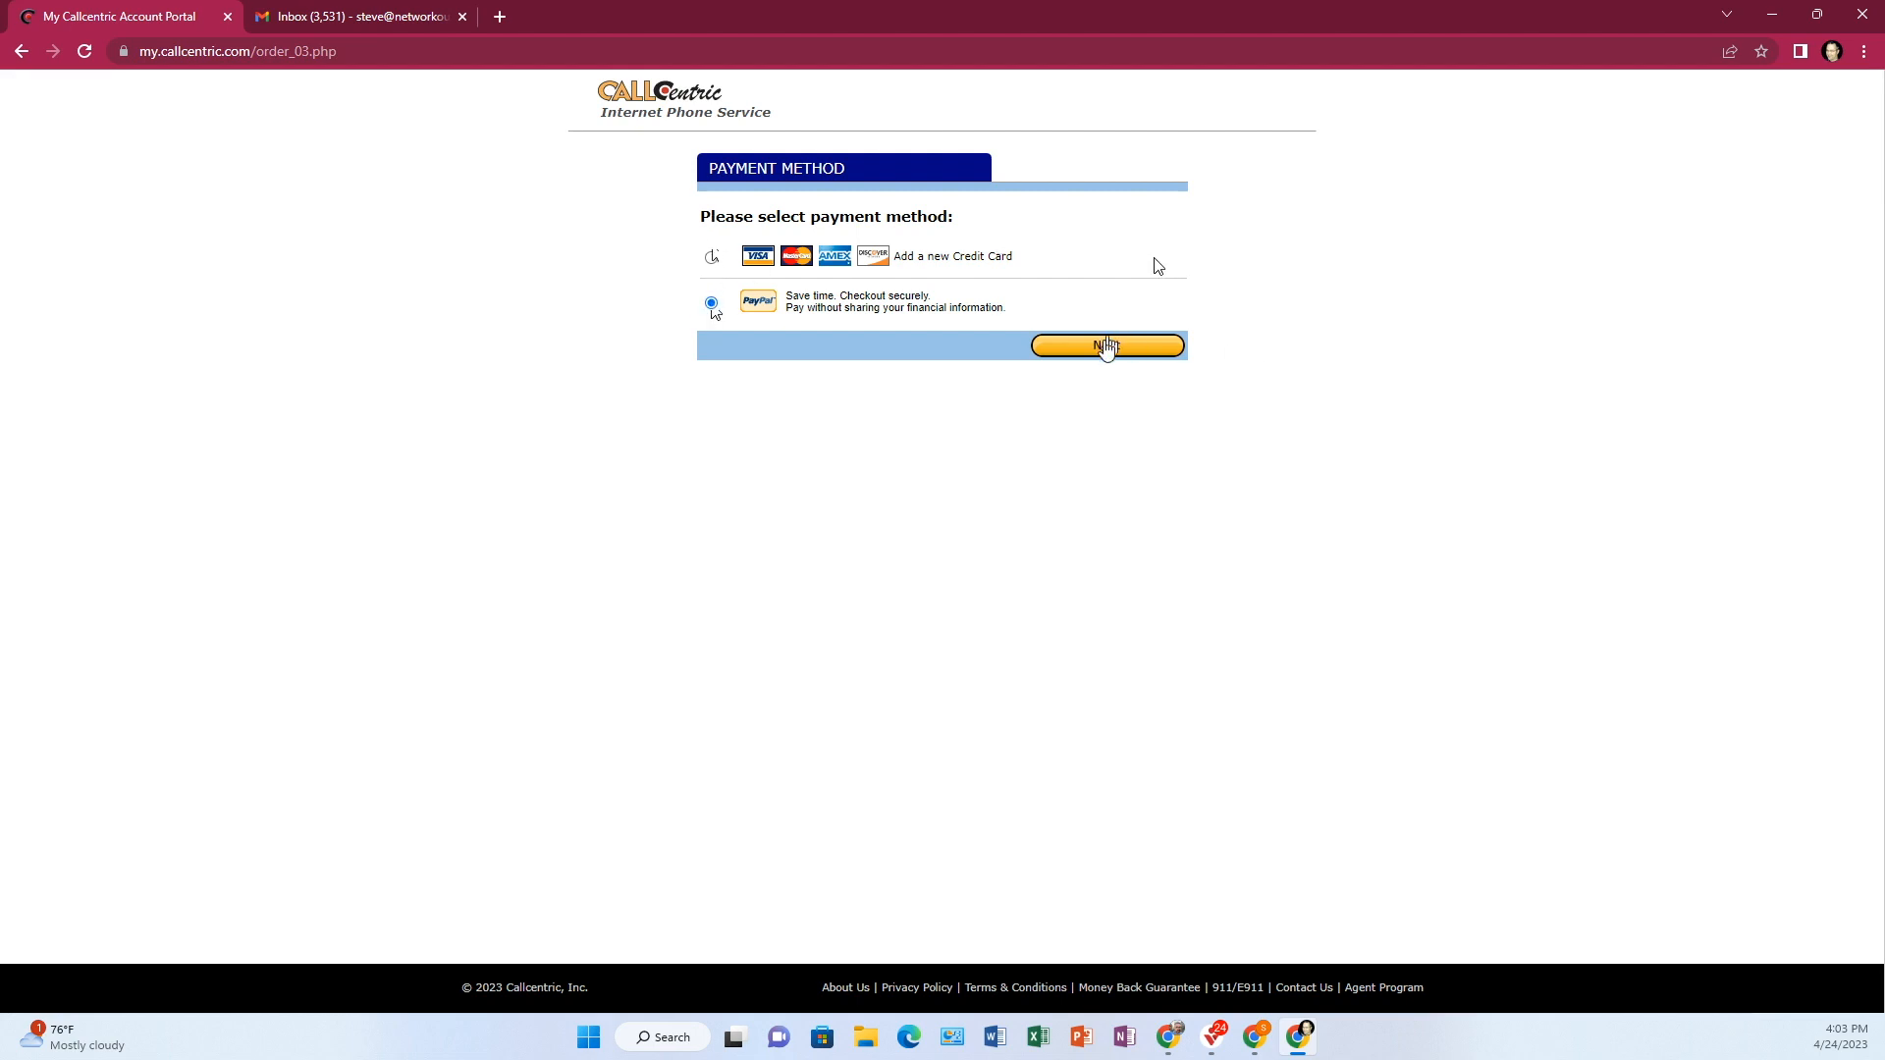
{"action": "left_click", "coordinate": [1104, 346]}
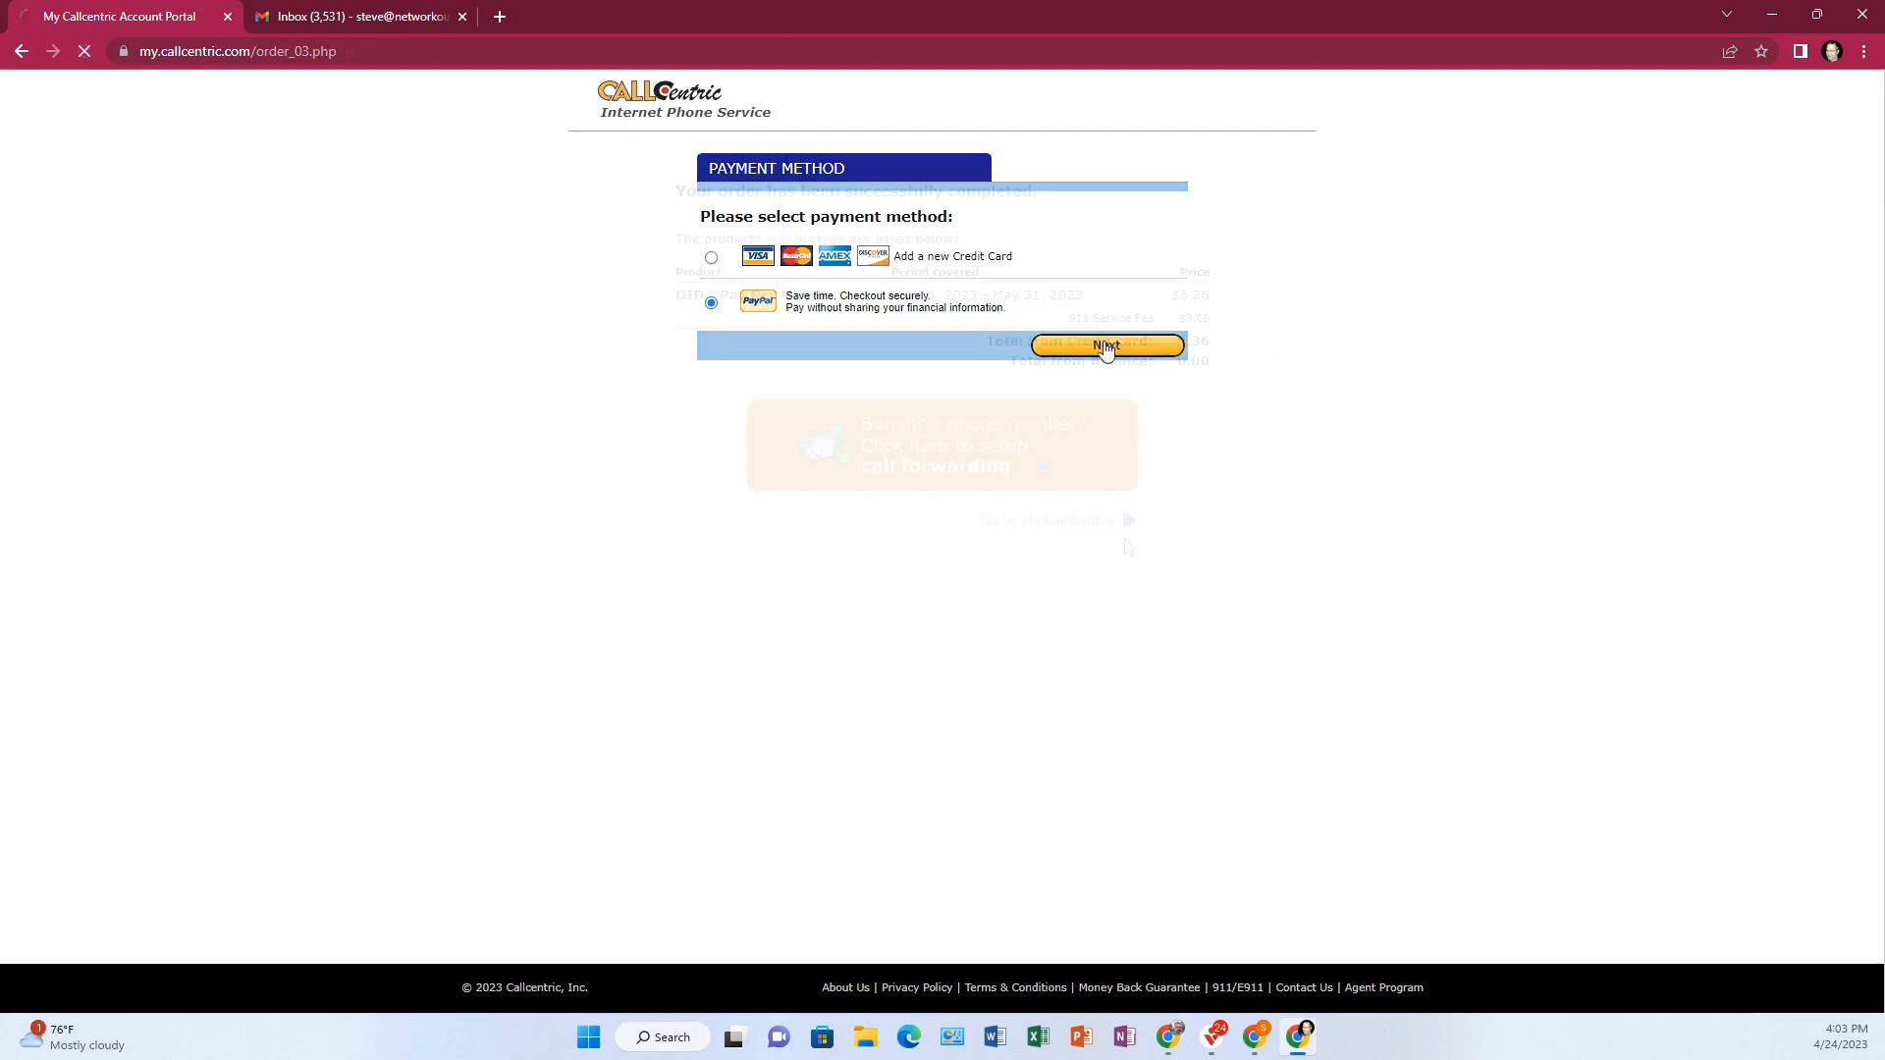
{"action": "left_click", "coordinate": [1106, 346]}
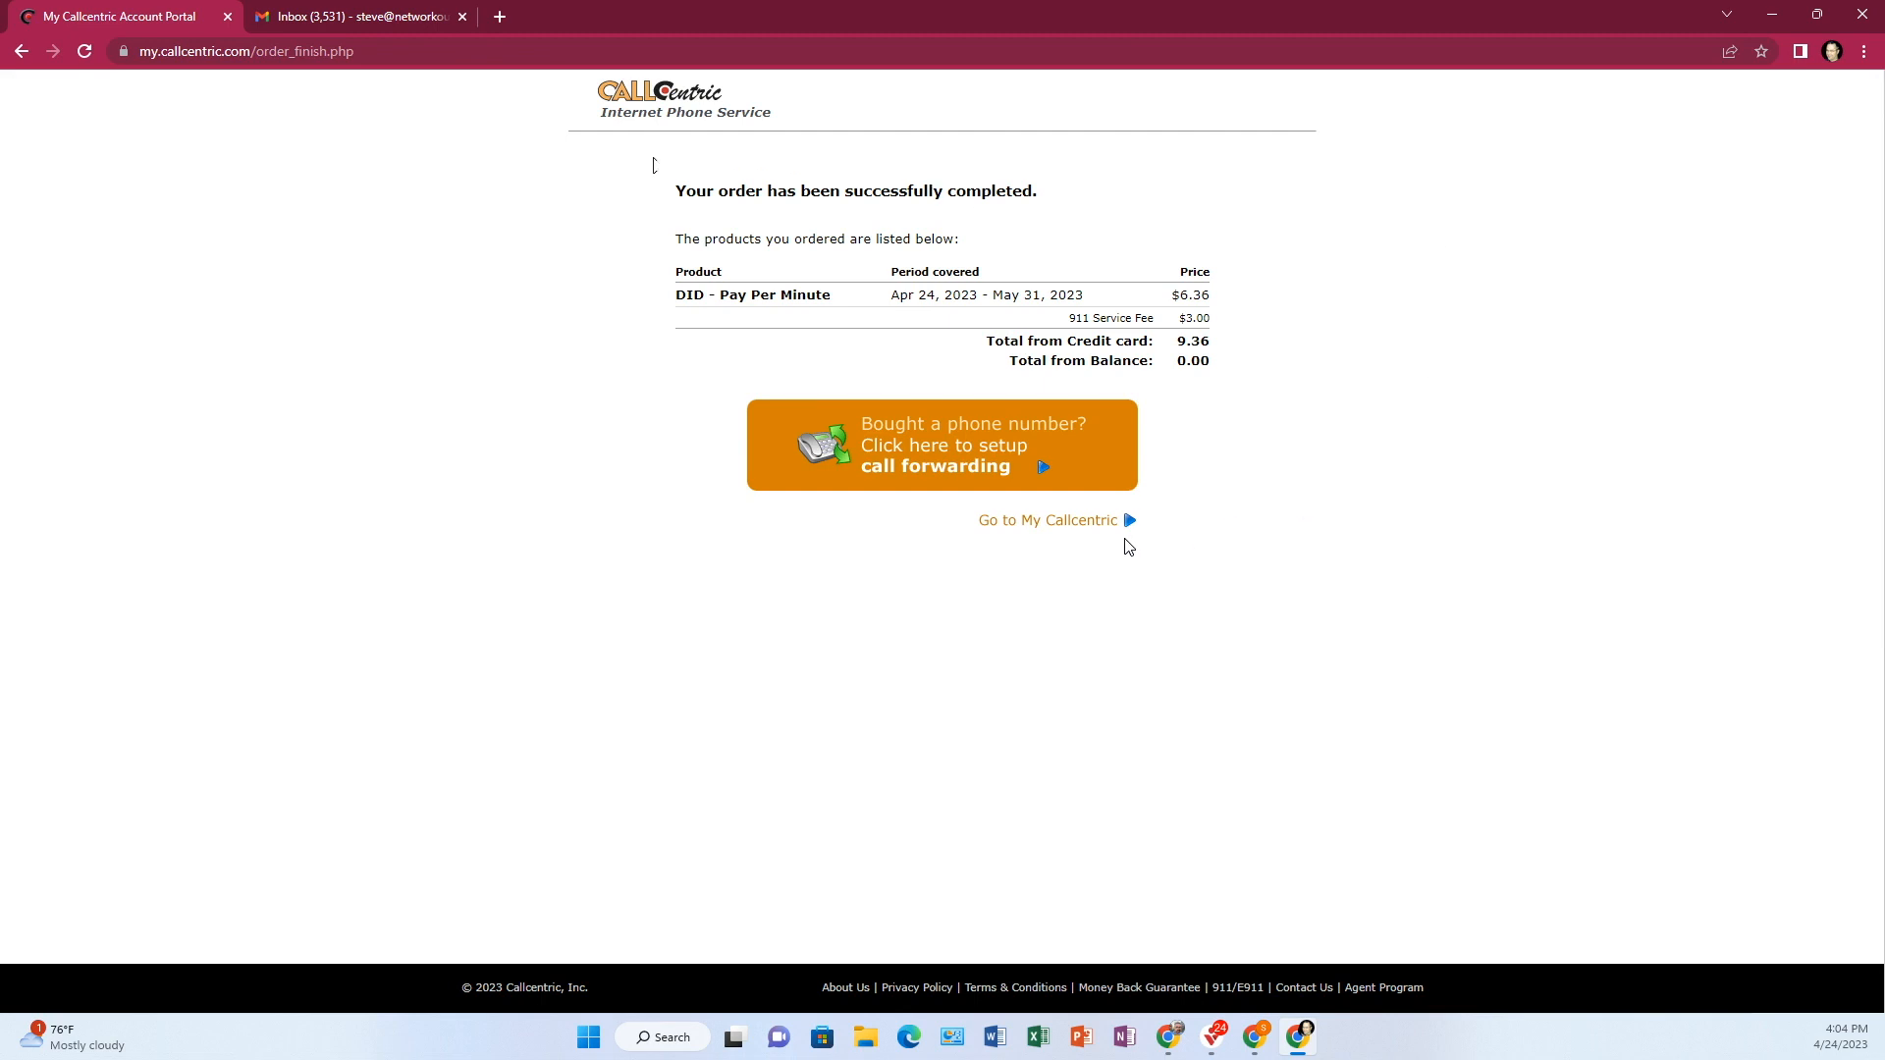
{"action": "mouse_move", "coordinate": [1279, 606]}
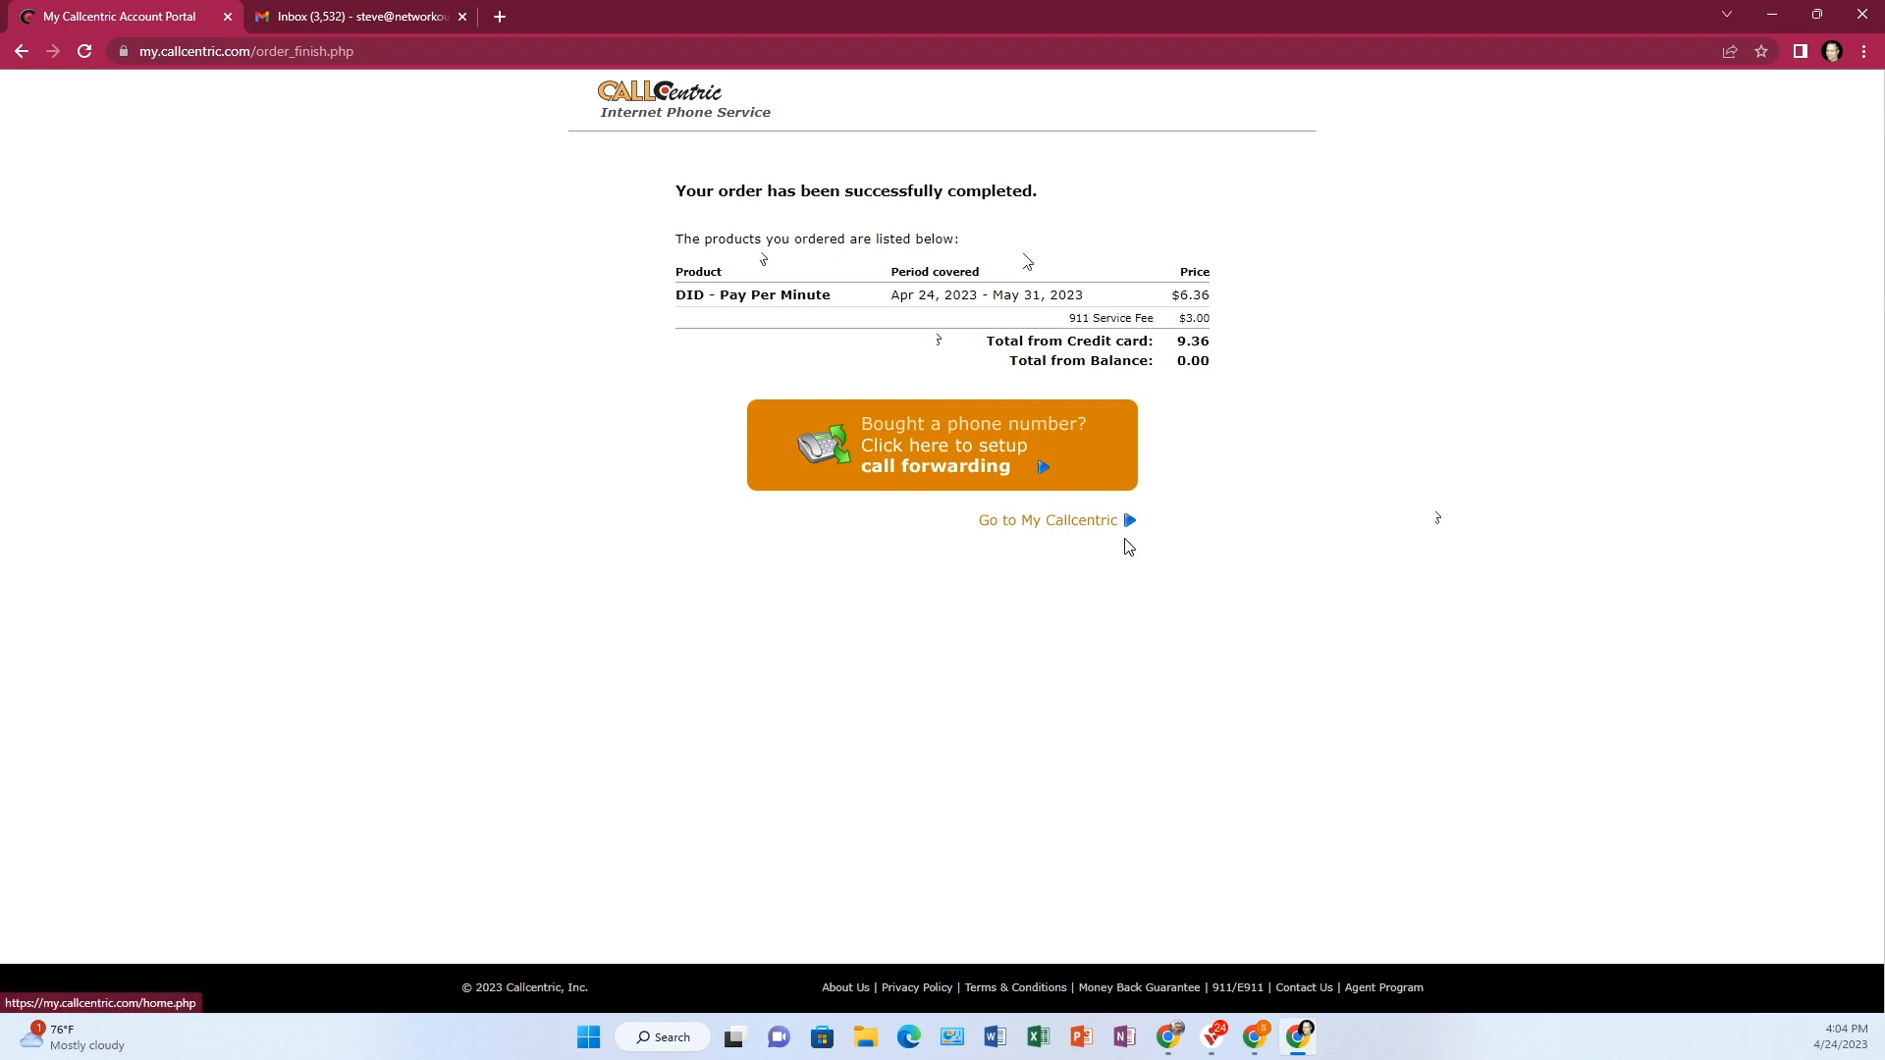
Step: Go to My Callcentric from the order completion page
{"action": "left_click", "coordinate": [1045, 519]}
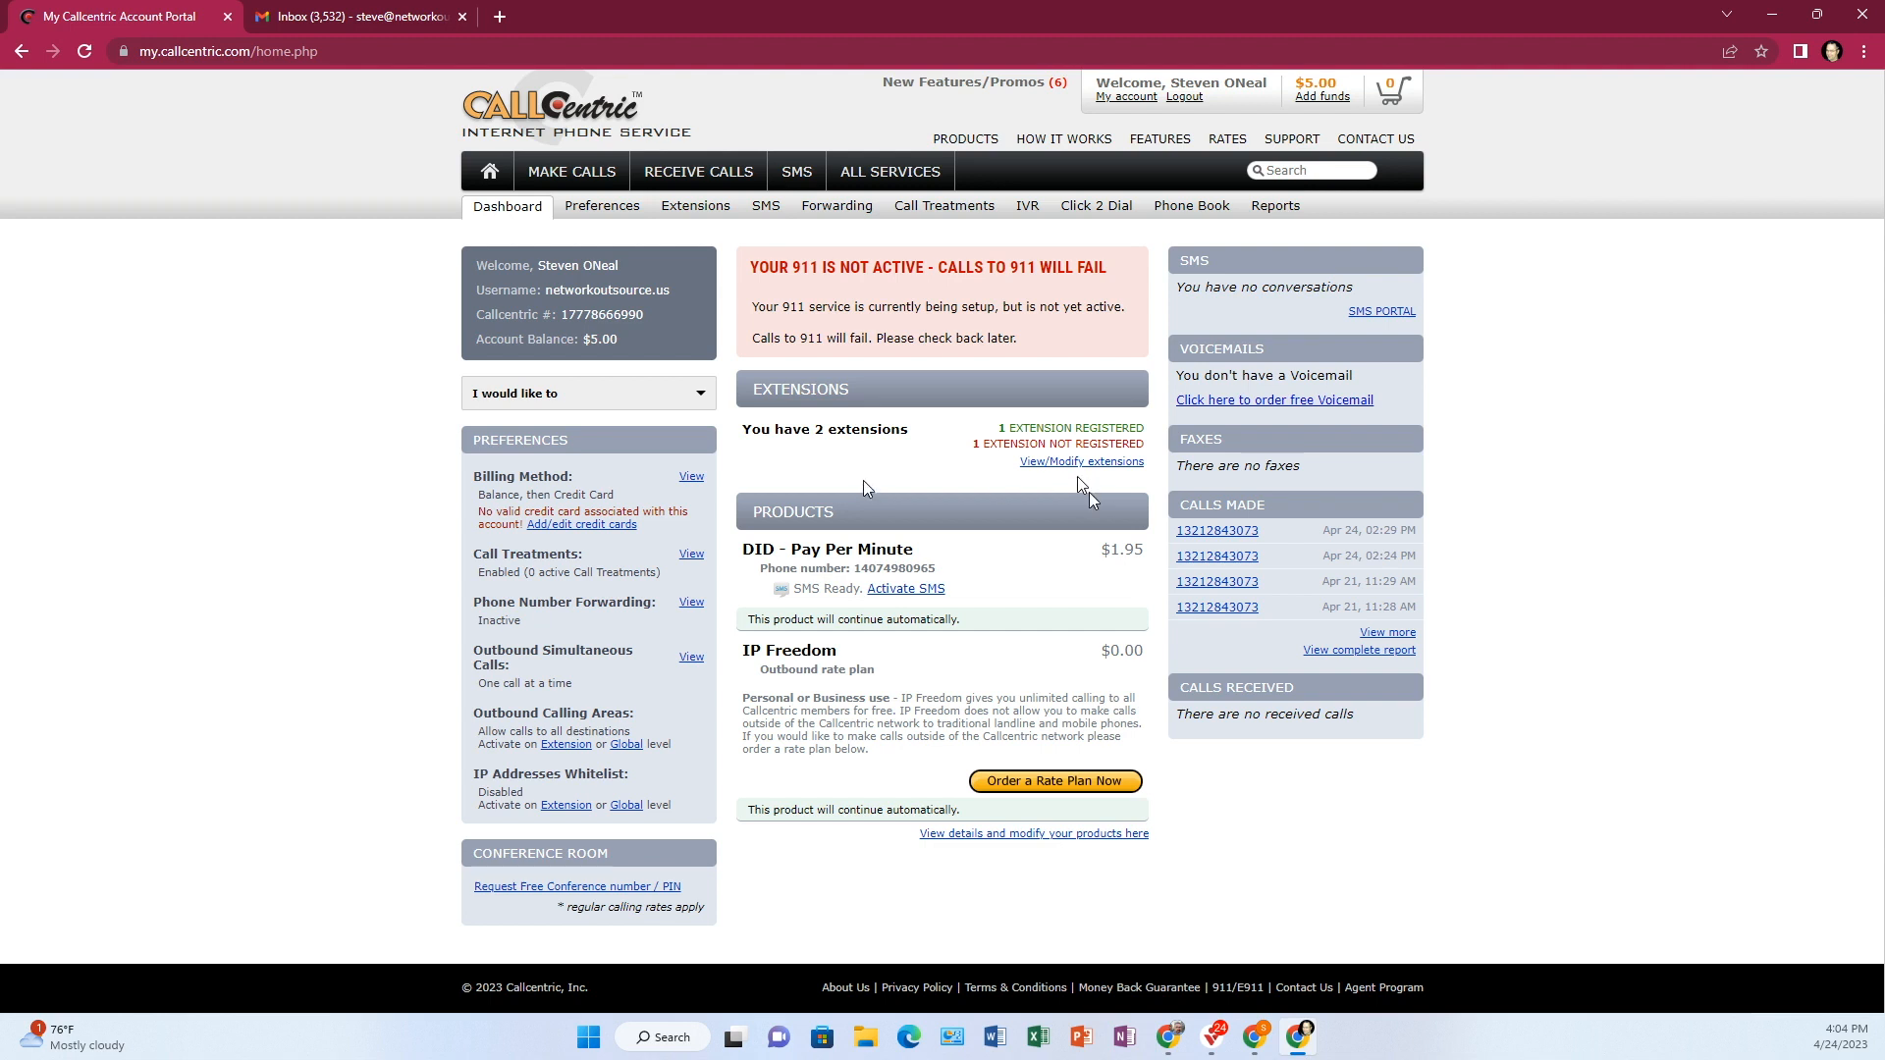
{"action": "mouse_move", "coordinate": [763, 674]}
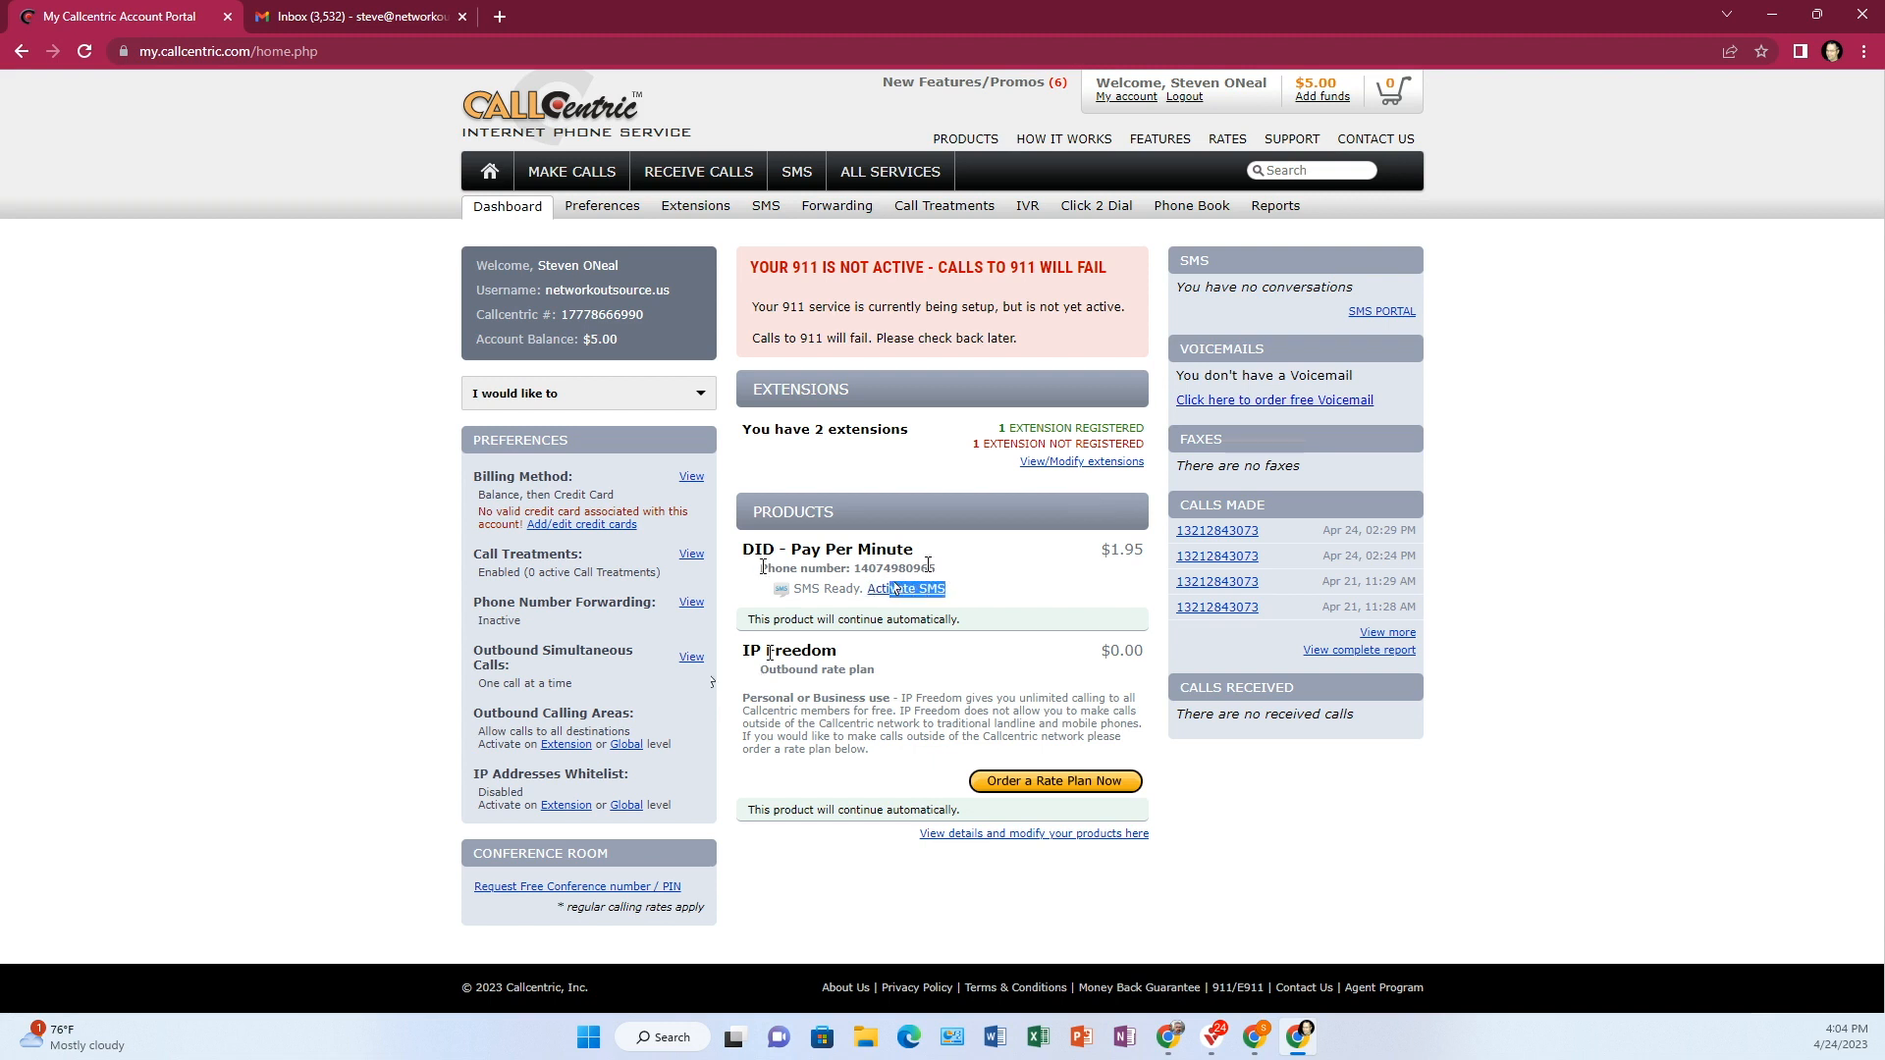
{"action": "double_click", "coordinate": [889, 568]}
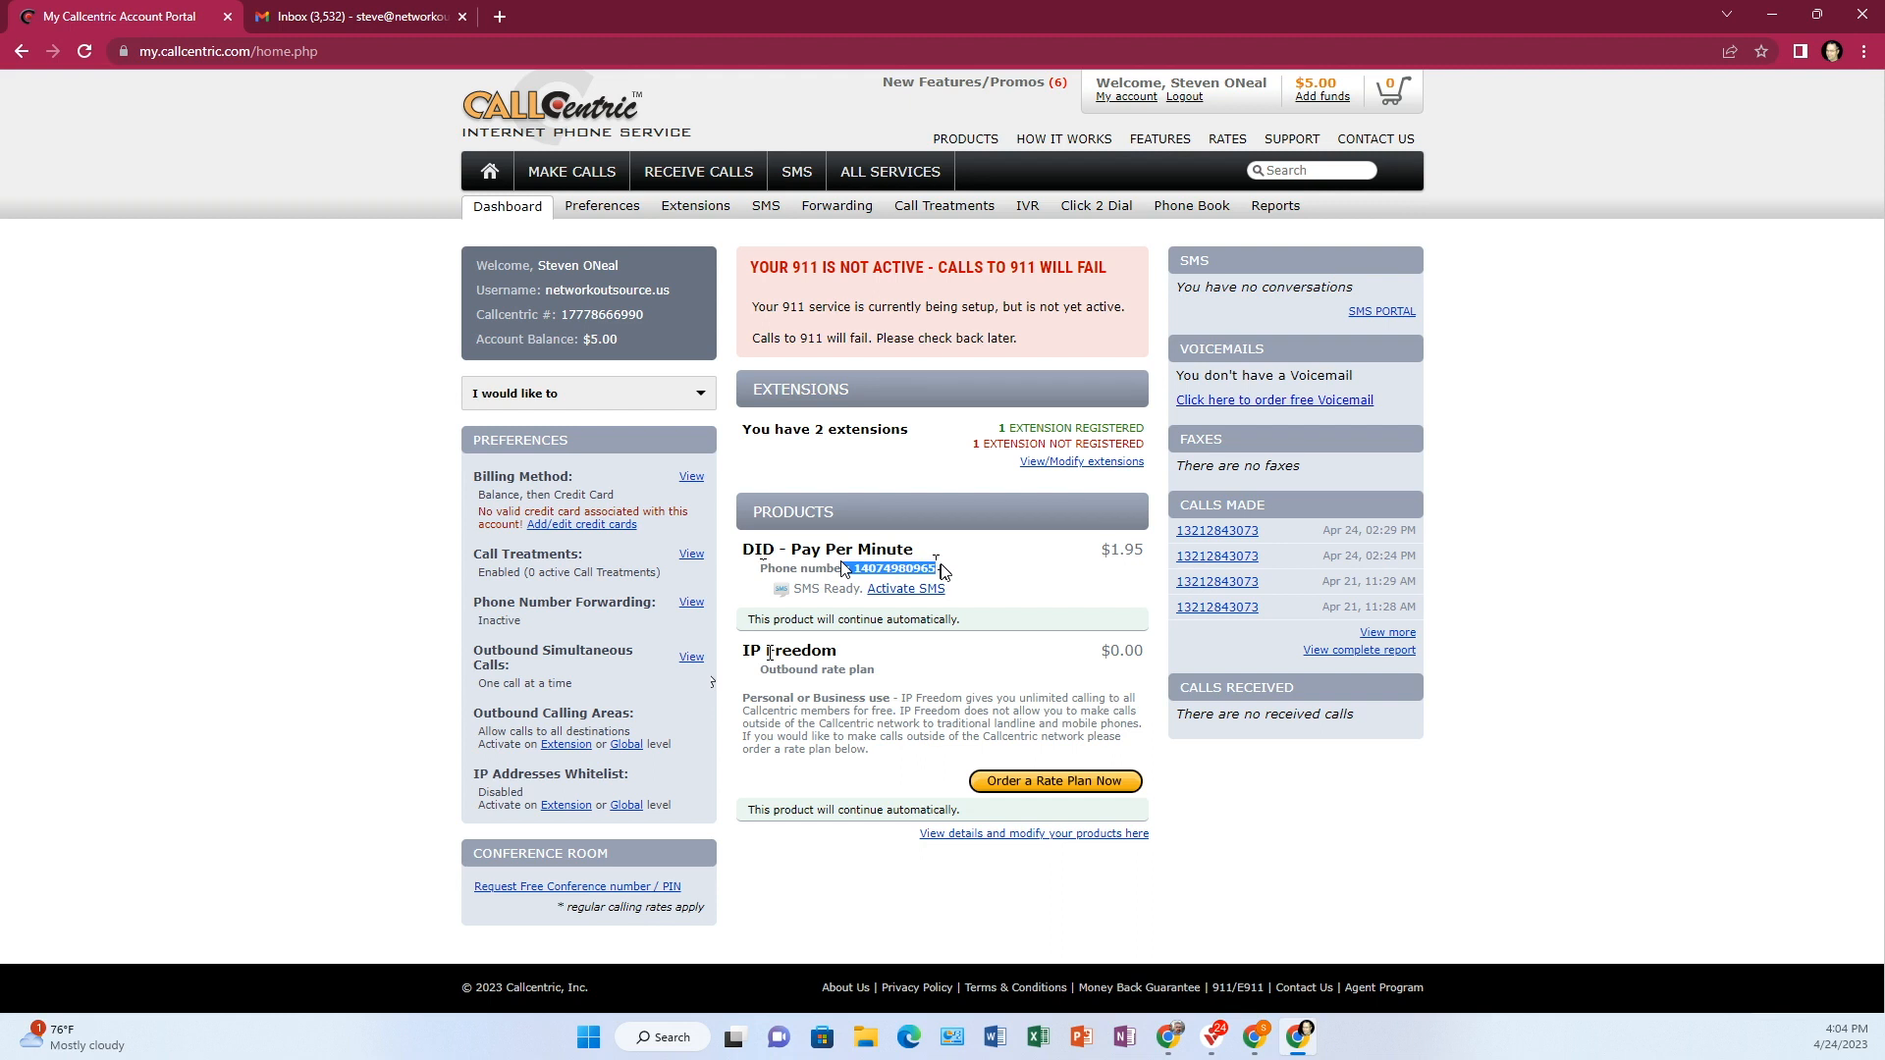
{"action": "mouse_move", "coordinate": [987, 582]}
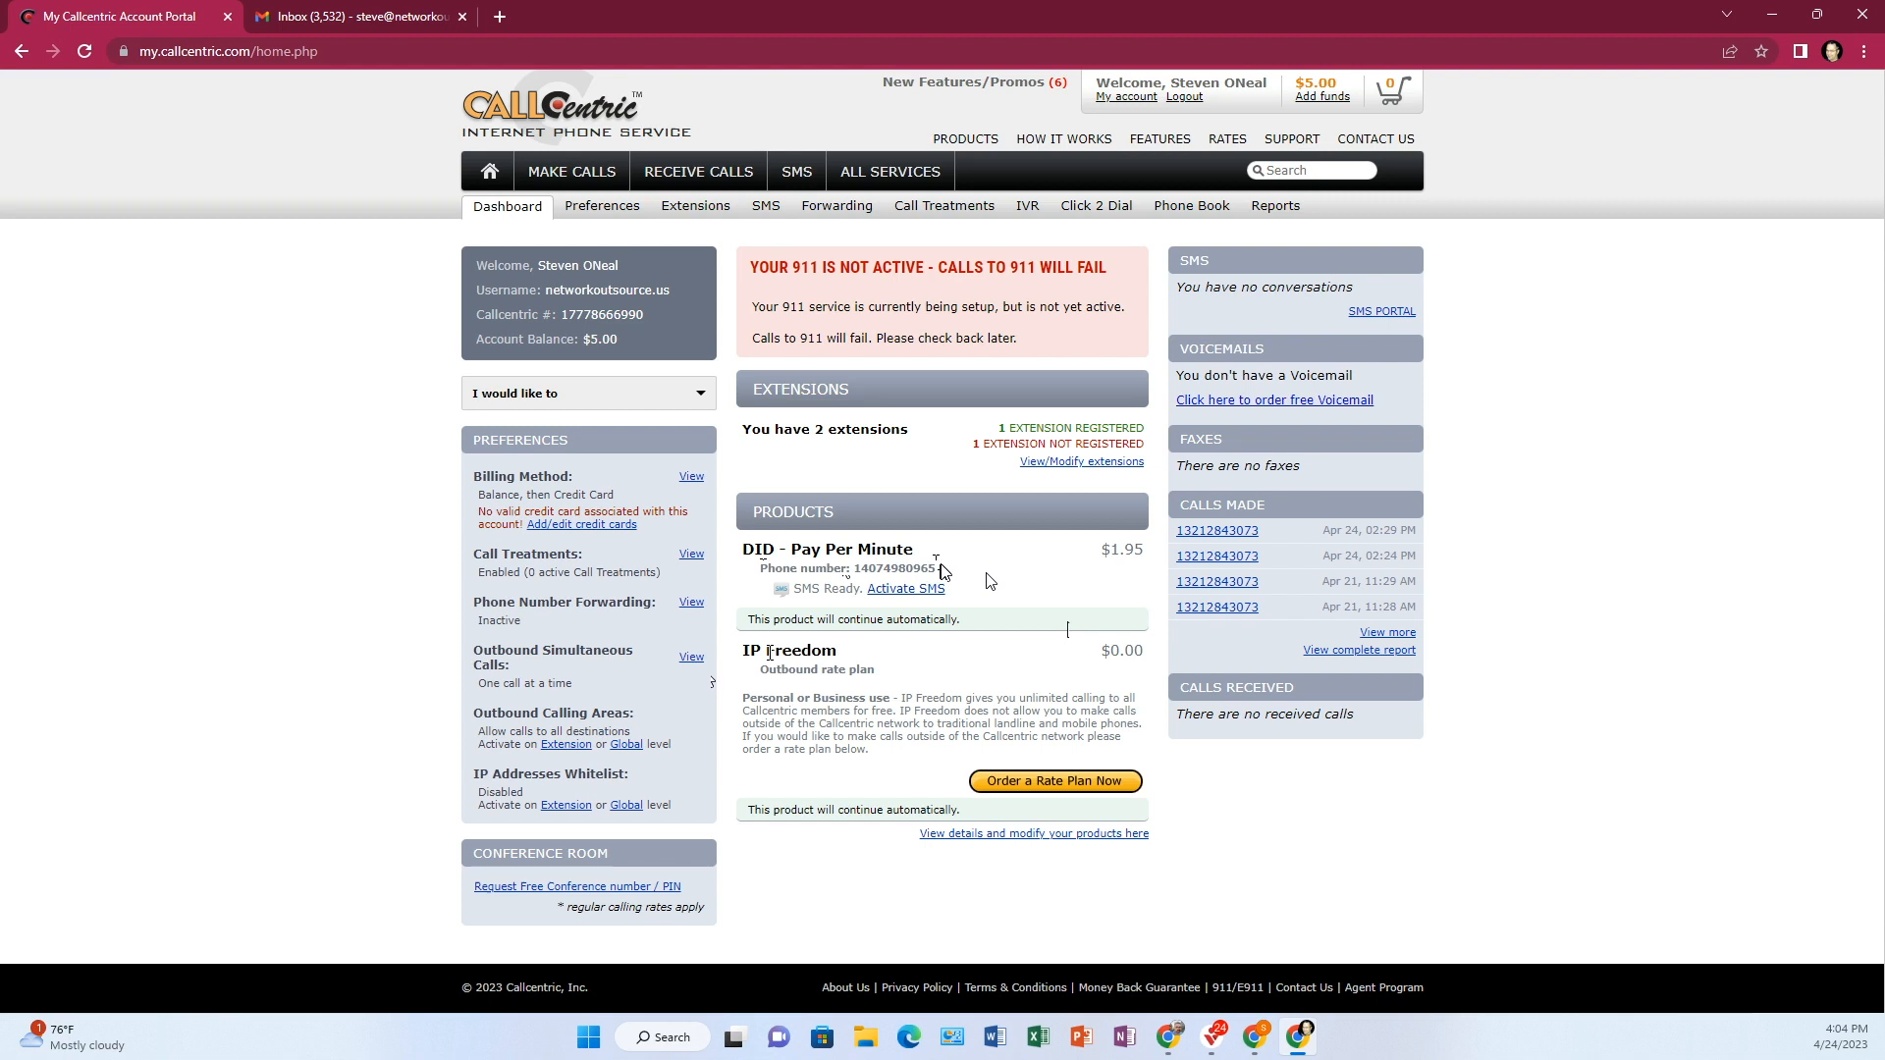
{"action": "mouse_move", "coordinate": [835, 205]}
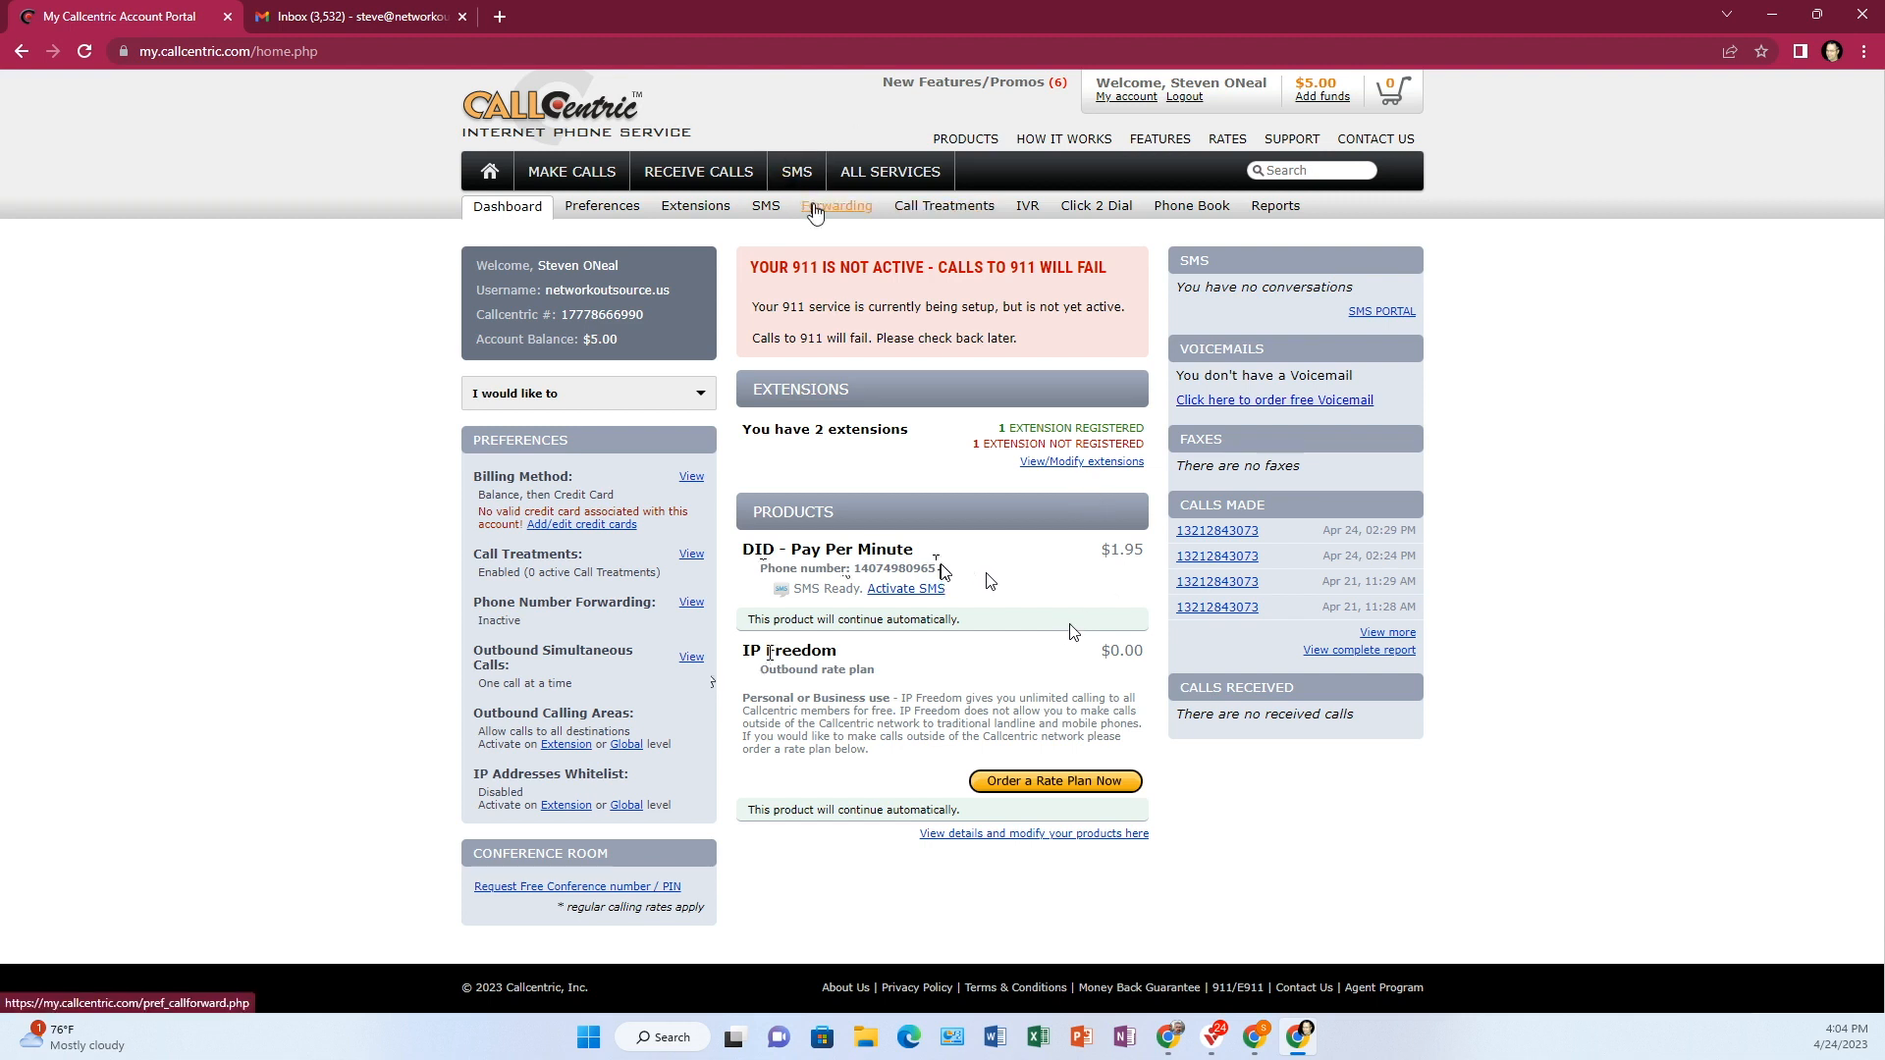
{"action": "left_click", "coordinate": [834, 205]}
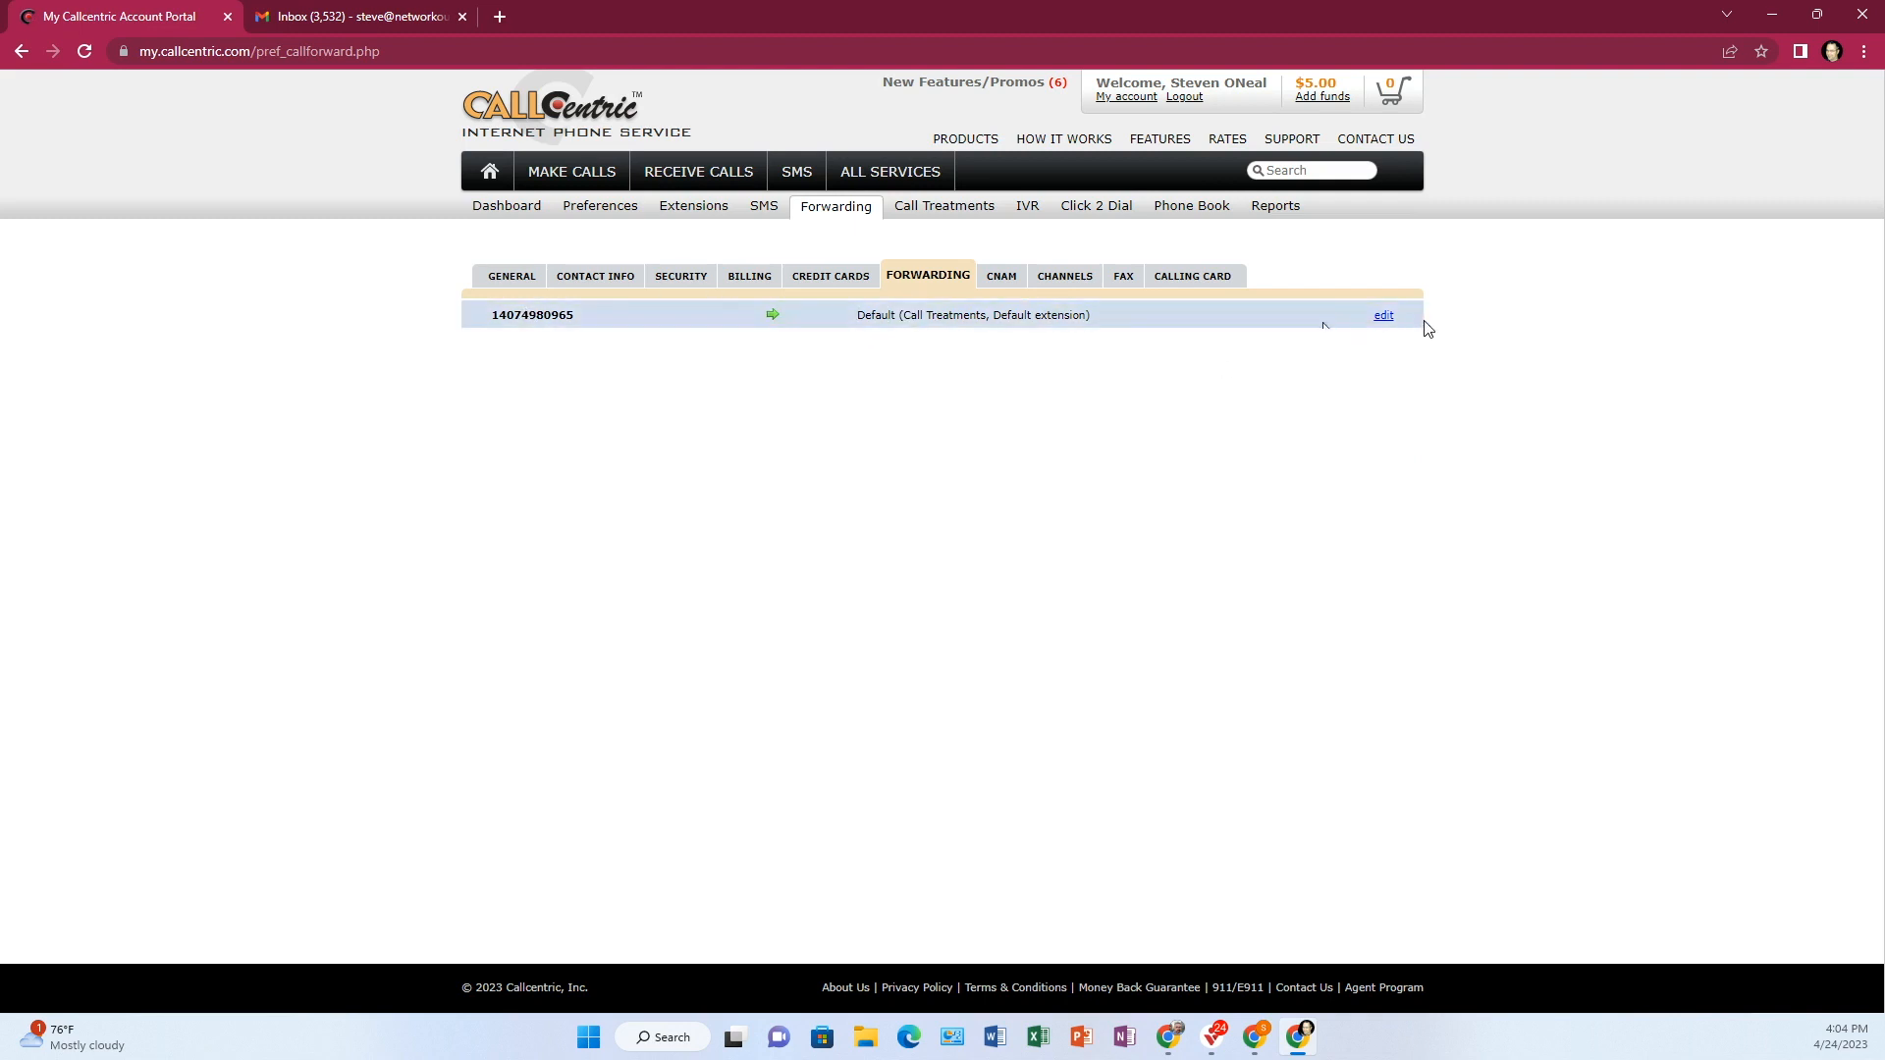
{"action": "left_click", "coordinate": [1383, 315]}
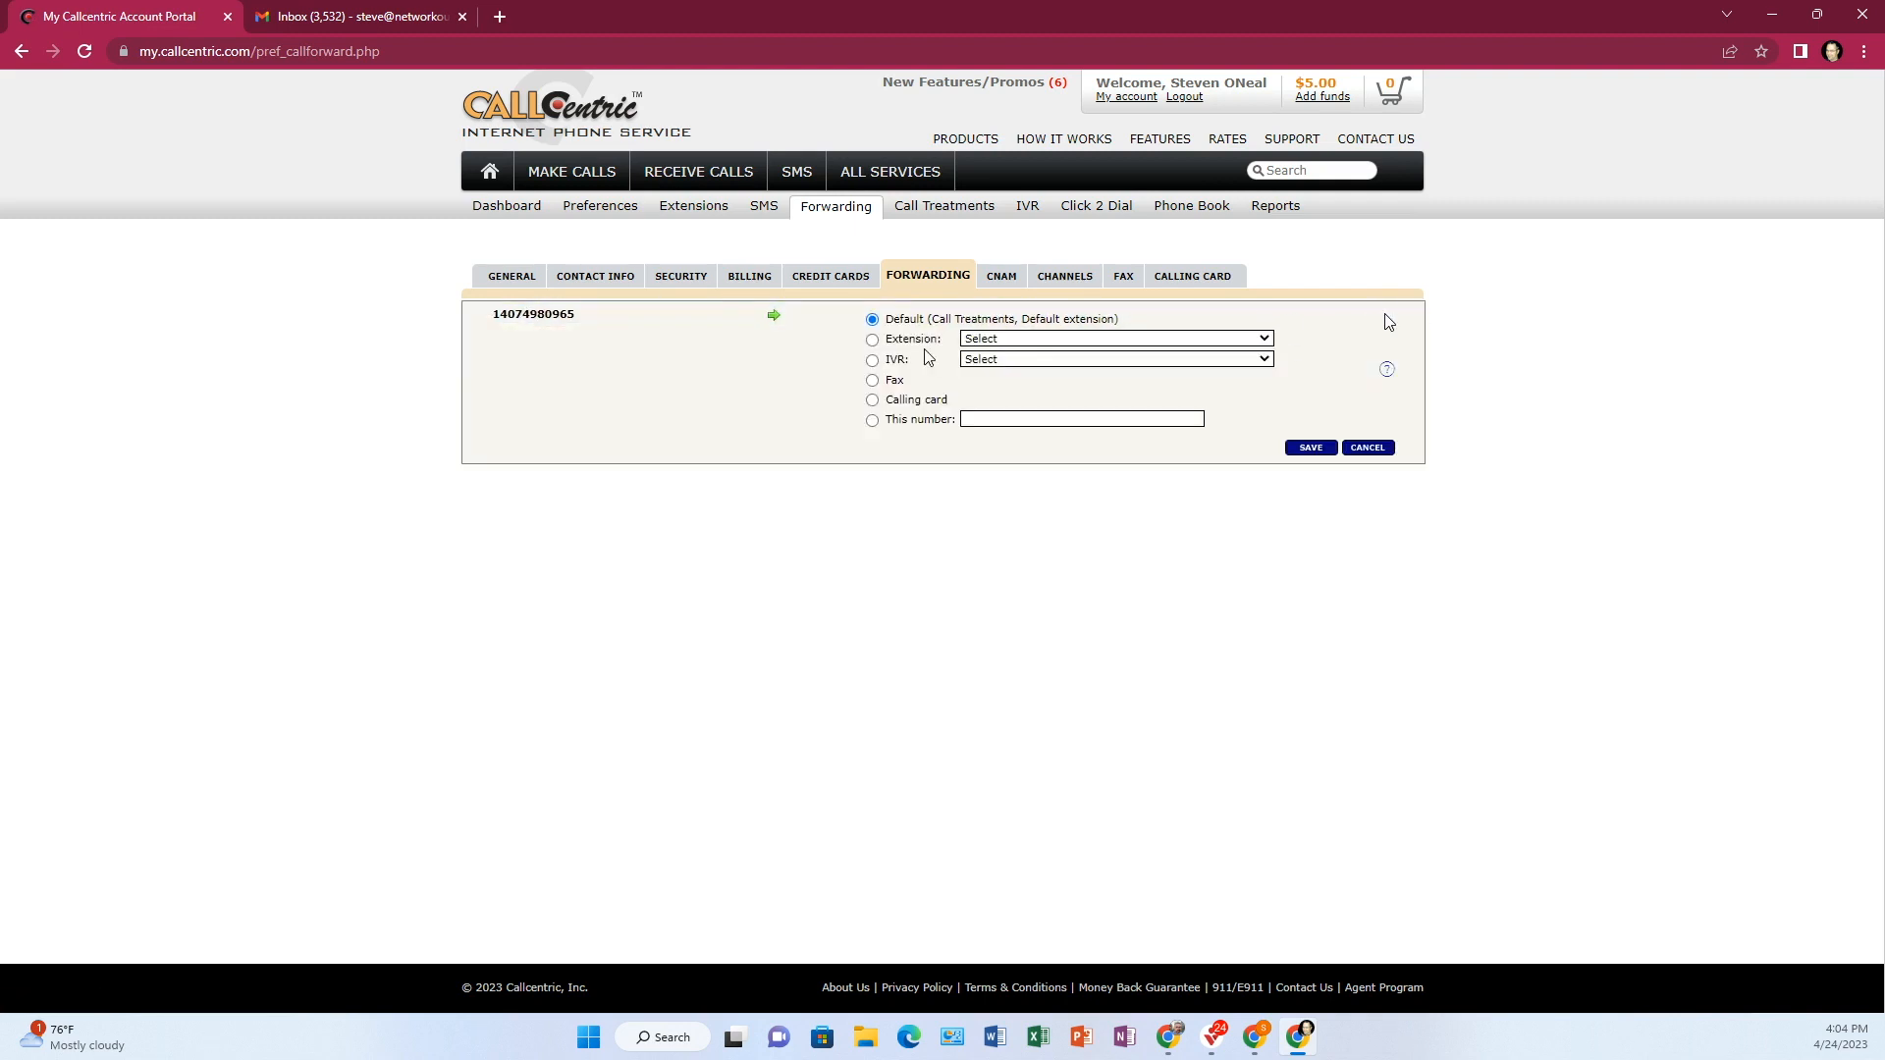
{"action": "left_click", "coordinate": [872, 339]}
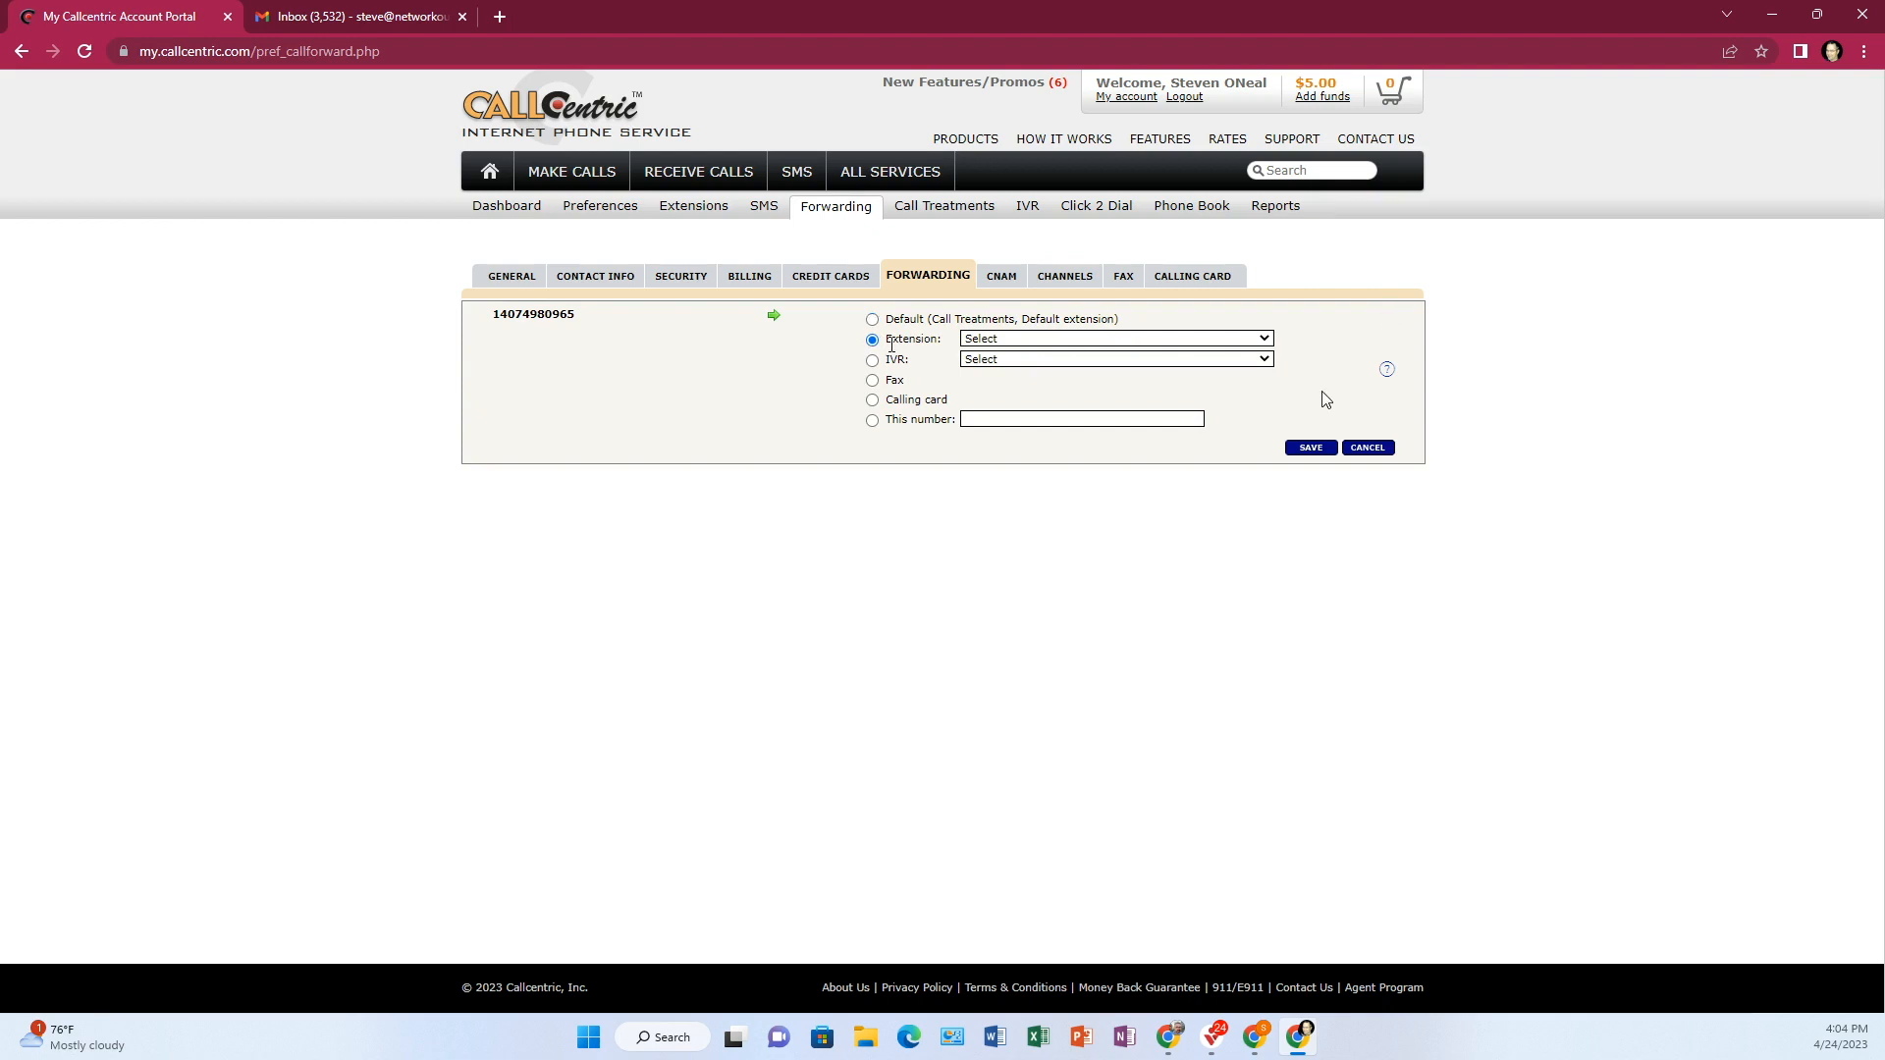
{"action": "left_click", "coordinate": [1113, 337]}
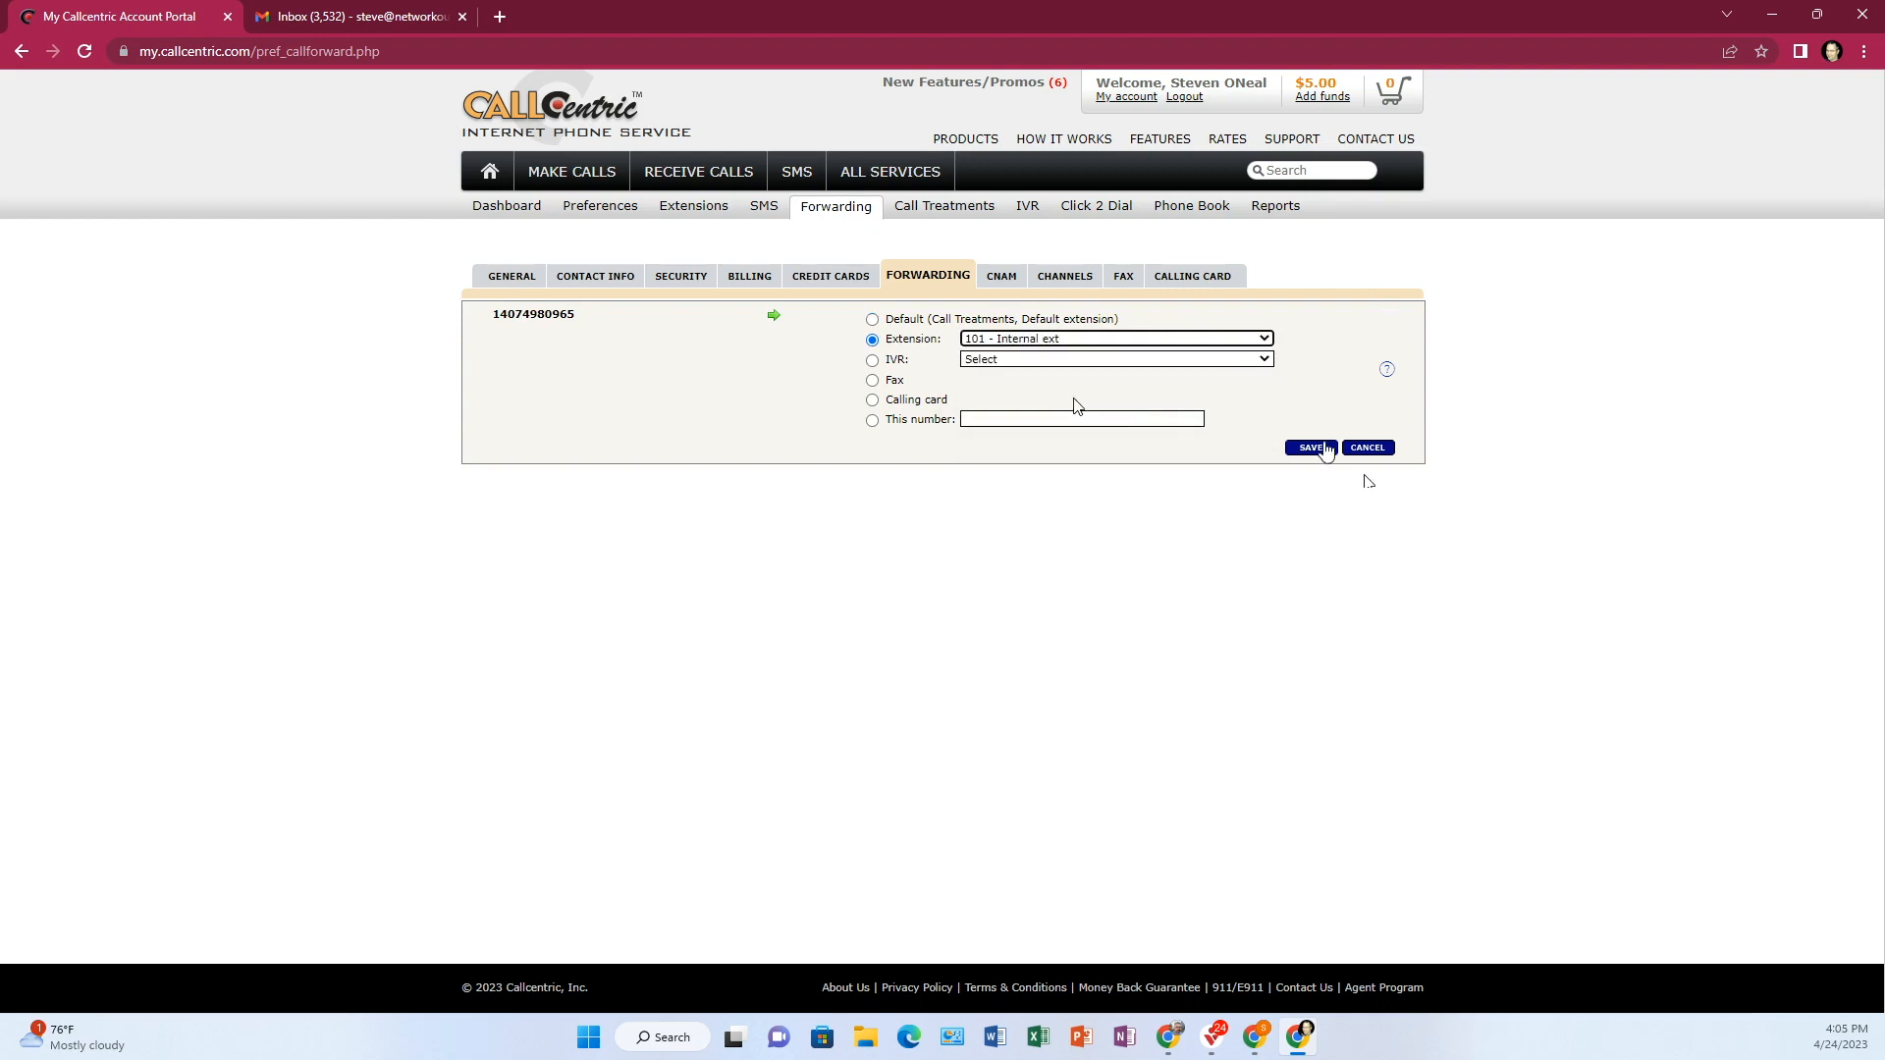
{"action": "left_click", "coordinate": [1308, 448]}
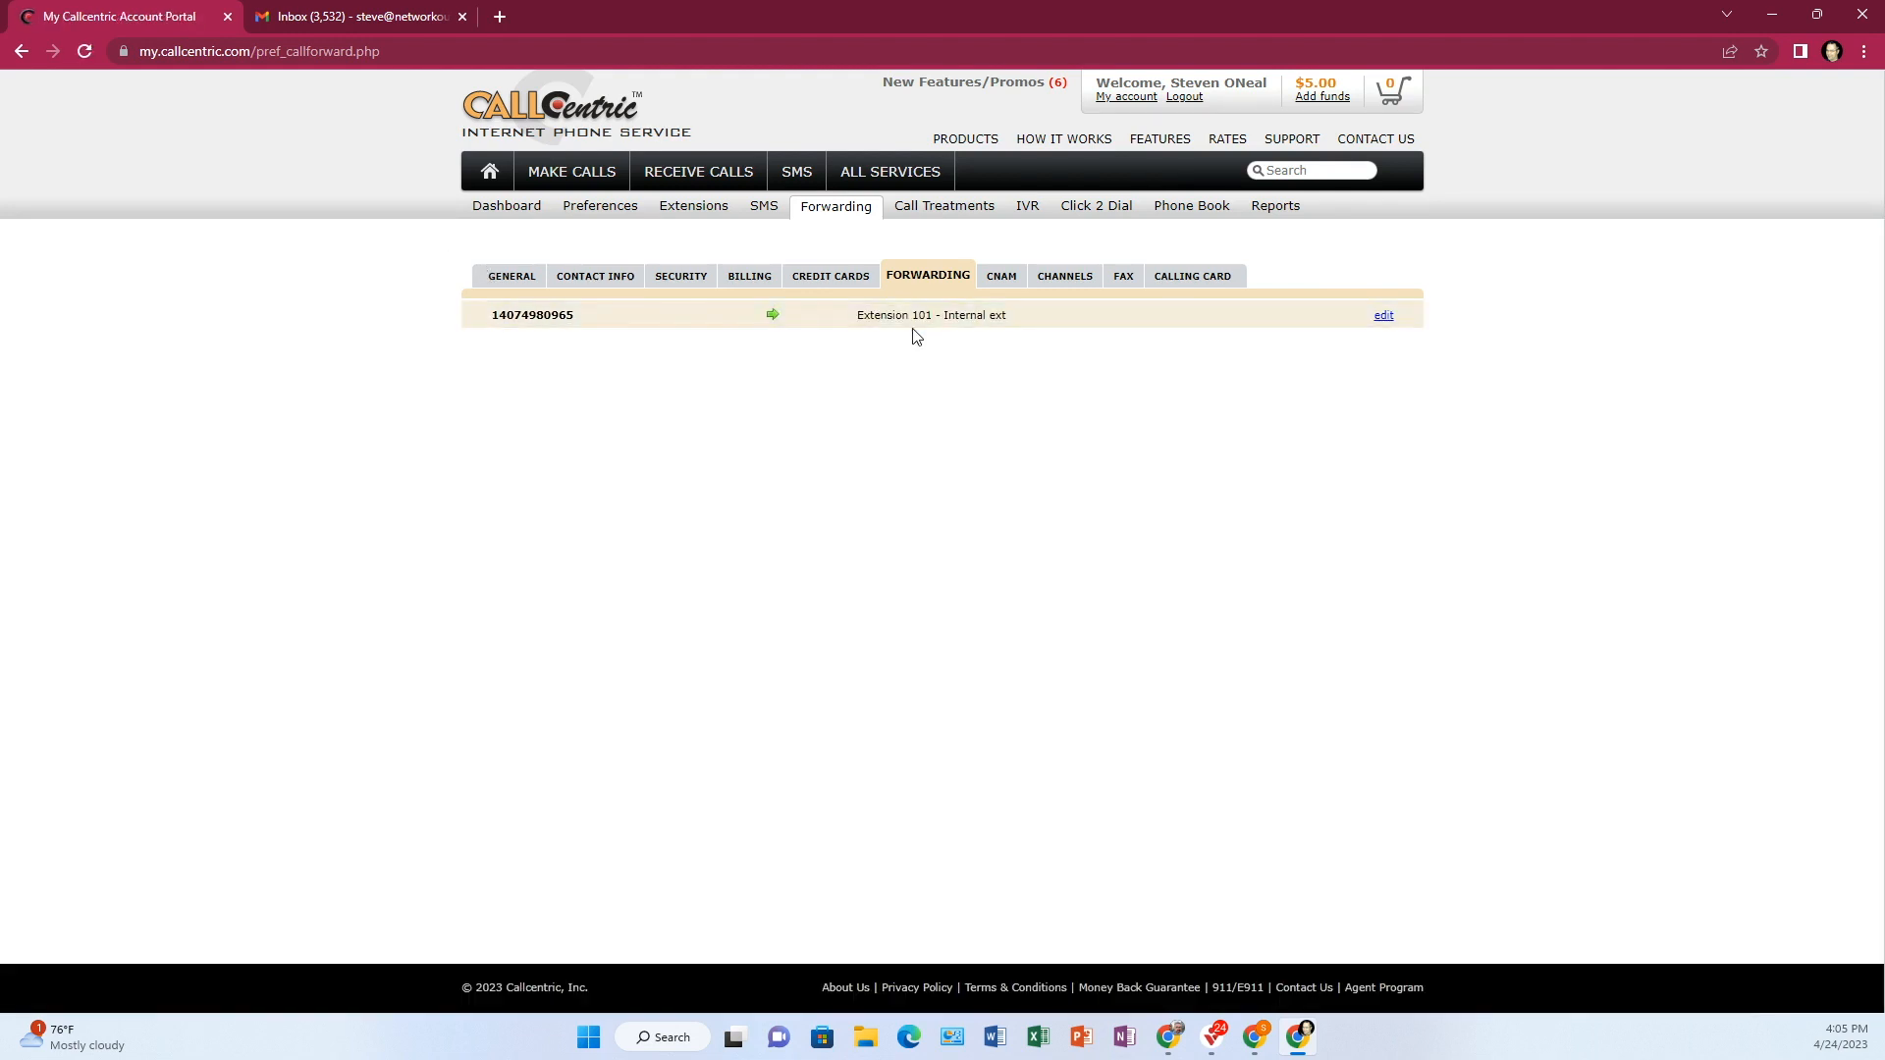
{"action": "mouse_move", "coordinate": [1273, 499]}
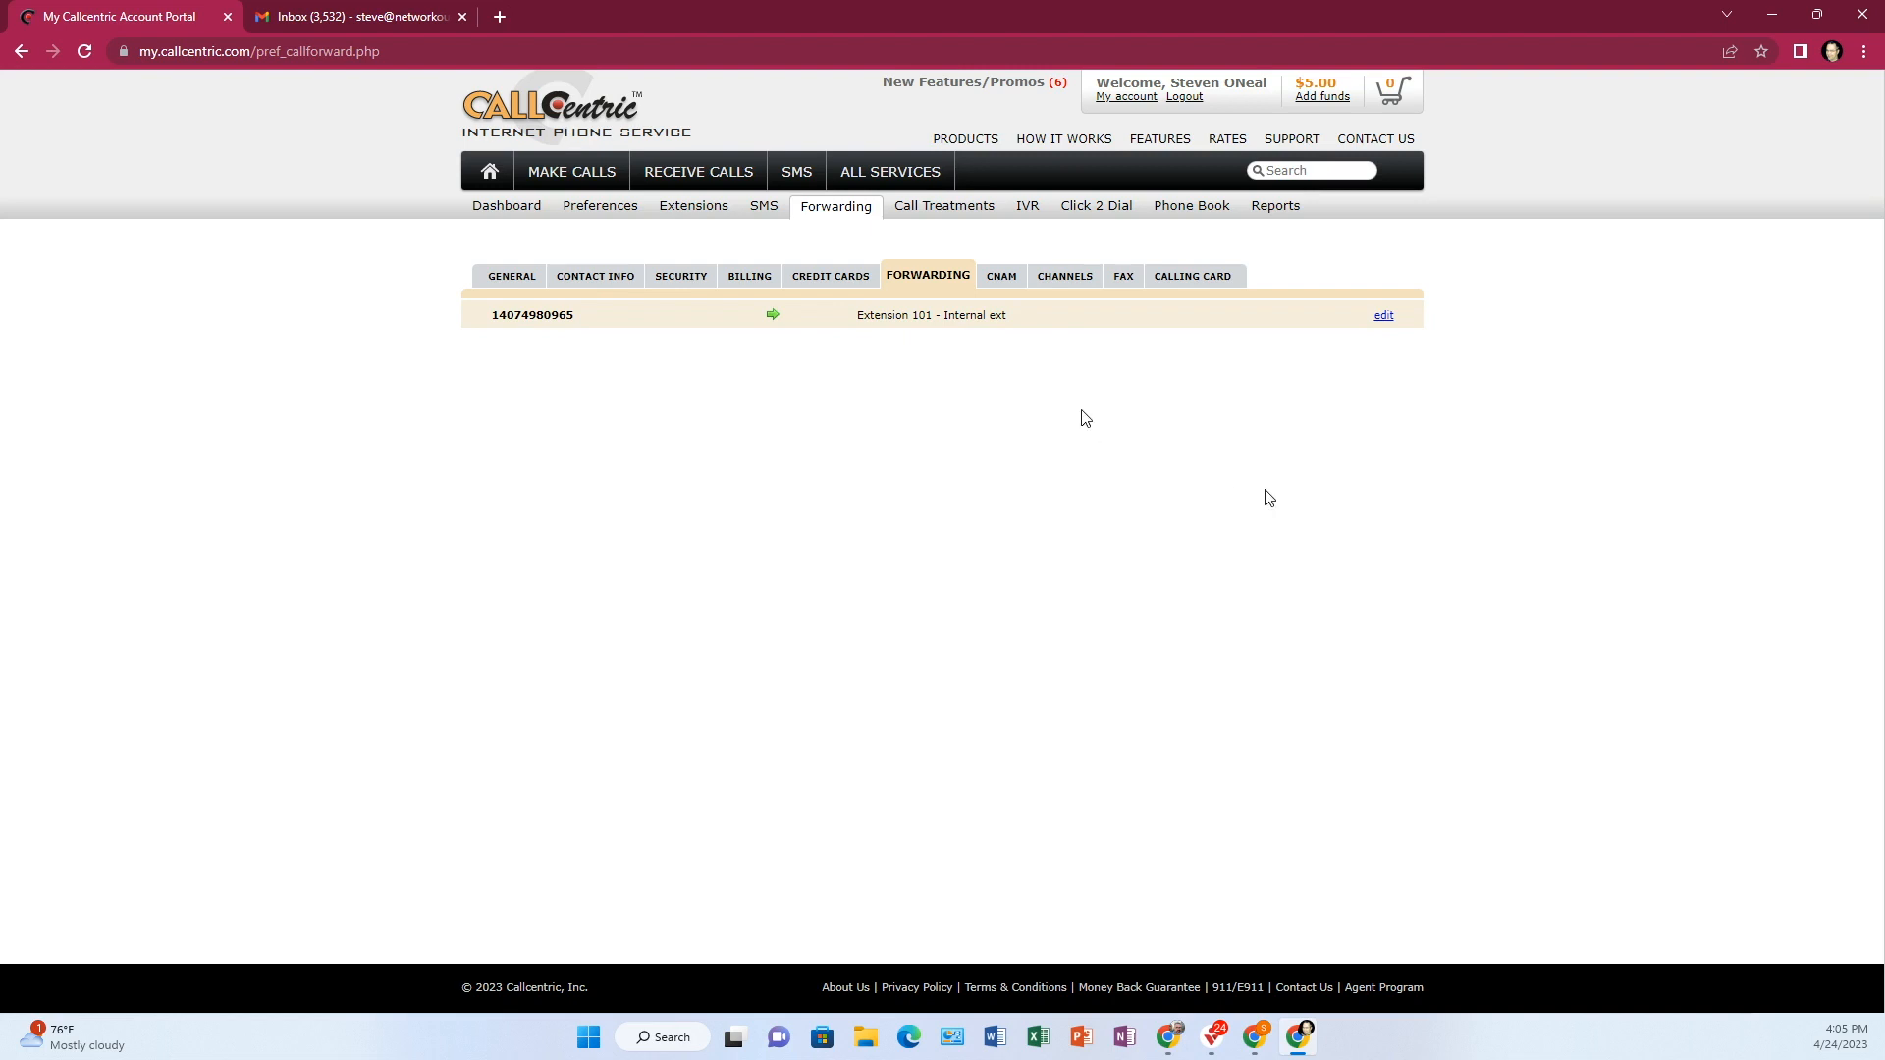
{"action": "mouse_move", "coordinate": [1085, 408]}
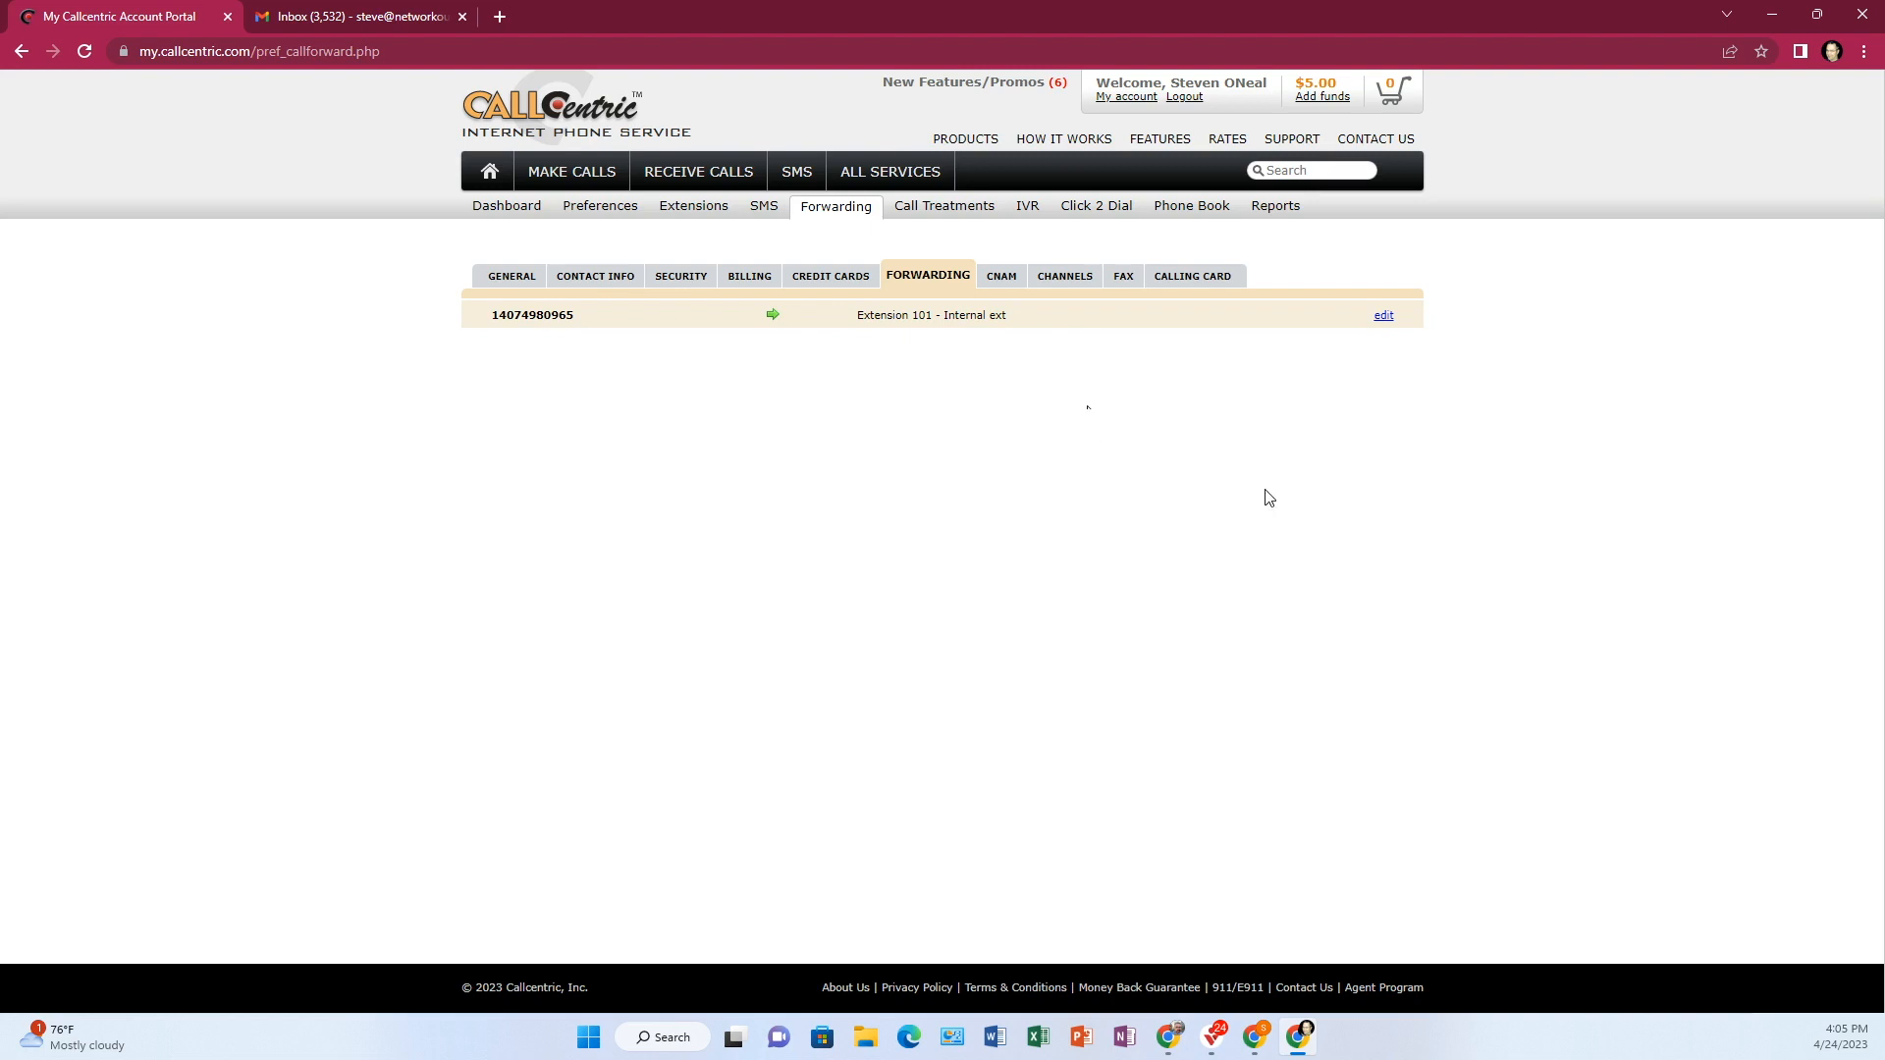
{"action": "mouse_move", "coordinate": [1027, 205]}
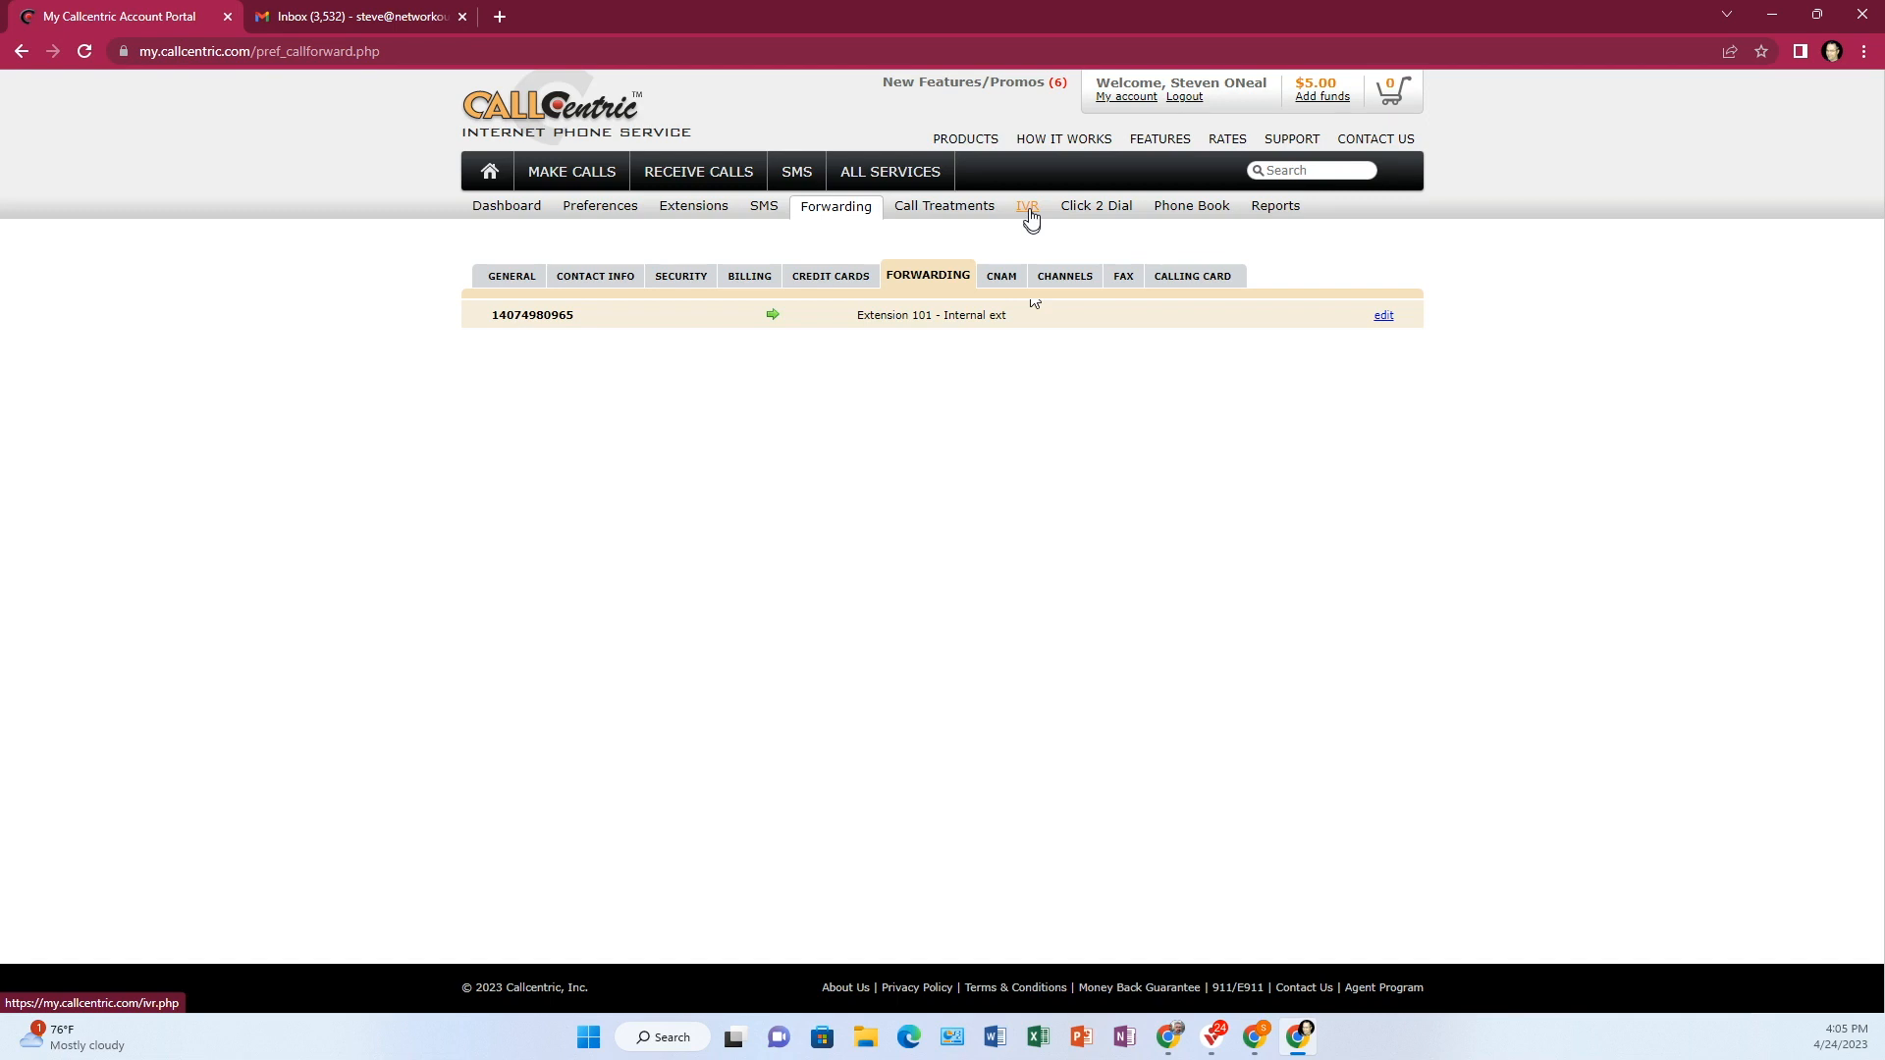
{"action": "mouse_move", "coordinate": [1268, 498]}
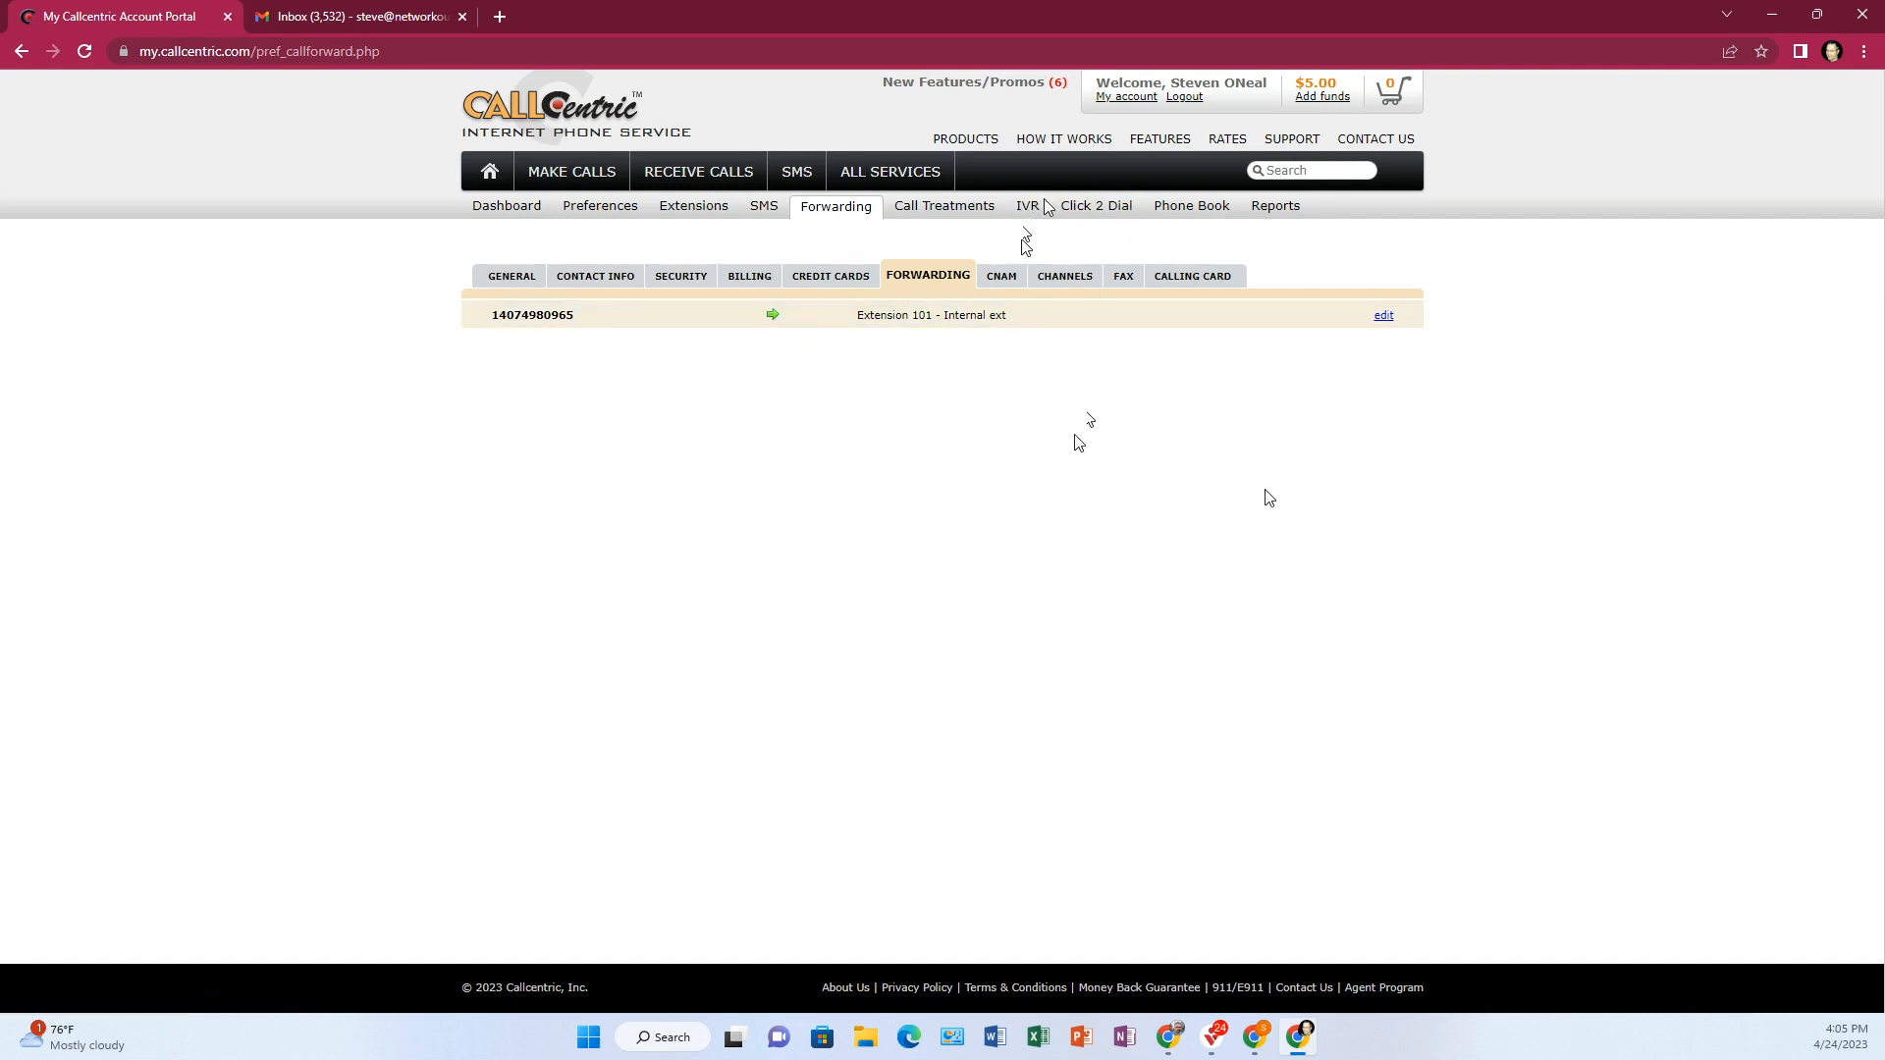
{"action": "mouse_move", "coordinate": [956, 484]}
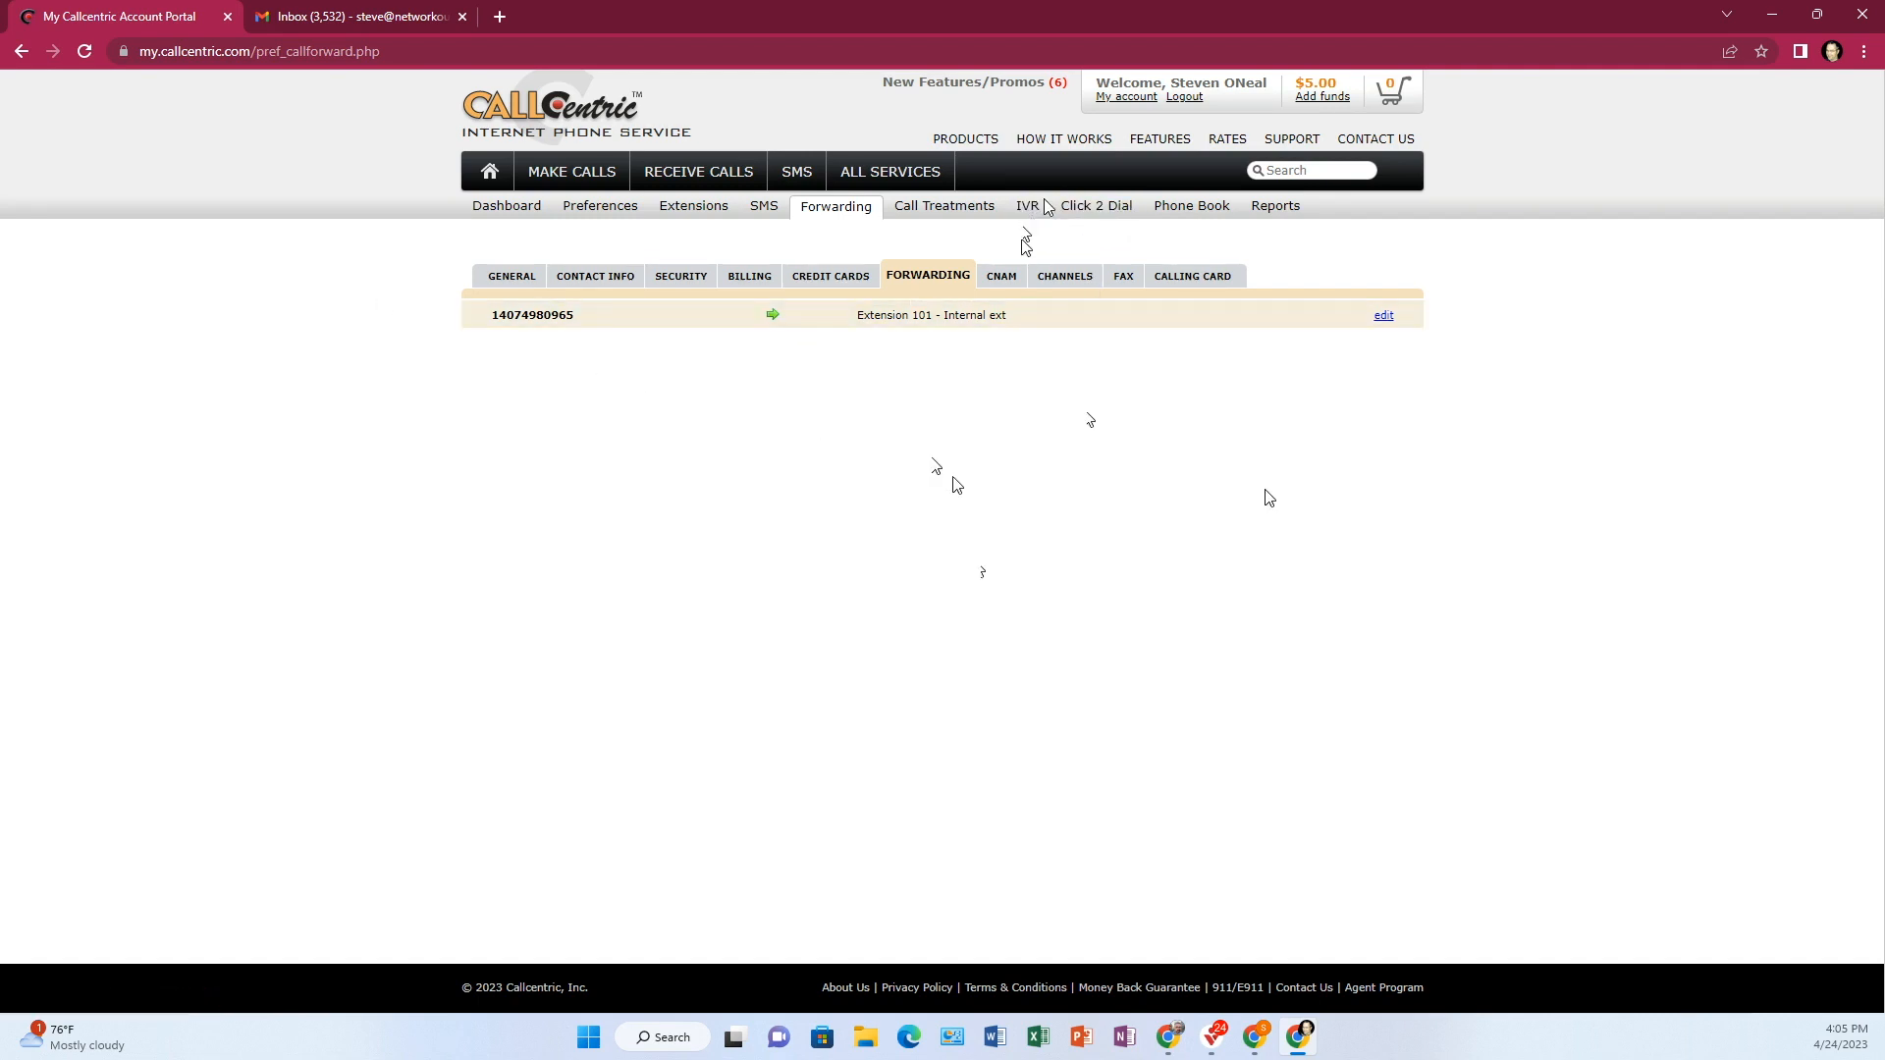